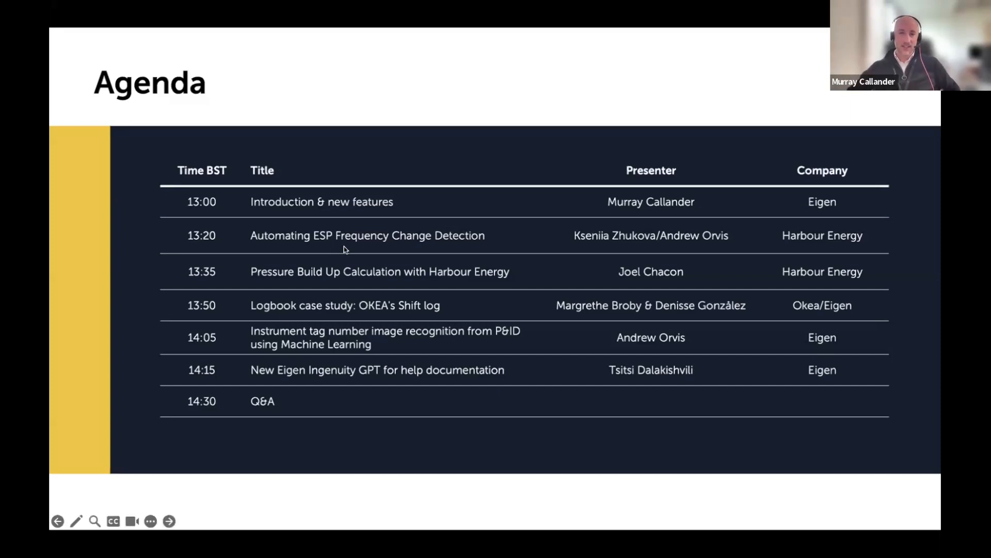
pyautogui.moveTo(346, 243)
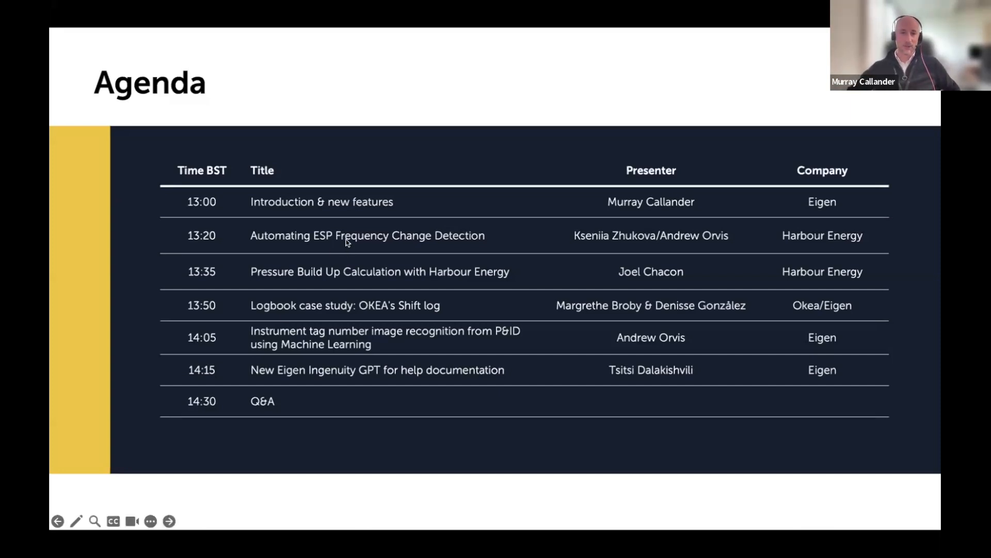
# - Advance the slideshow past the Agenda slide to the Ingenuity 7 slide
pyautogui.click(168, 520)
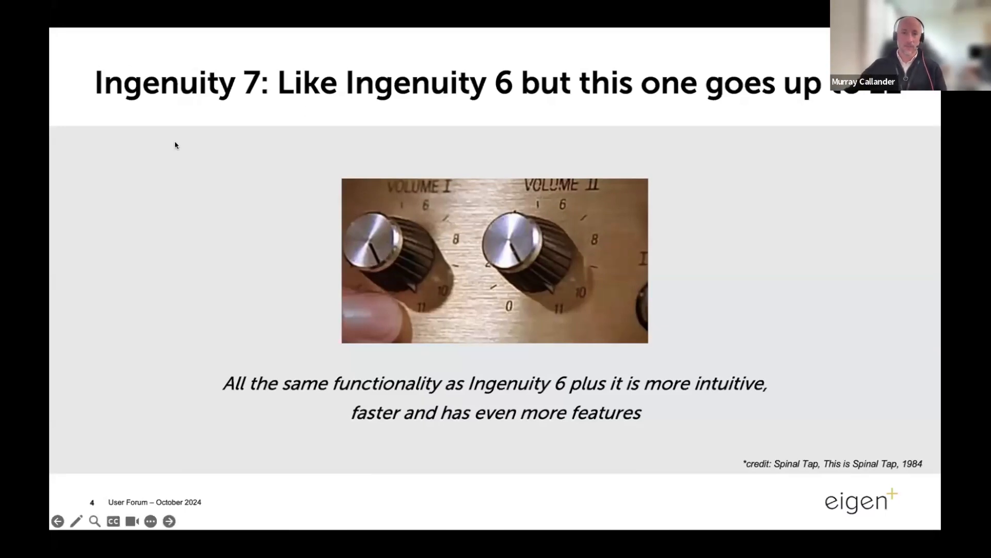
pyautogui.click(169, 521)
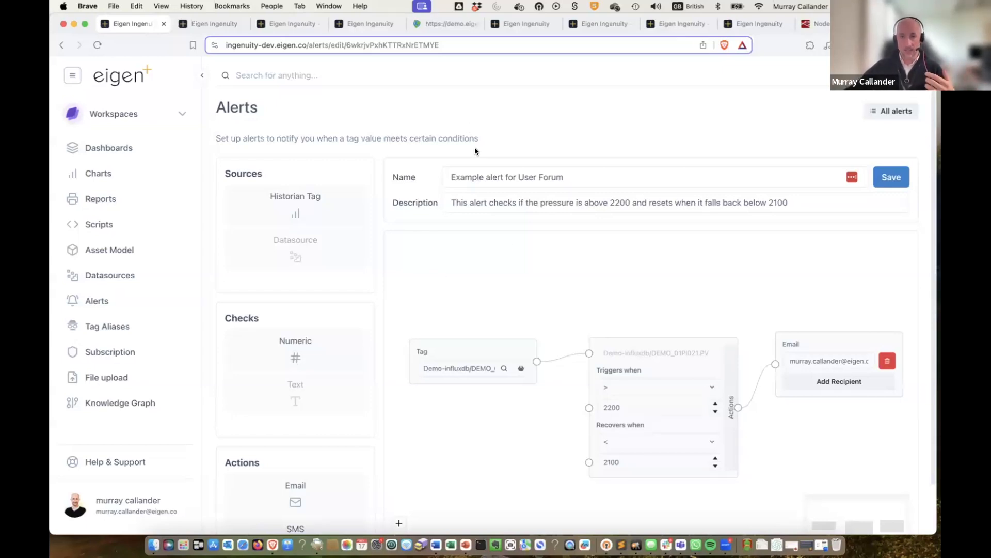
pyautogui.moveTo(444, 291)
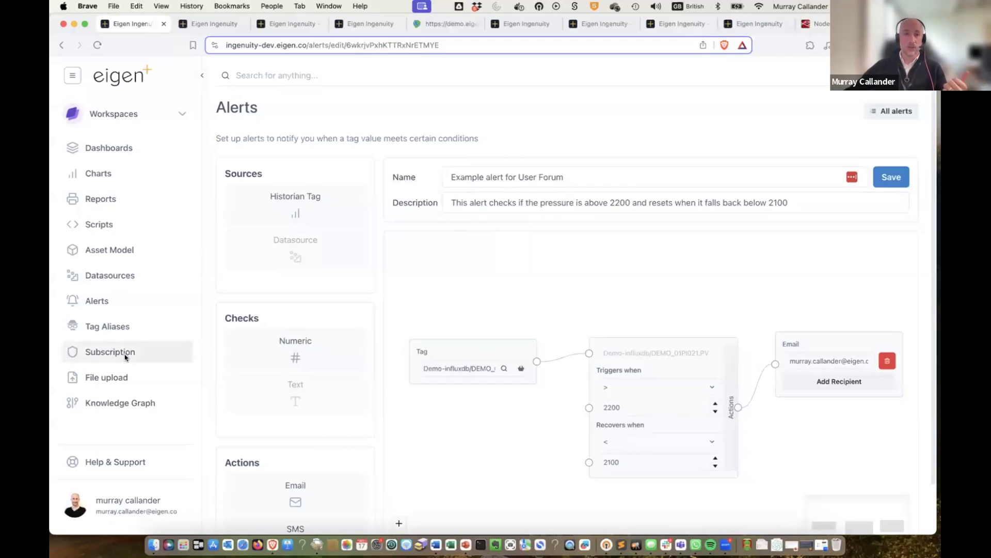
# - Return to All alerts and bring the User Forum example alert into its editor
pyautogui.click(97, 300)
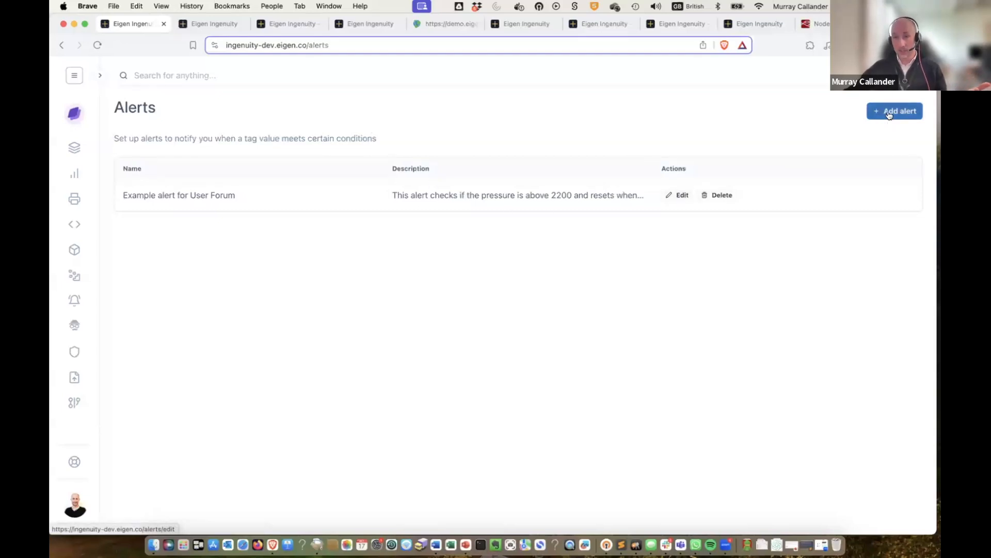
pyautogui.click(894, 111)
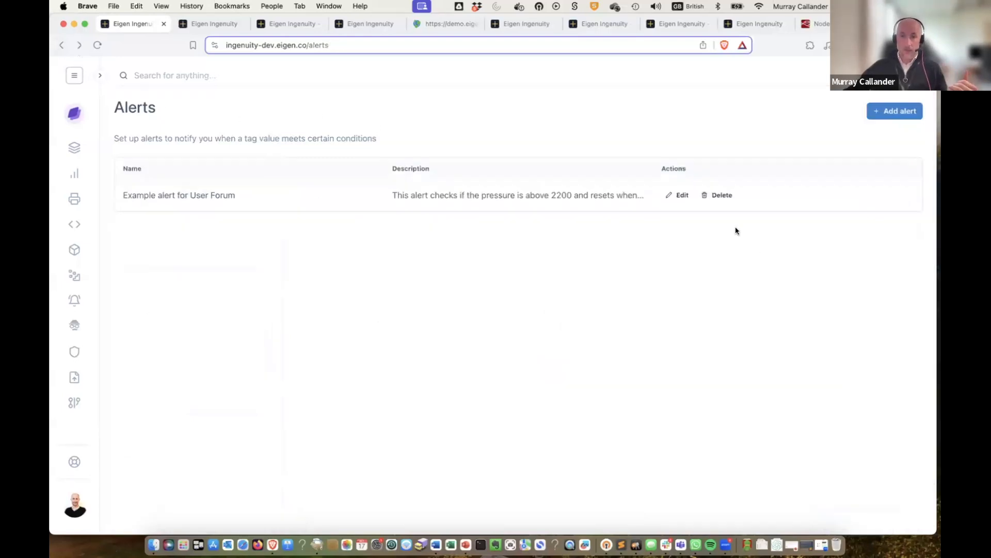
pyautogui.click(682, 195)
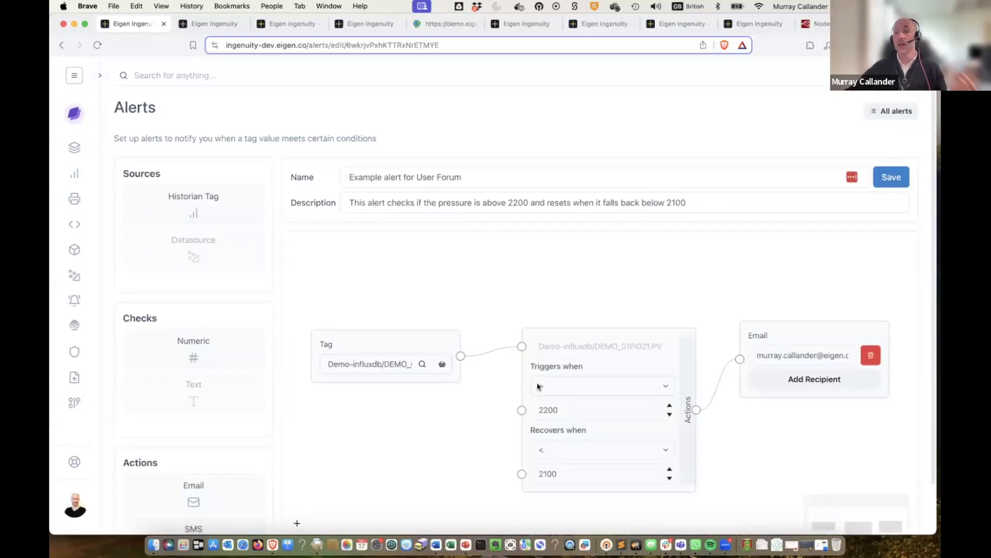
# - Inspect the alert's trigger dropdowns and review its tag-to-email flow on the canvas
pyautogui.click(601, 385)
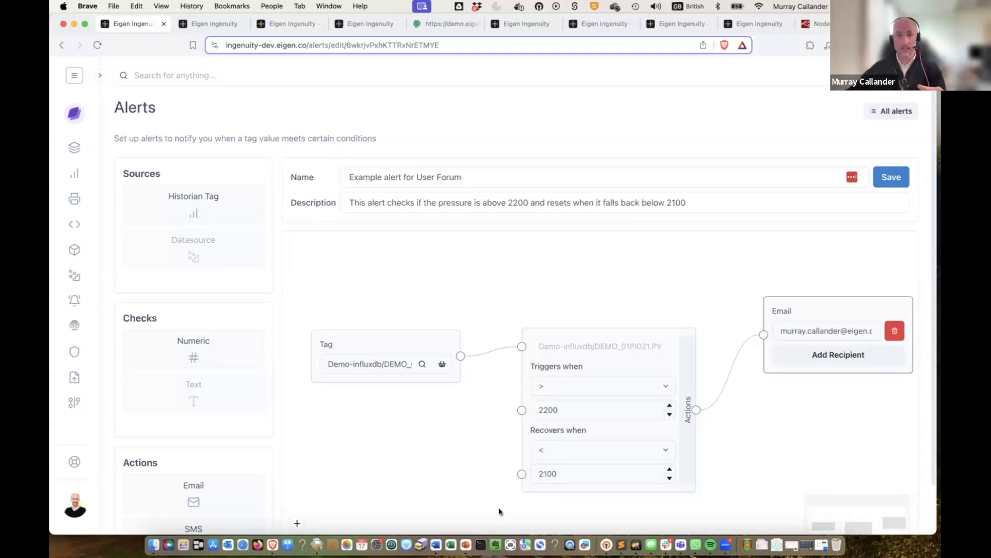
pyautogui.scroll(3)
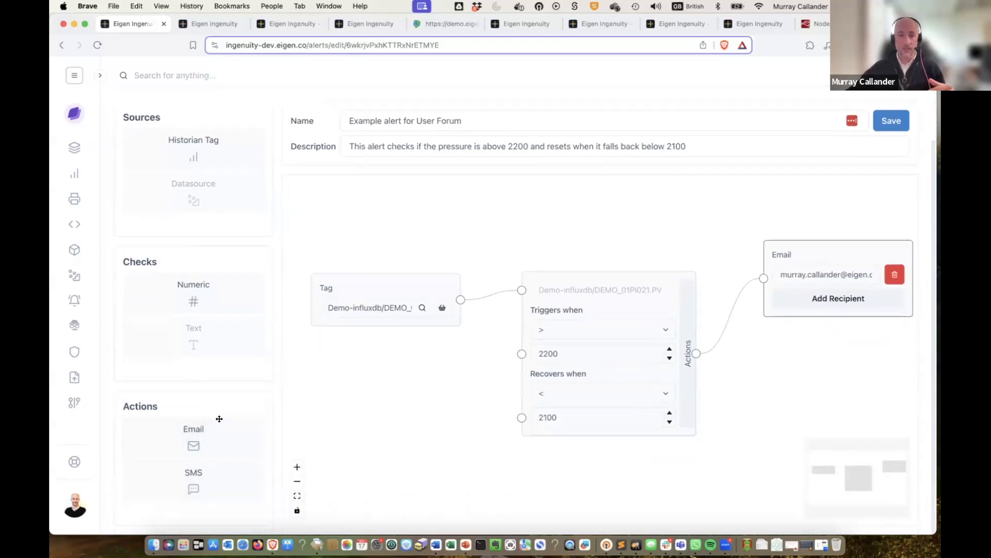
pyautogui.scroll(3)
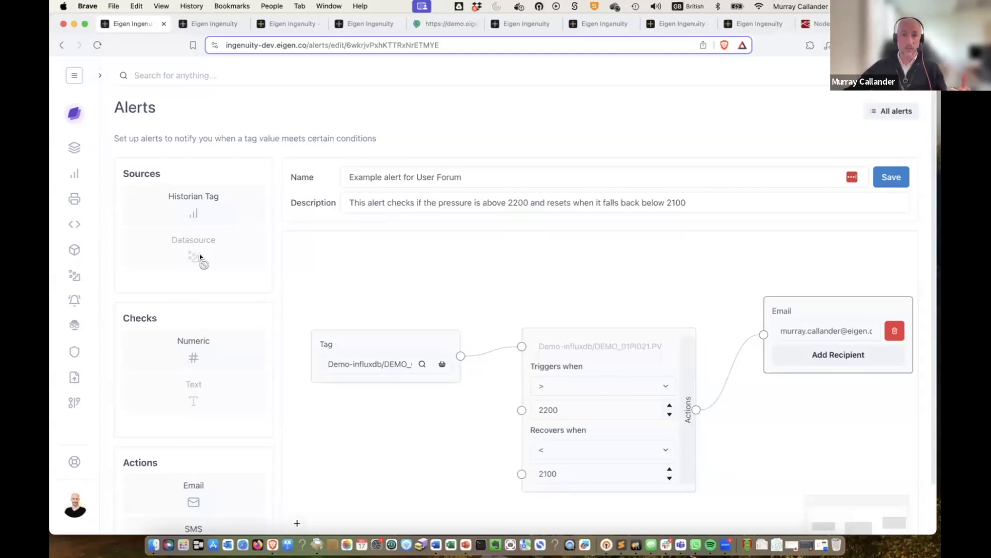
pyautogui.moveTo(212, 402)
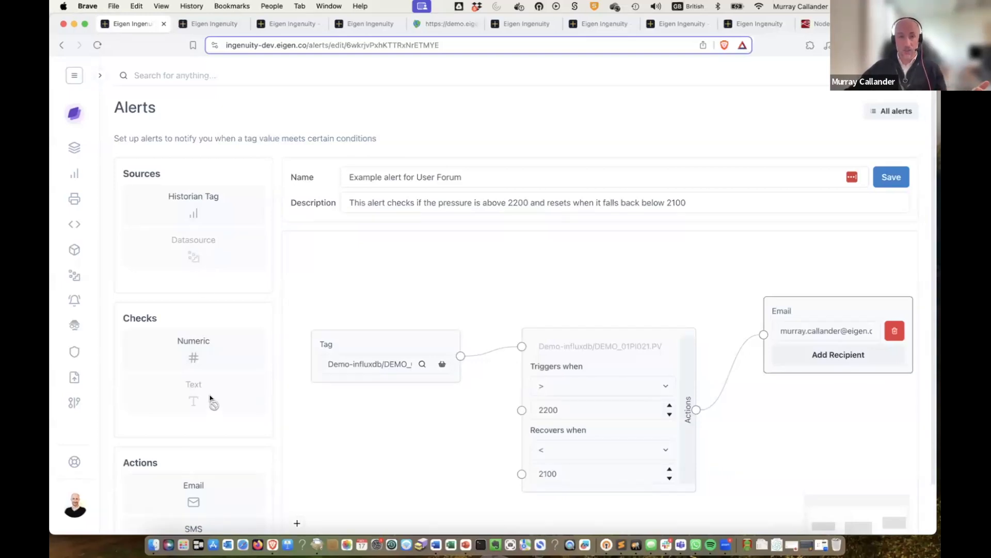
pyautogui.scroll(-3)
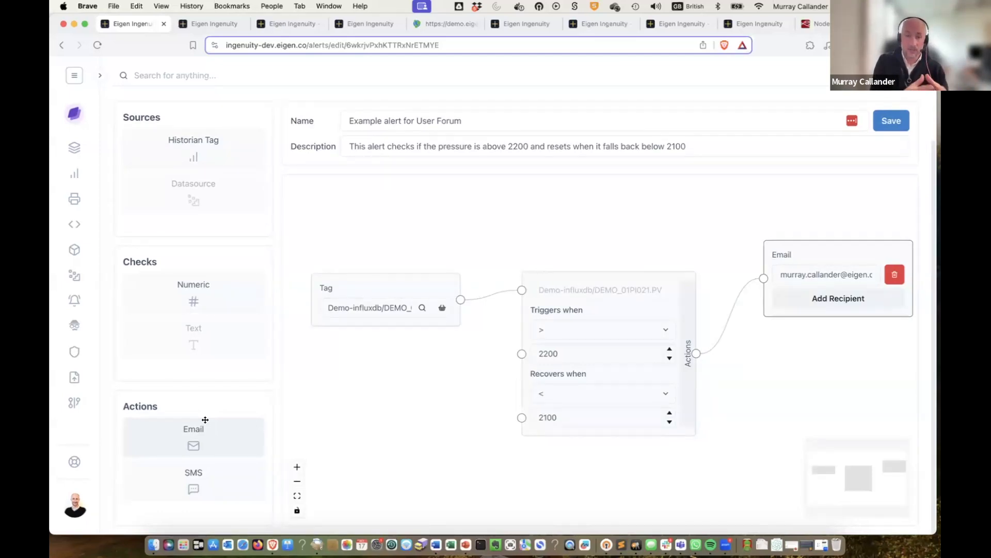
pyautogui.moveTo(245, 427)
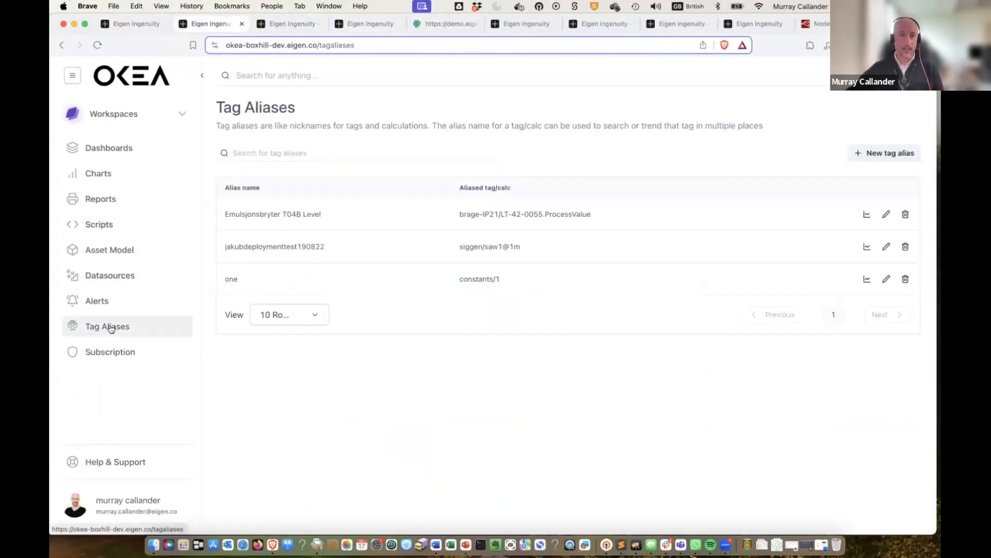
pyautogui.moveTo(497, 235)
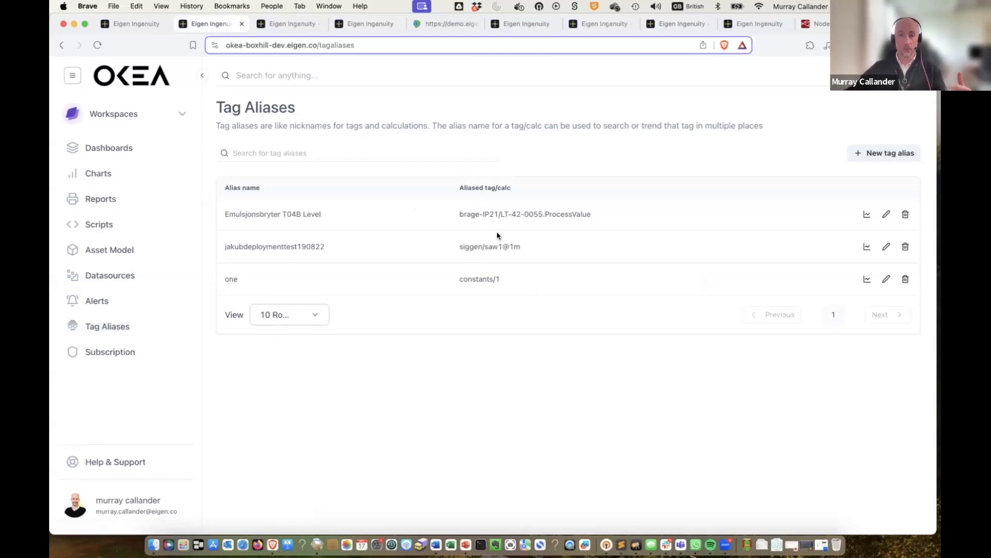
pyautogui.click(885, 153)
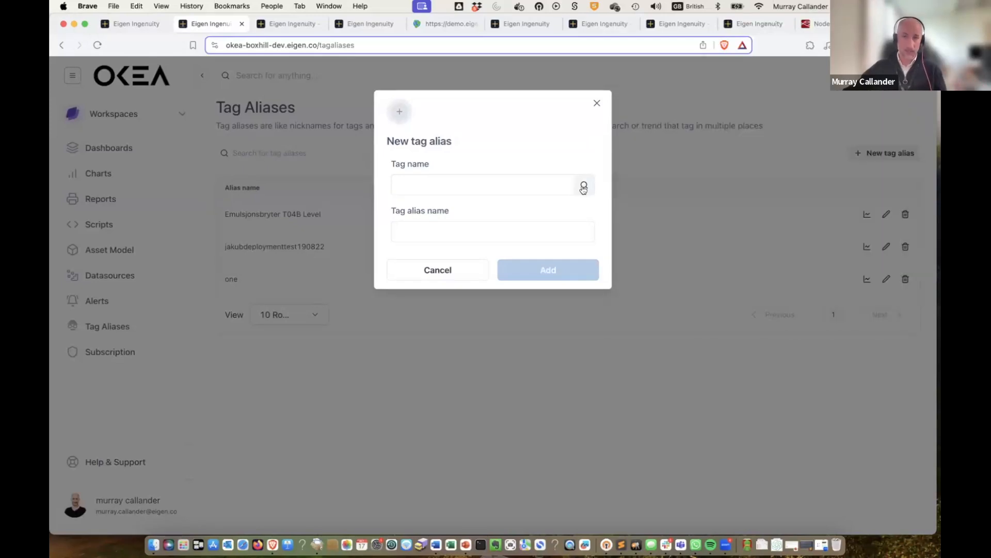
pyautogui.moveTo(589, 111)
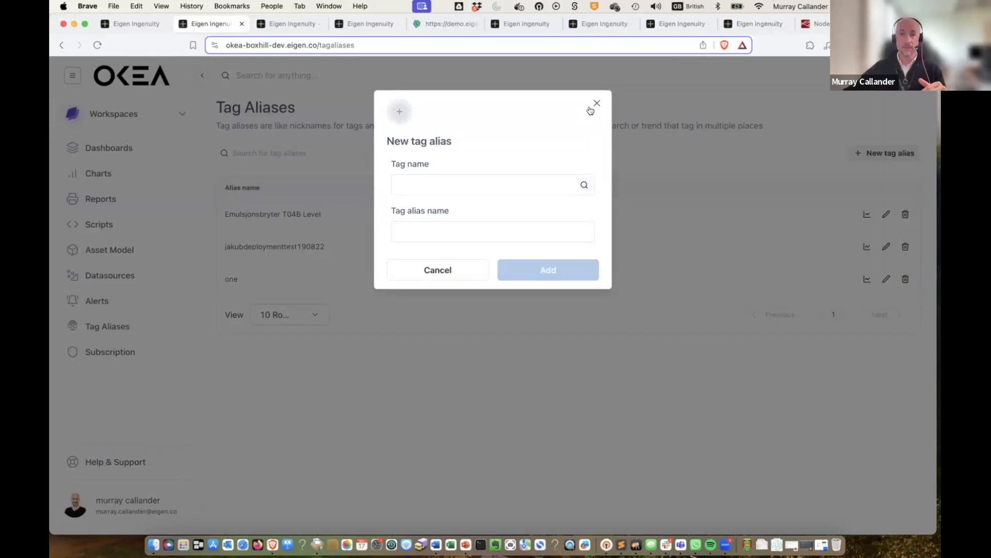
pyautogui.click(595, 102)
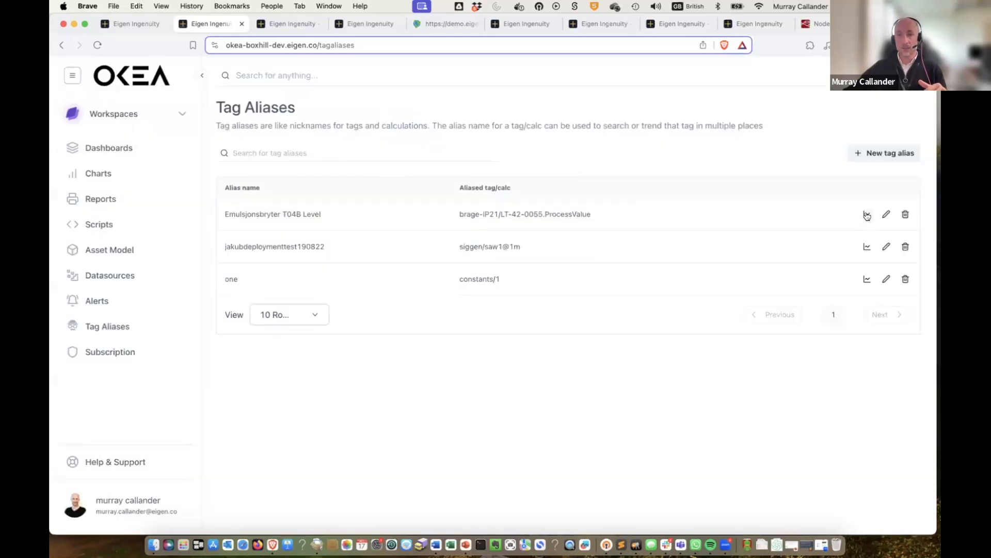
pyautogui.click(886, 214)
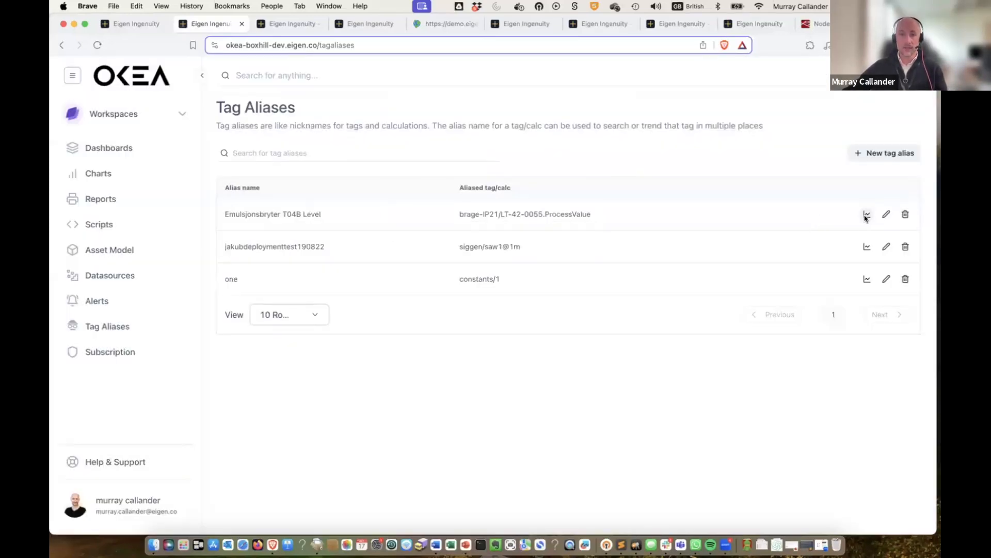
pyautogui.click(867, 214)
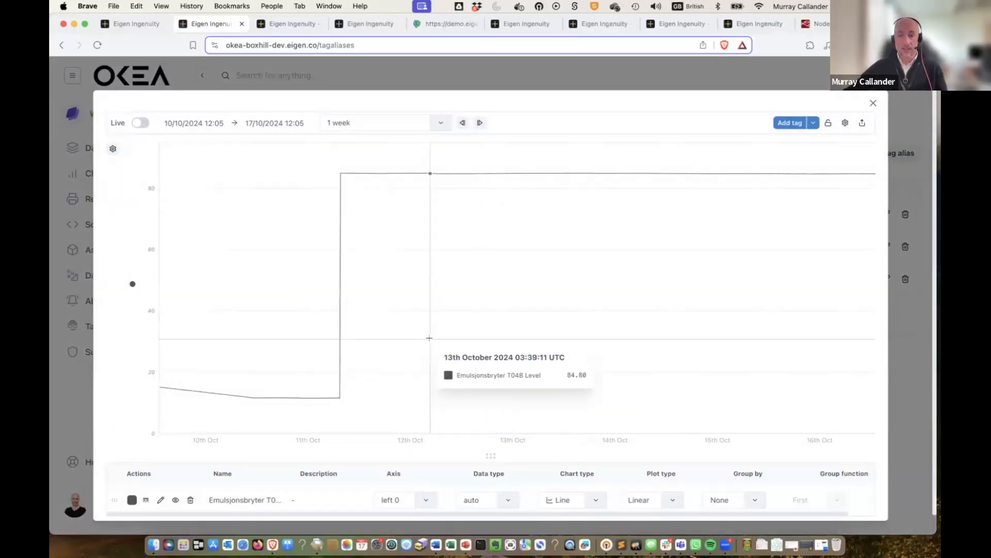
pyautogui.moveTo(418, 353)
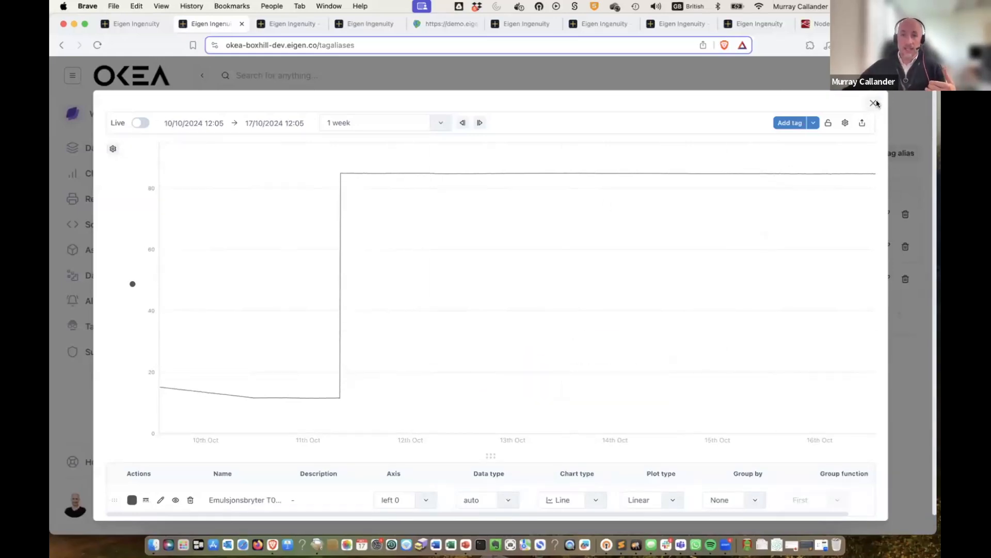
pyautogui.click(875, 103)
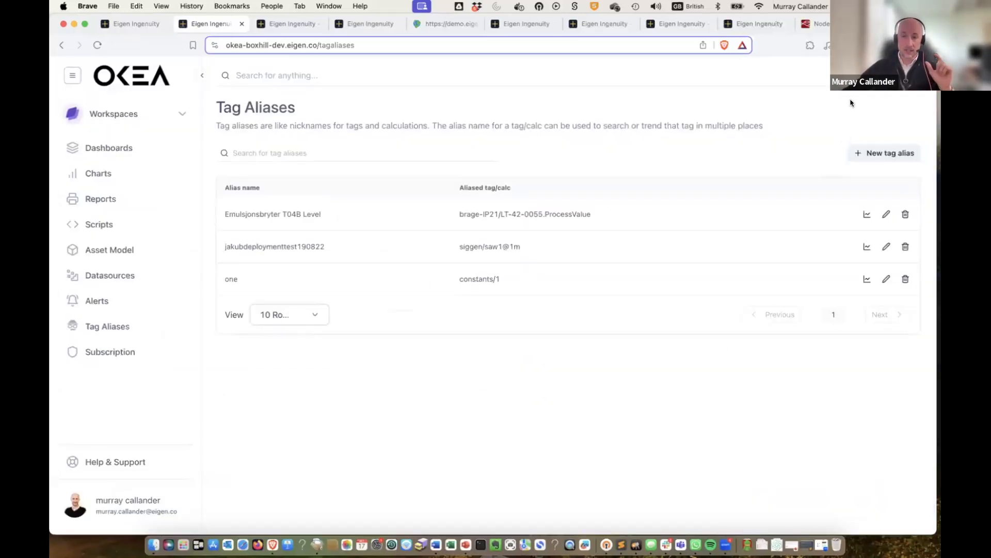
# - Start an empty trend and search the tag picker for 'emuls' to find Emulsjonsbryter T04B Level
pyautogui.click(866, 214)
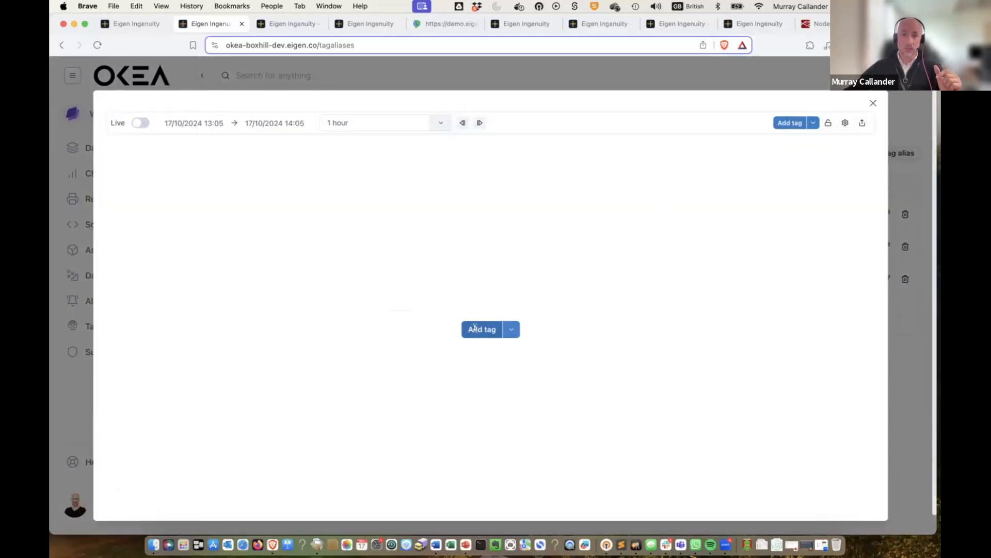
pyautogui.click(481, 328)
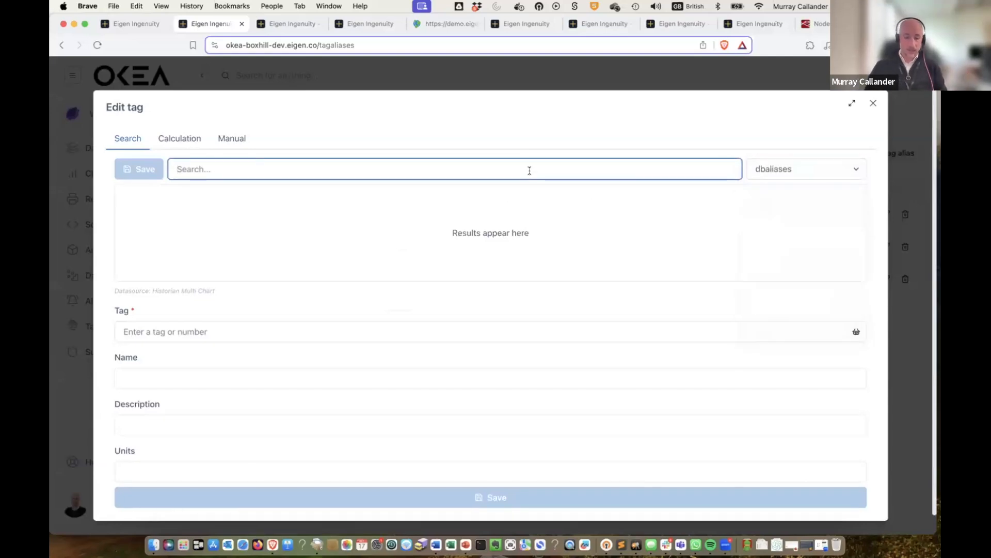
pyautogui.write('emul')
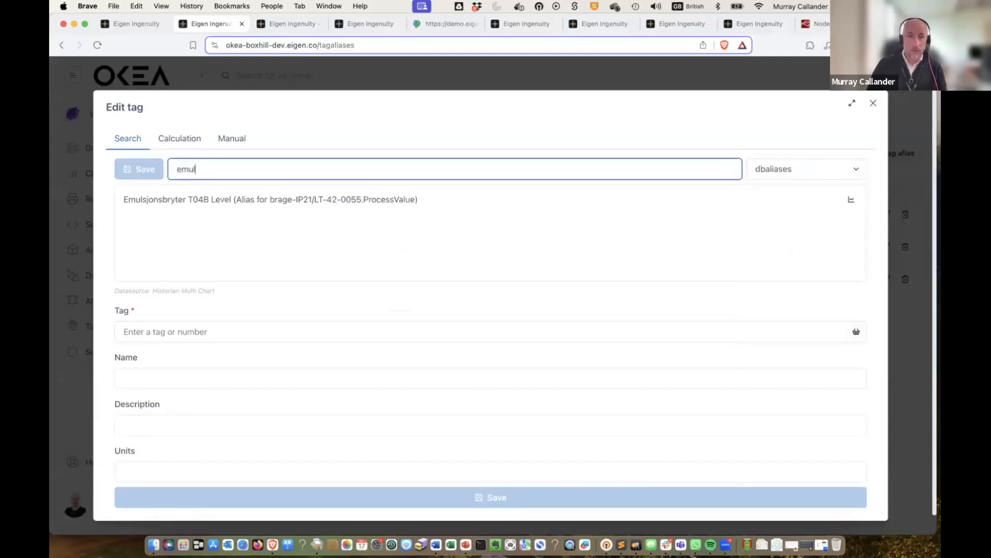
pyautogui.write('s')
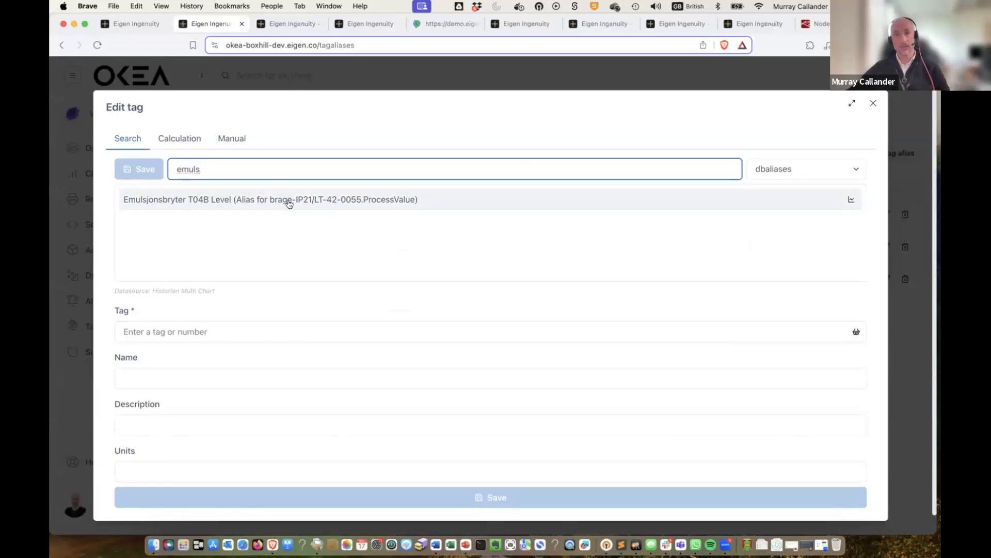
pyautogui.moveTo(894, 105)
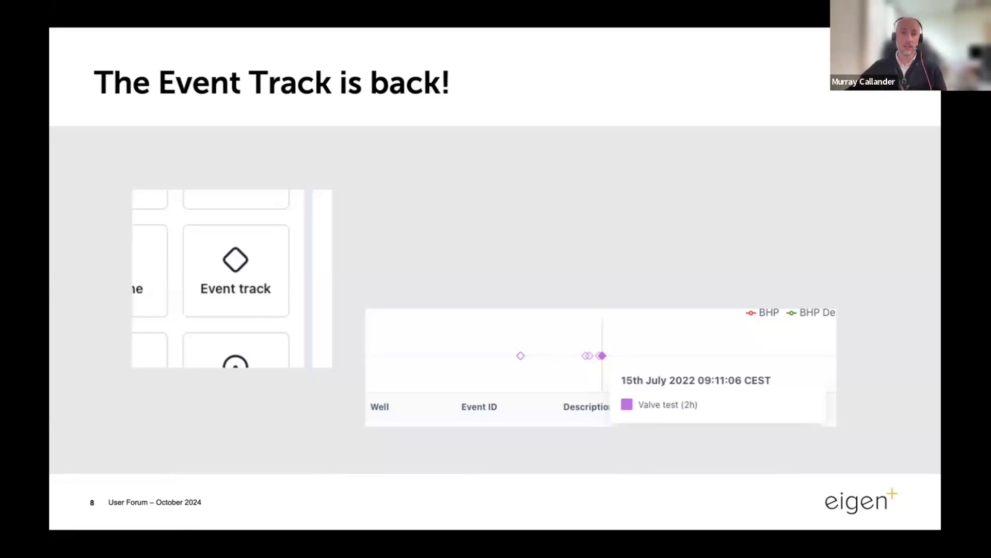
pyautogui.moveTo(491, 280)
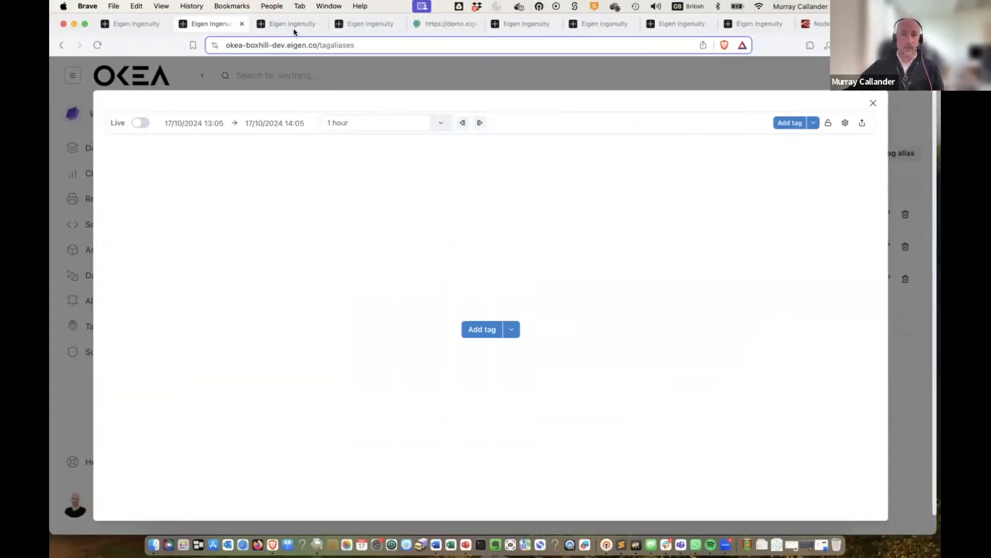
pyautogui.click(289, 24)
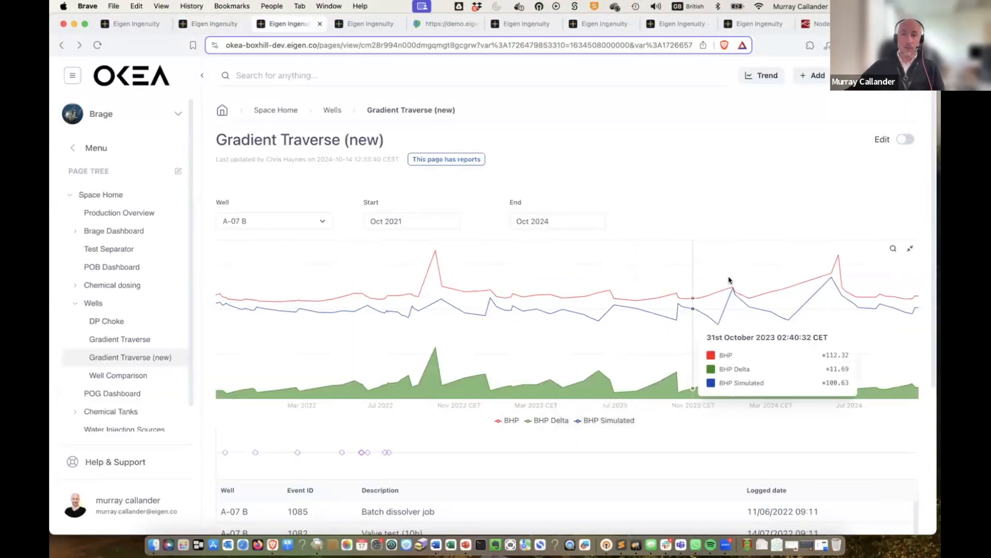
pyautogui.scroll(-3)
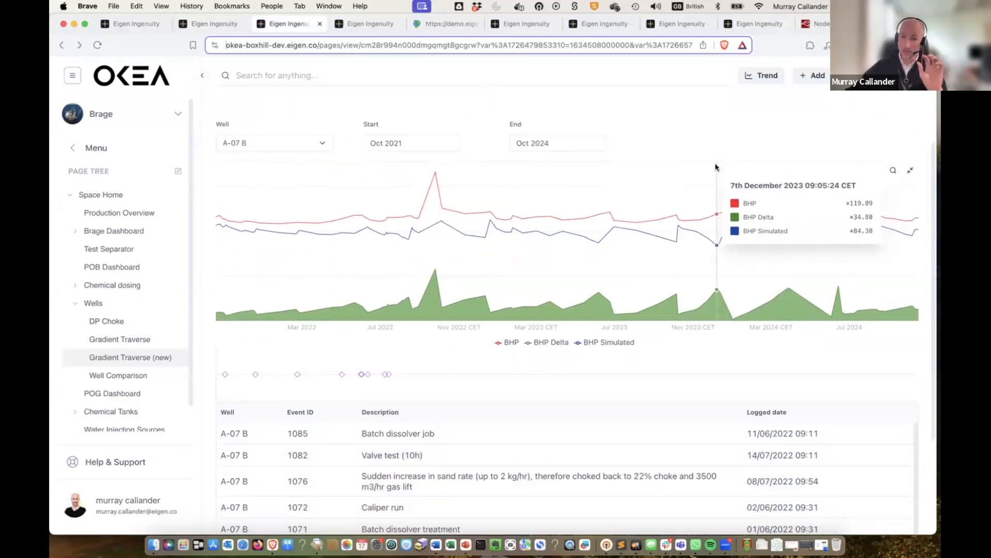
pyautogui.moveTo(830, 114)
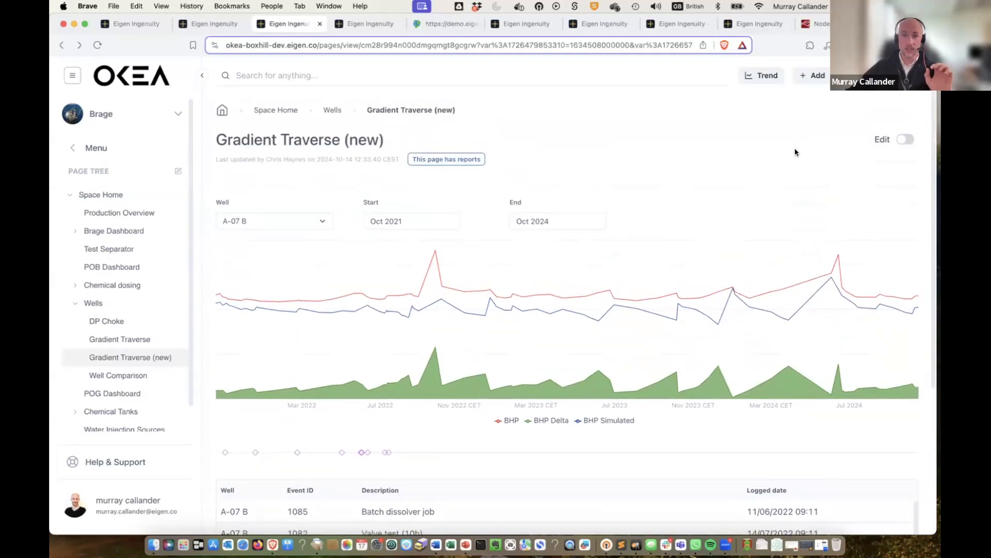
pyautogui.moveTo(342, 316)
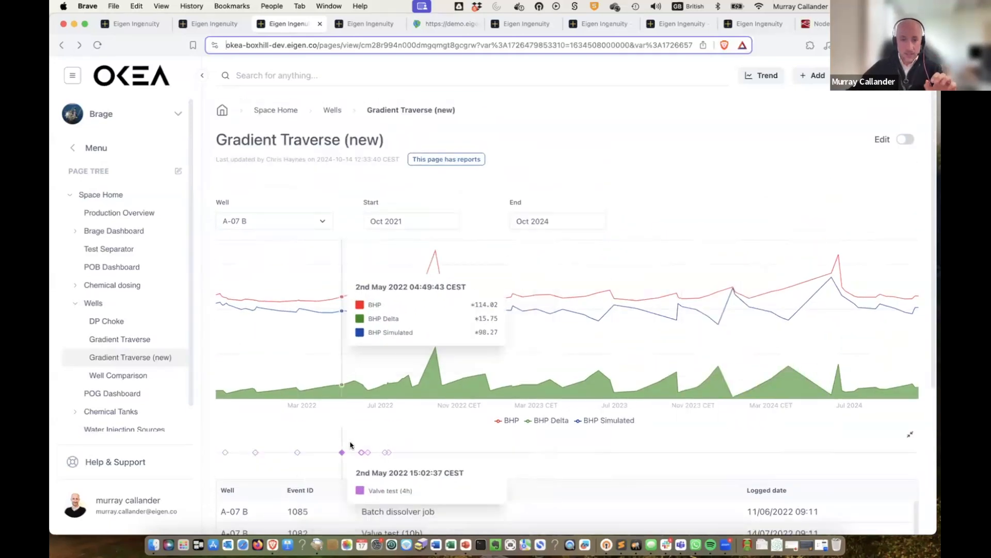
pyautogui.moveTo(298, 452)
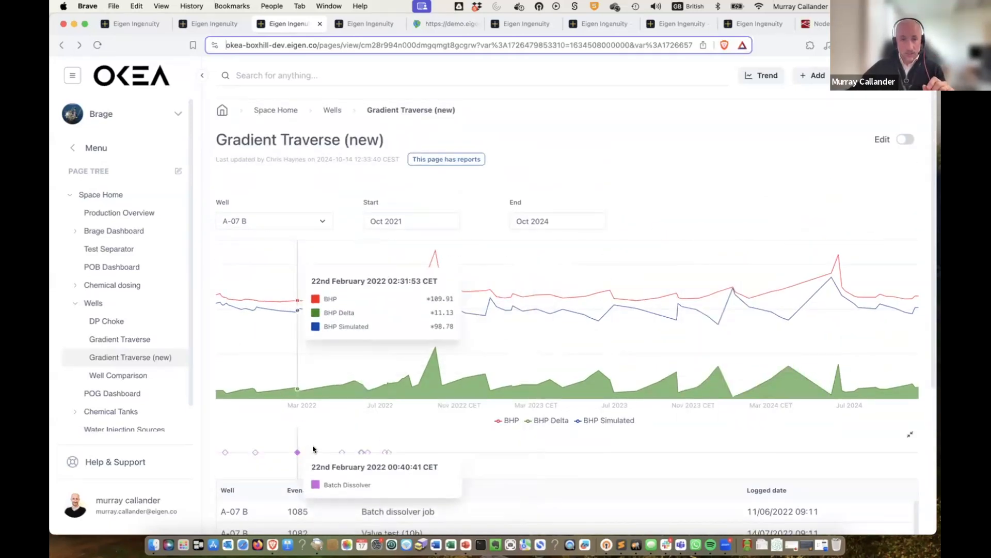
pyautogui.moveTo(342, 452)
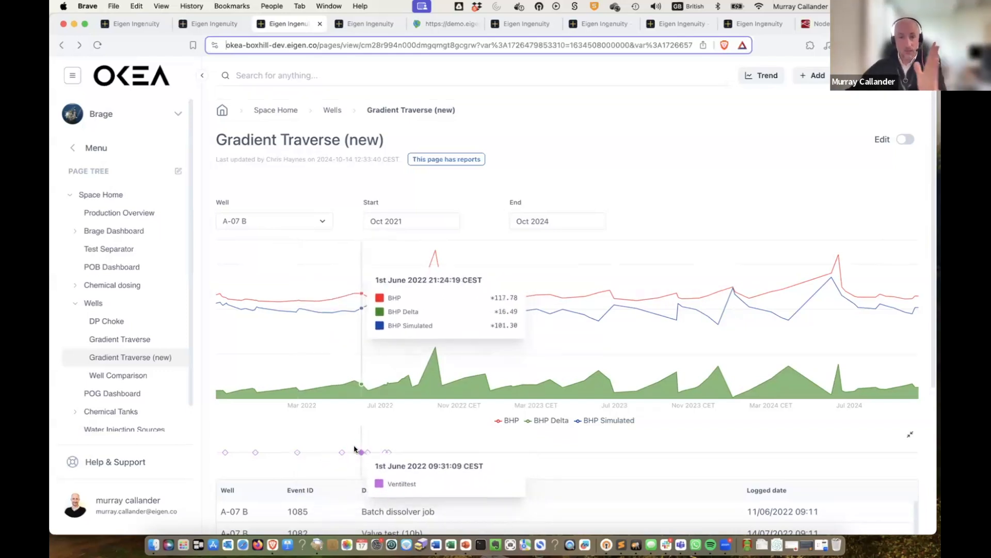
pyautogui.moveTo(257, 452)
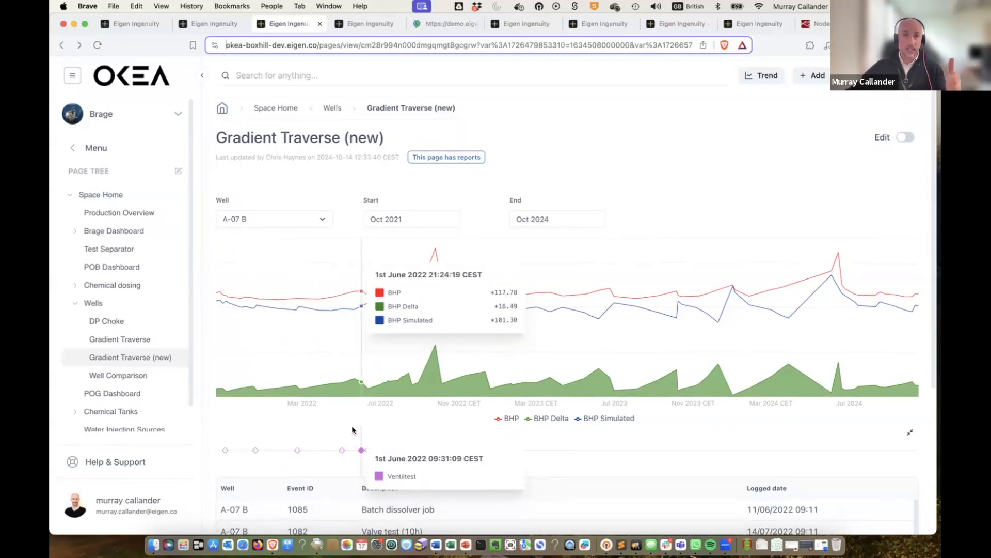
pyautogui.scroll(-3)
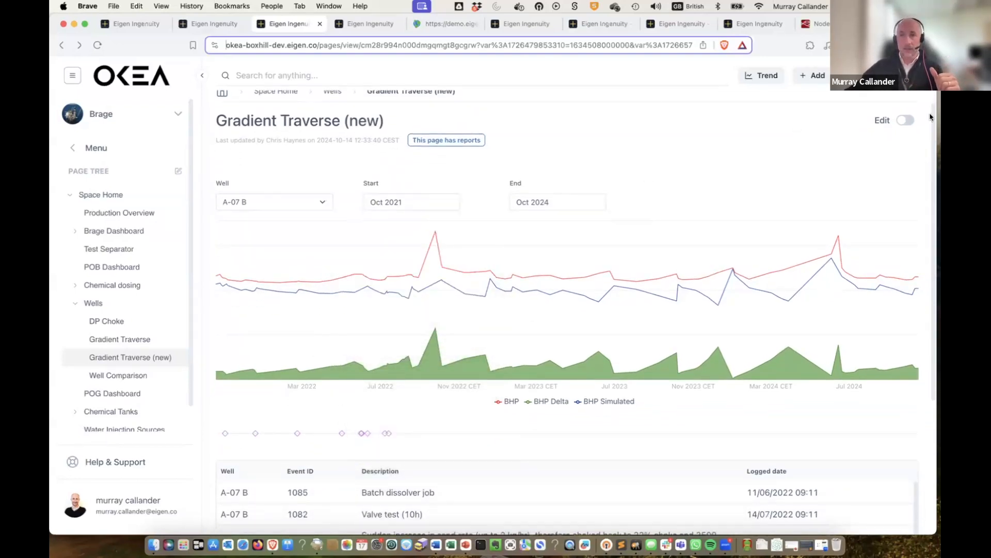
# - Put the Gradient Traverse page in edit mode and show the event track's Source options
pyautogui.click(905, 119)
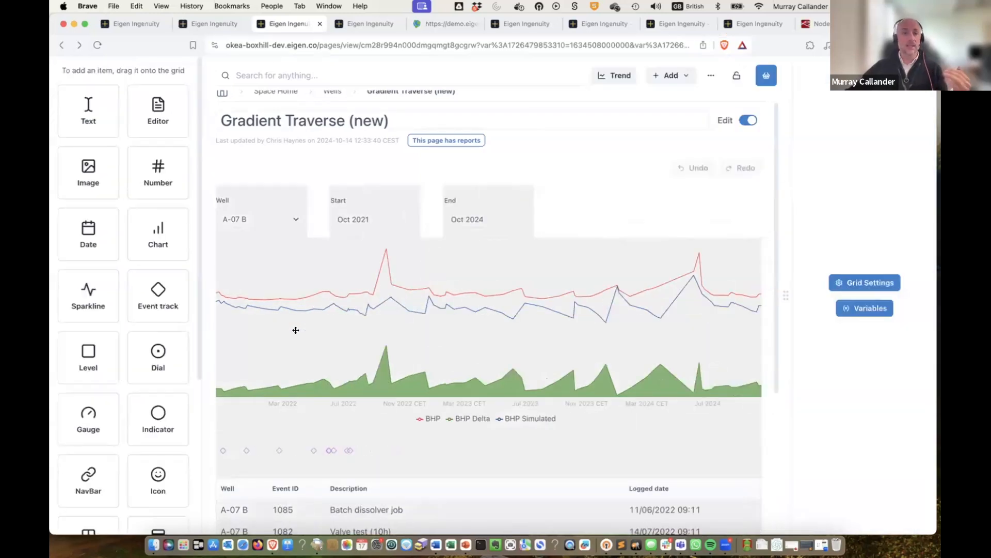
pyautogui.moveTo(446, 439)
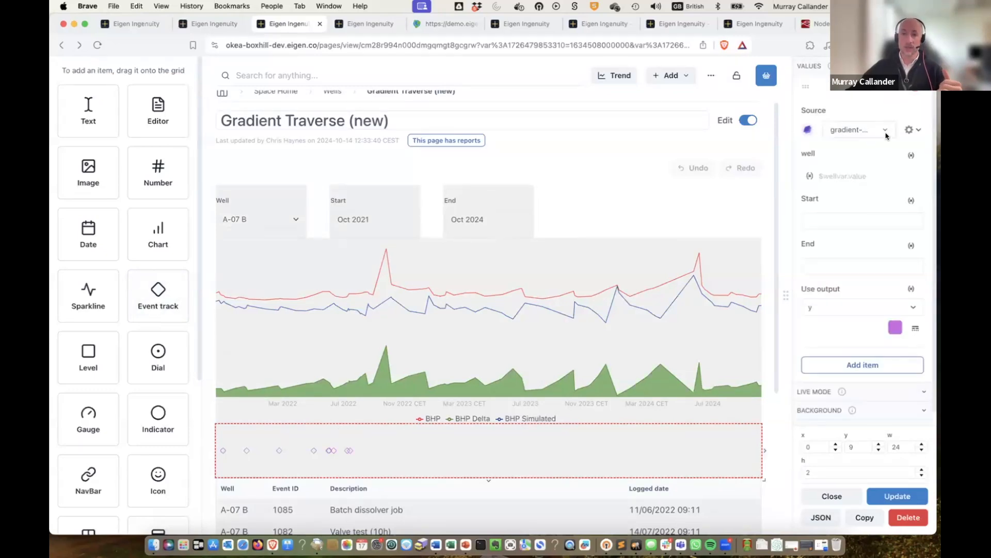
pyautogui.click(859, 130)
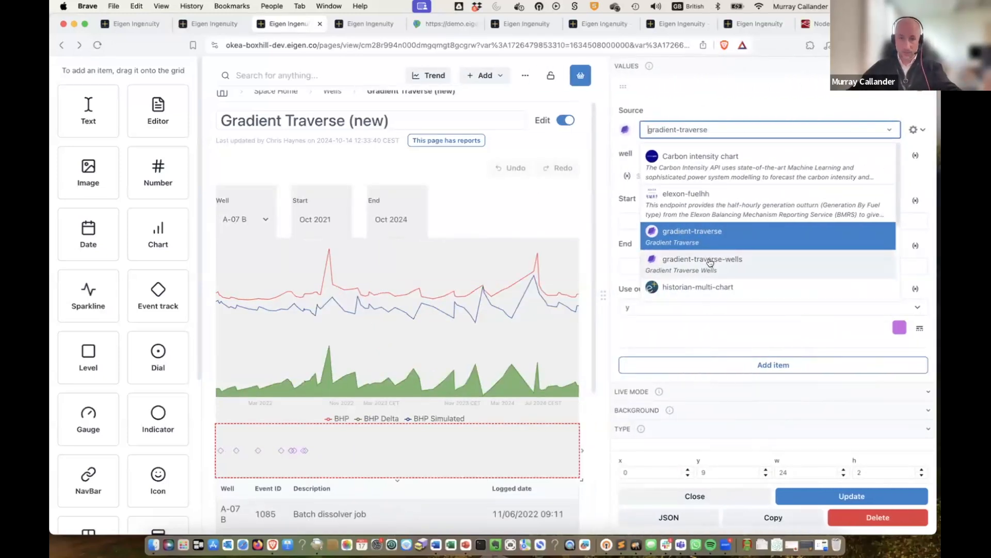
pyautogui.moveTo(813, 105)
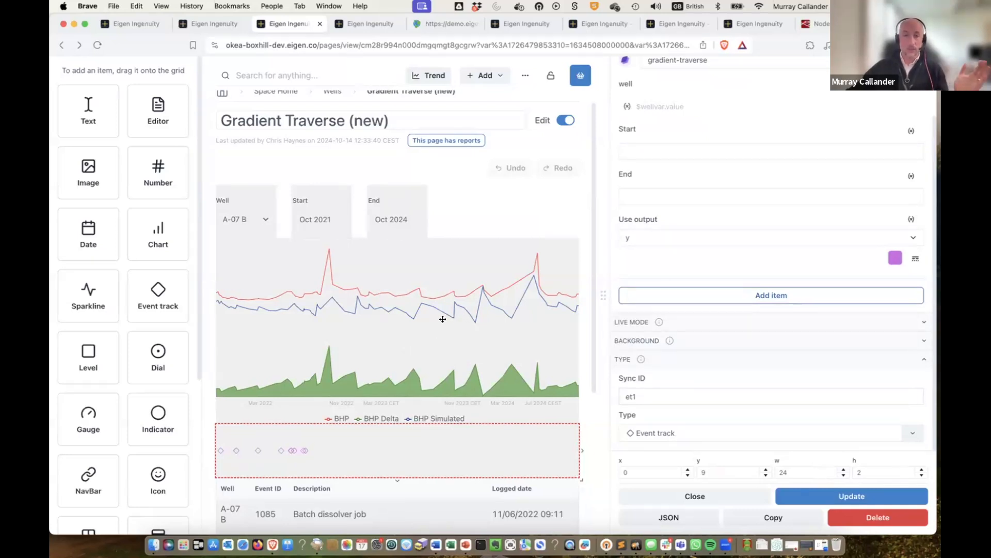
pyautogui.moveTo(353, 441)
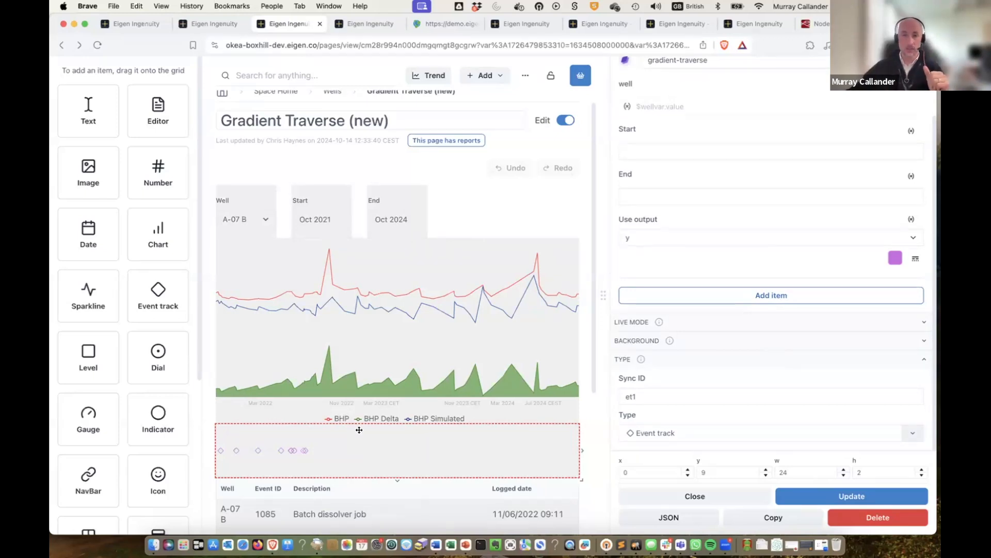
pyautogui.moveTo(374, 392)
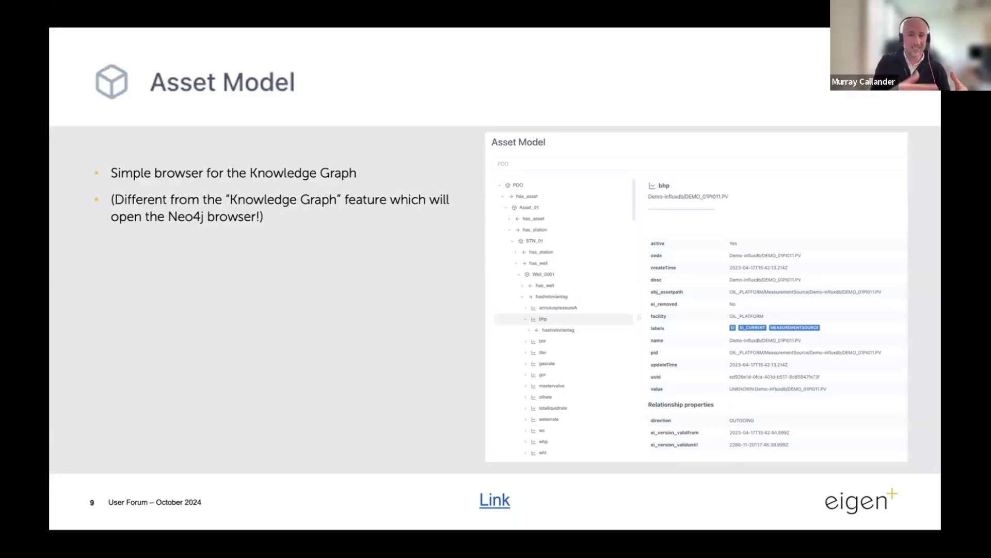
pyautogui.moveTo(250, 368)
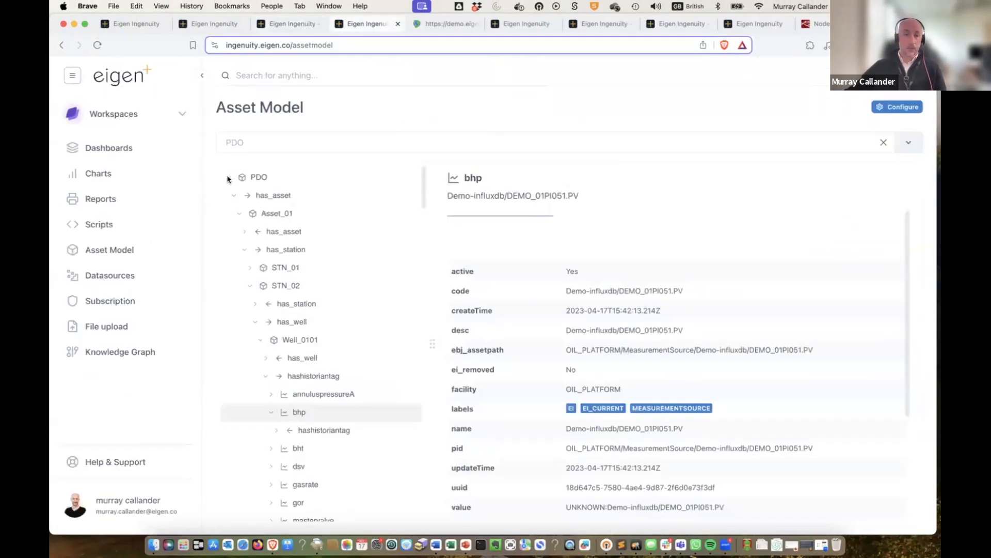
pyautogui.click(259, 176)
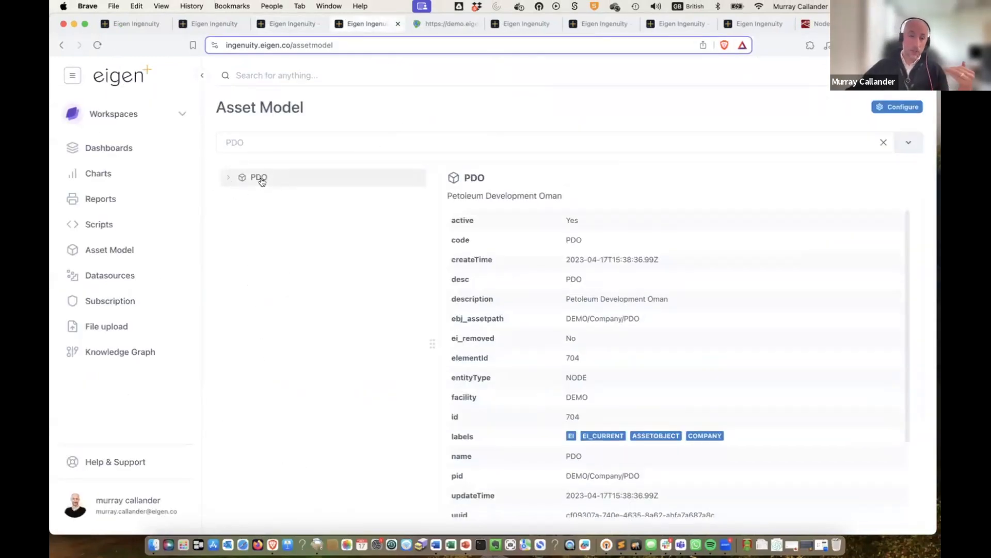
pyautogui.moveTo(231, 185)
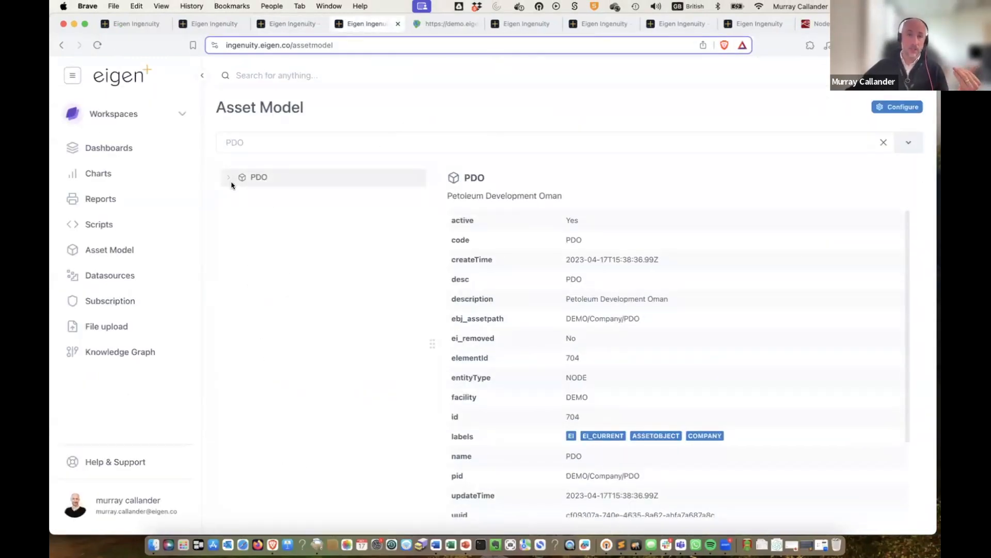
pyautogui.click(228, 177)
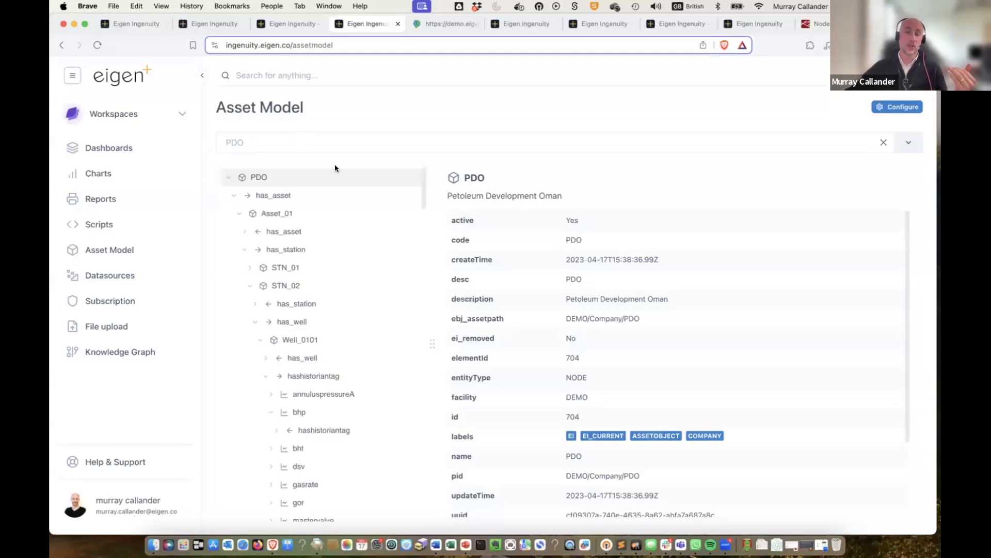
pyautogui.click(234, 195)
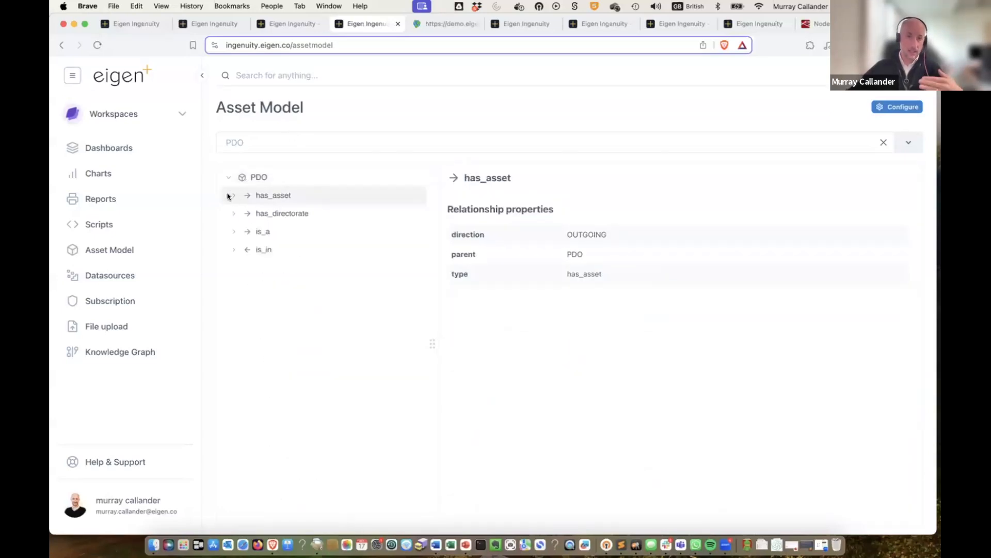
pyautogui.click(233, 195)
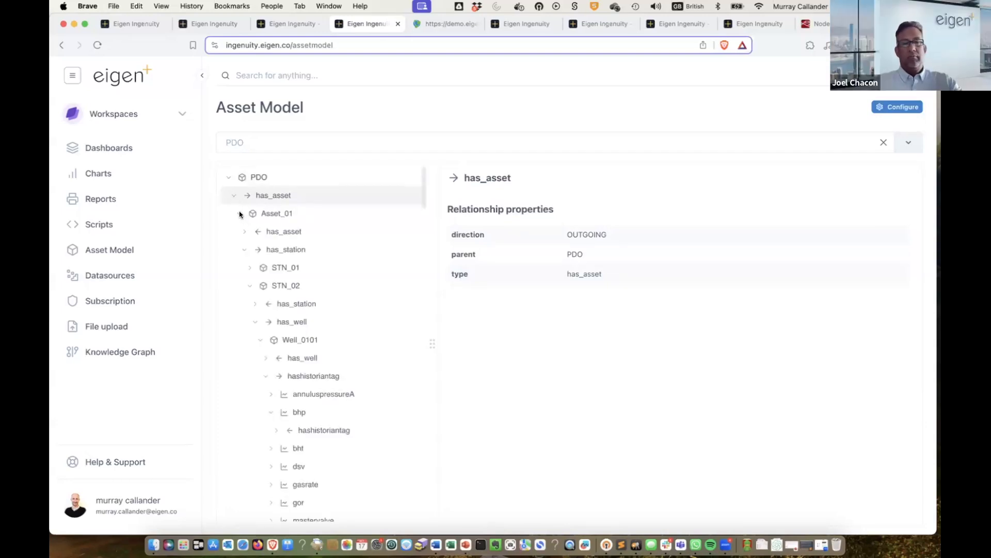
pyautogui.click(277, 212)
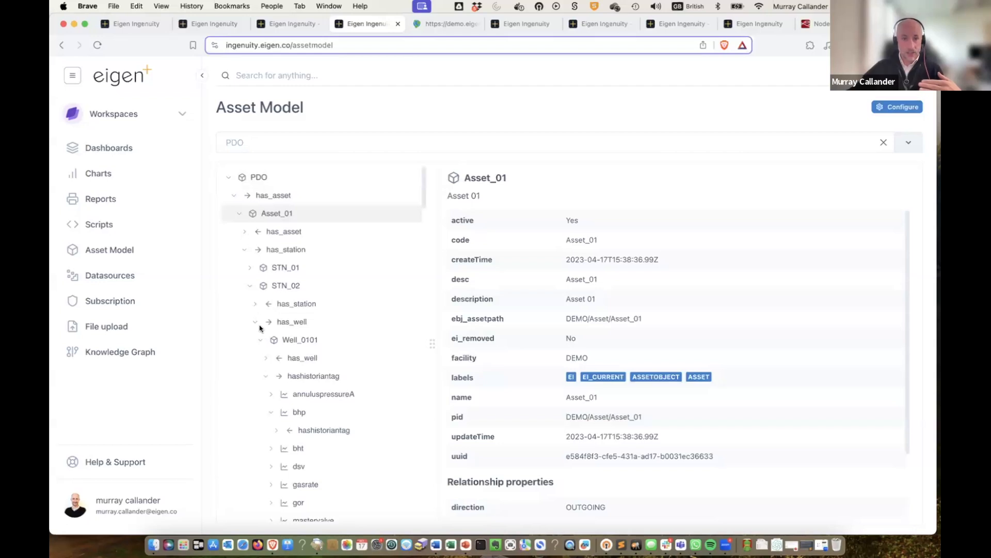
pyautogui.click(291, 321)
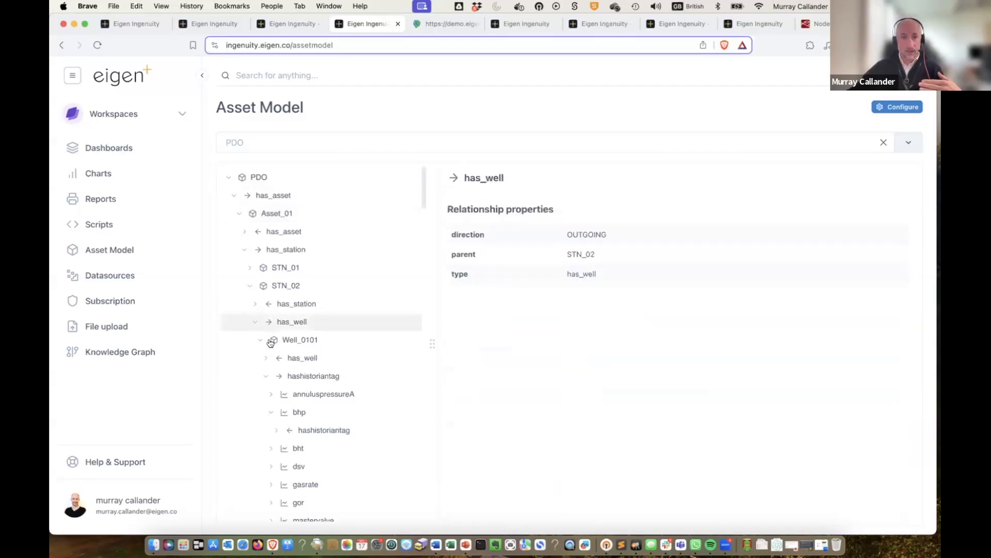
pyautogui.click(299, 340)
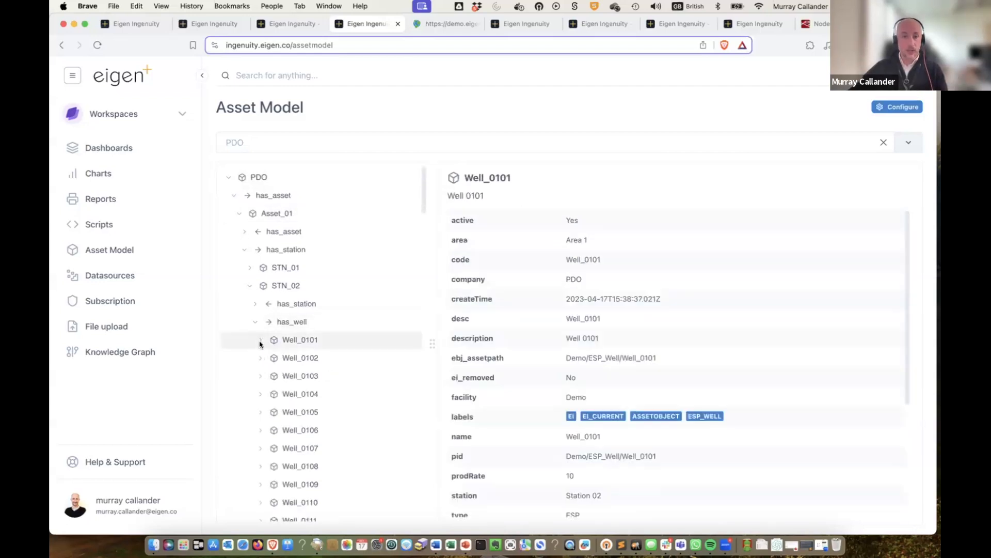
pyautogui.click(259, 340)
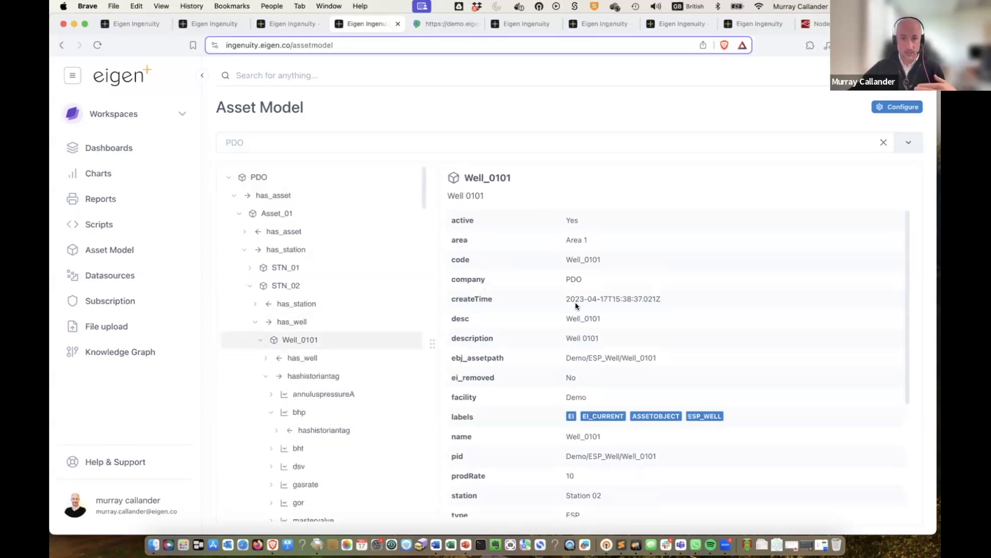
pyautogui.moveTo(265, 378)
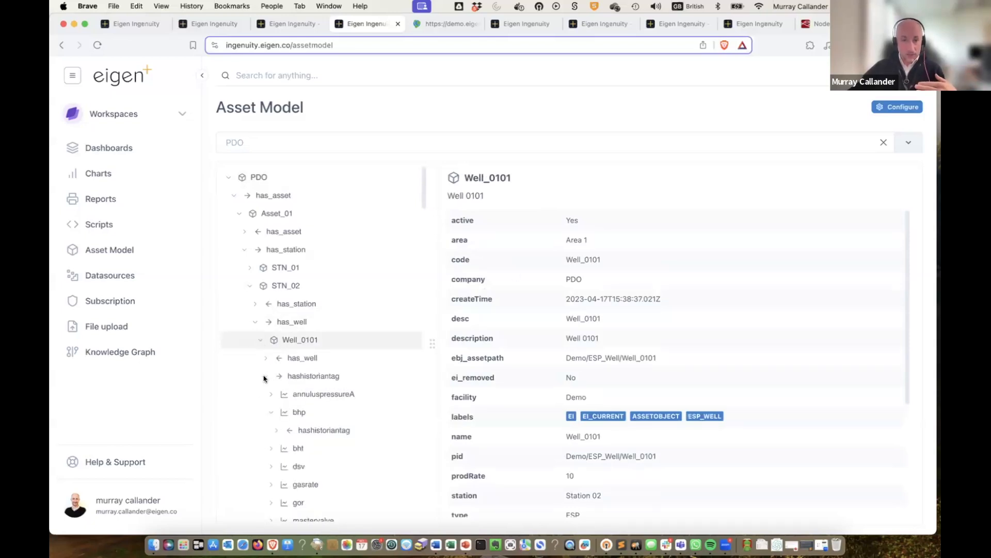
pyautogui.click(312, 376)
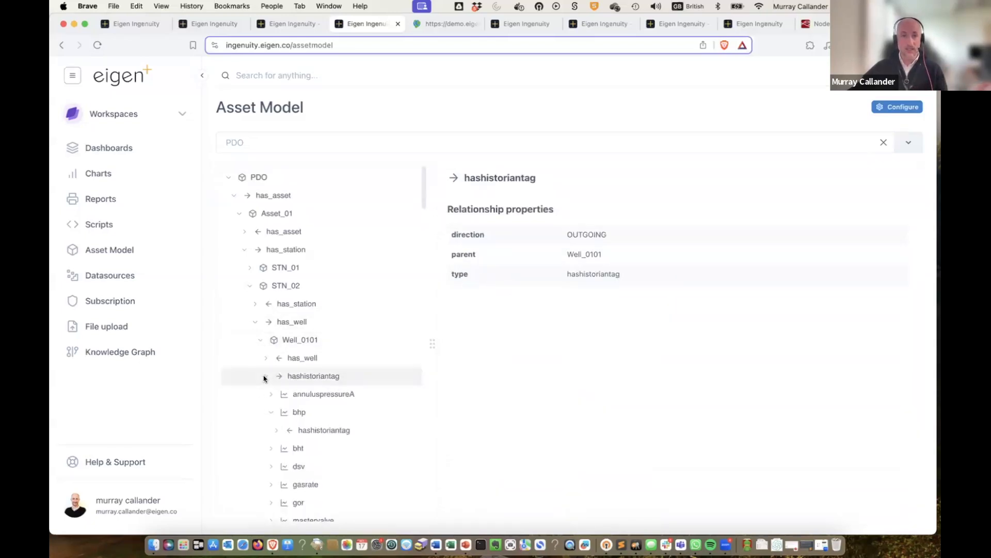
pyautogui.scroll(-3)
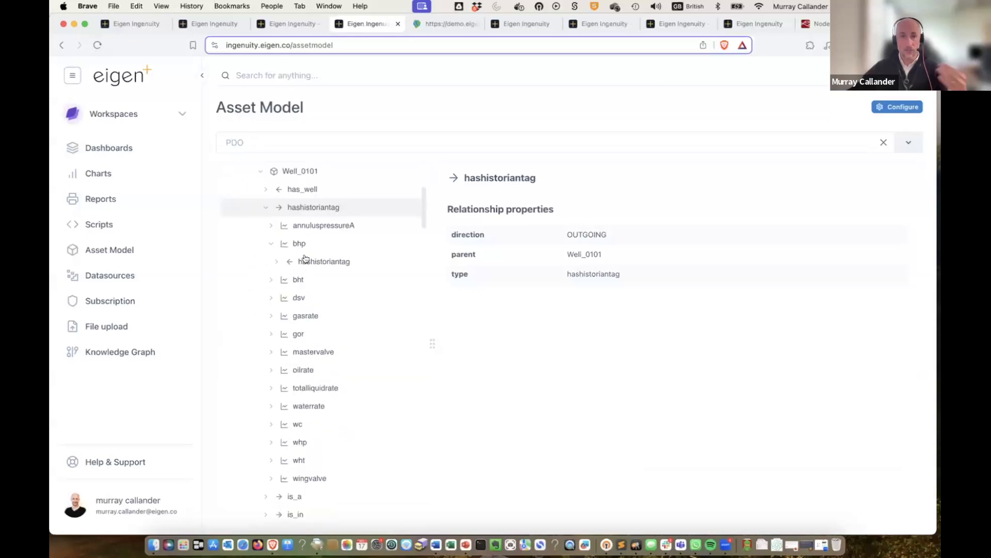
pyautogui.click(298, 243)
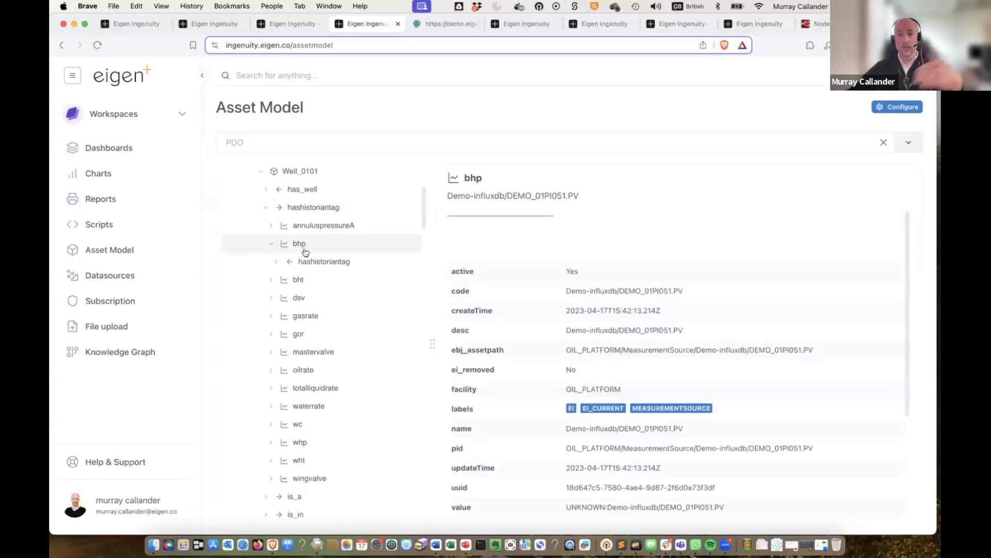
pyautogui.moveTo(506, 218)
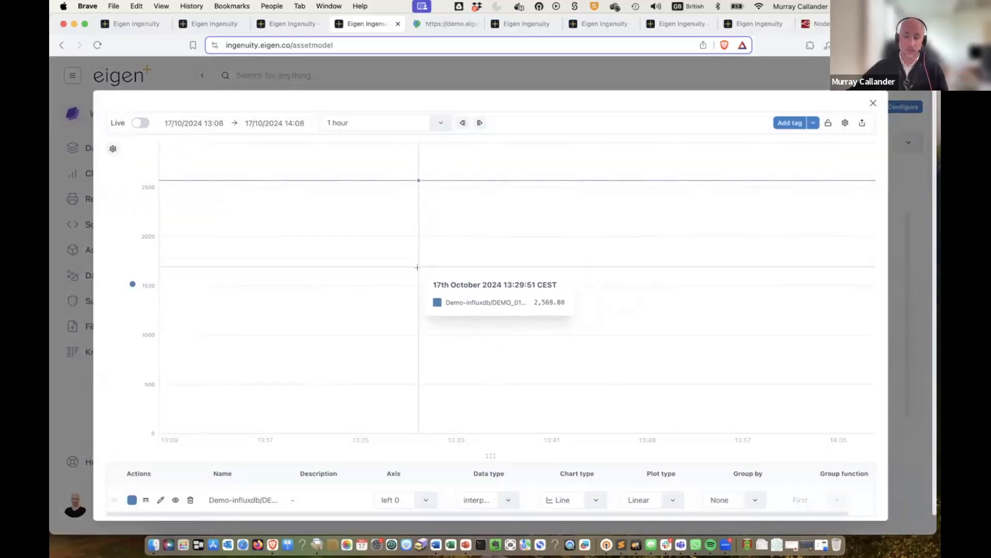
pyautogui.moveTo(868, 105)
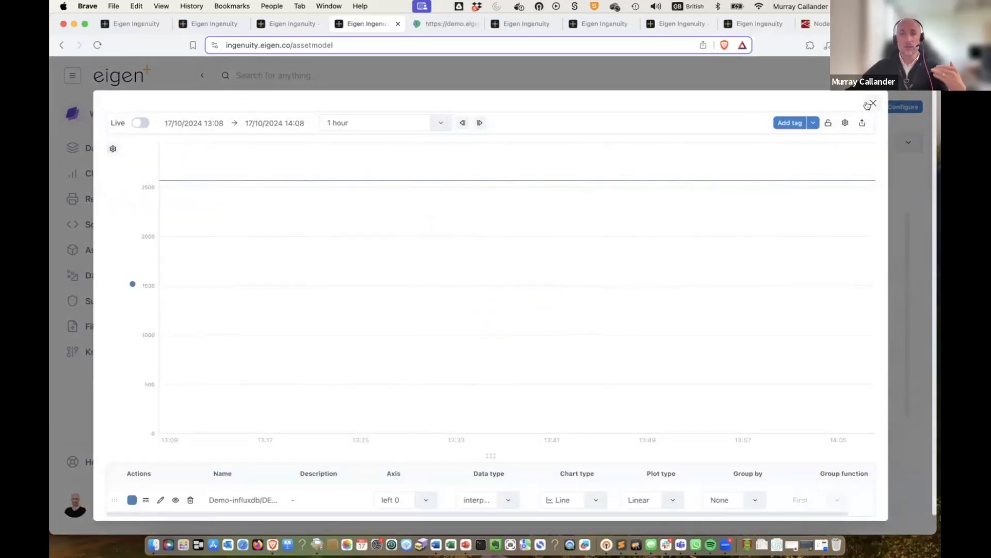
pyautogui.click(872, 104)
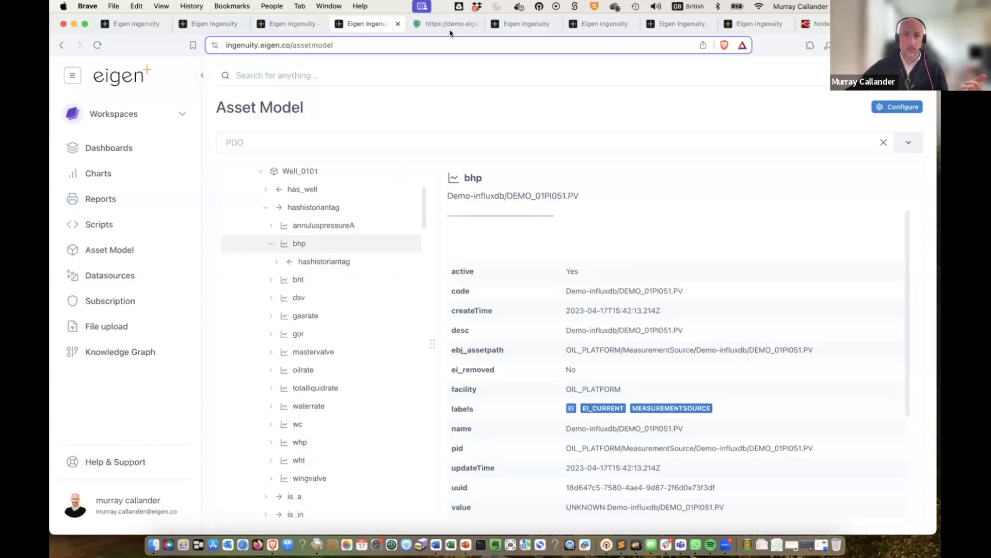
pyautogui.moveTo(120, 352)
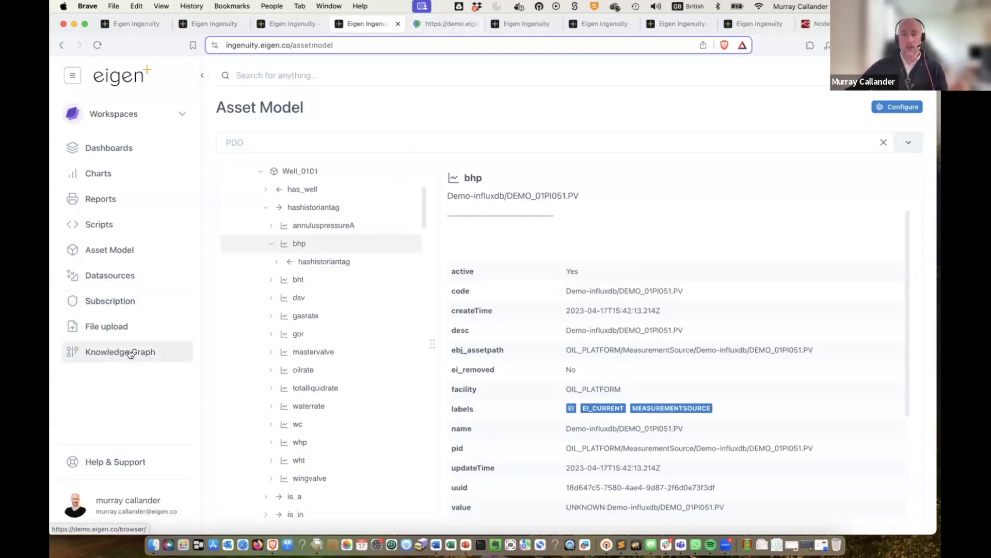
pyautogui.moveTo(443, 23)
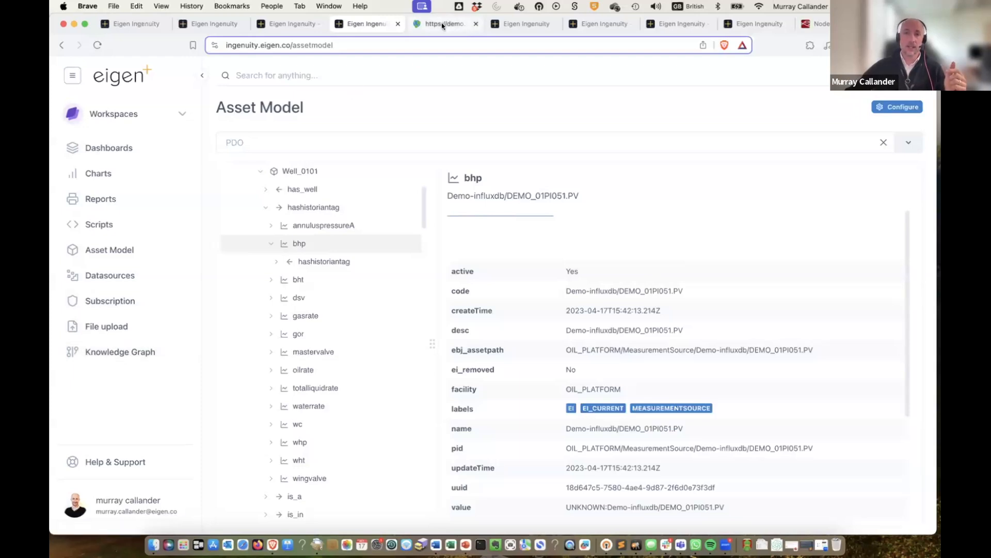
# - In Neo4j Browser, select Asset_03 and expand it to reveal its connected STN station nodes
pyautogui.click(443, 24)
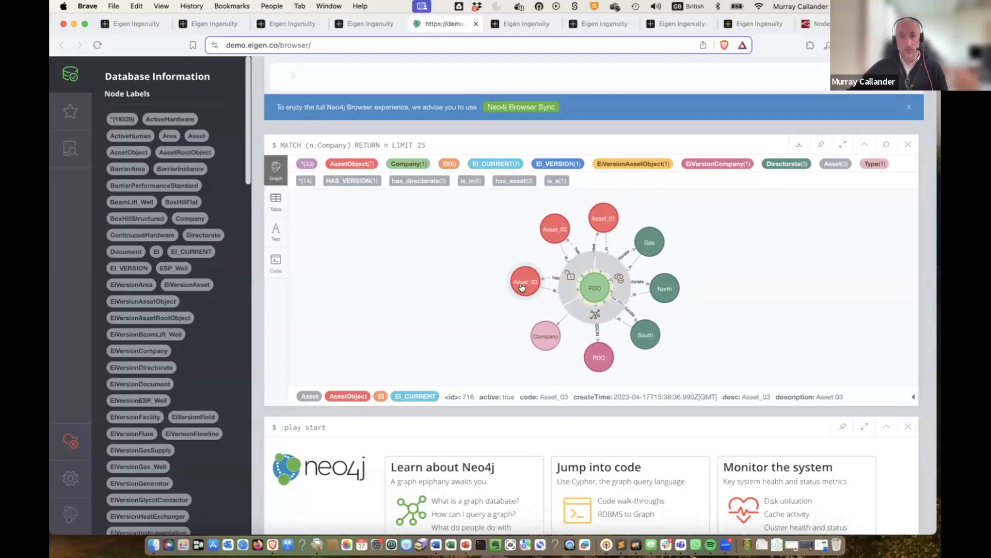
pyautogui.click(545, 243)
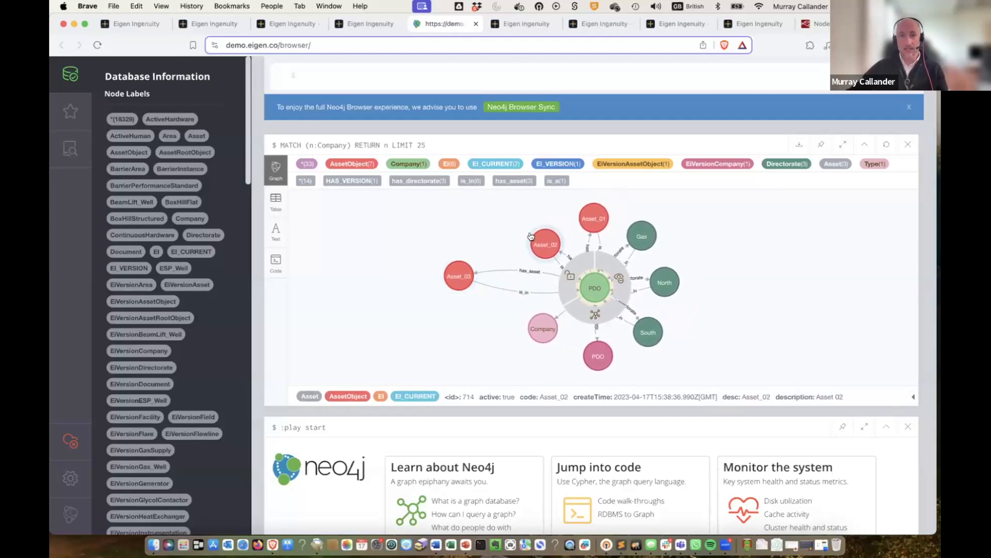
pyautogui.rightClick(432, 272)
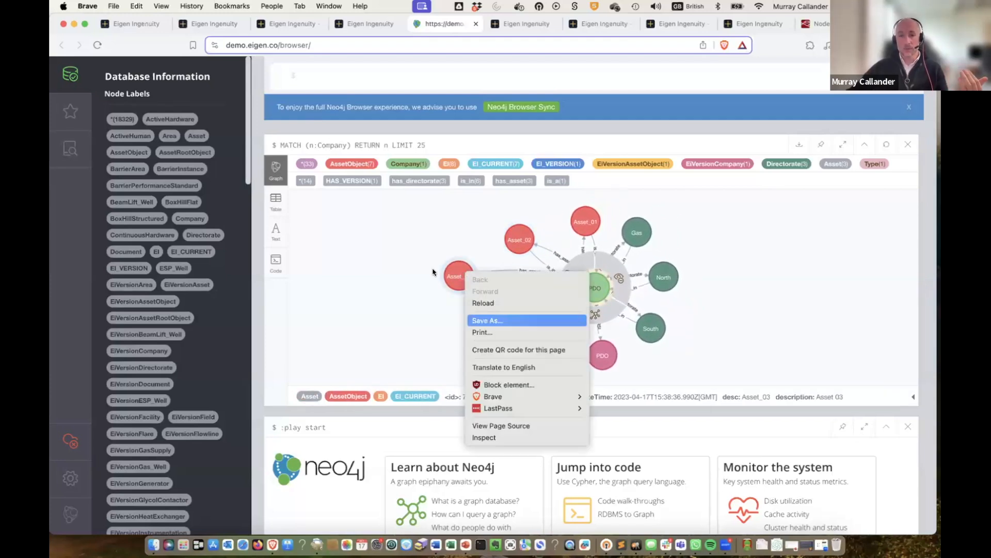
pyautogui.click(457, 275)
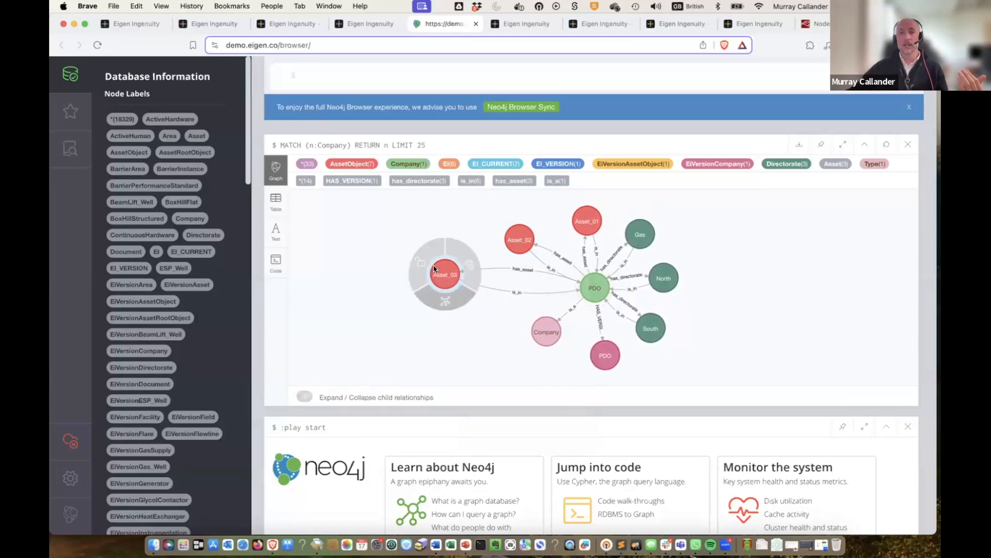
pyautogui.doubleClick(444, 275)
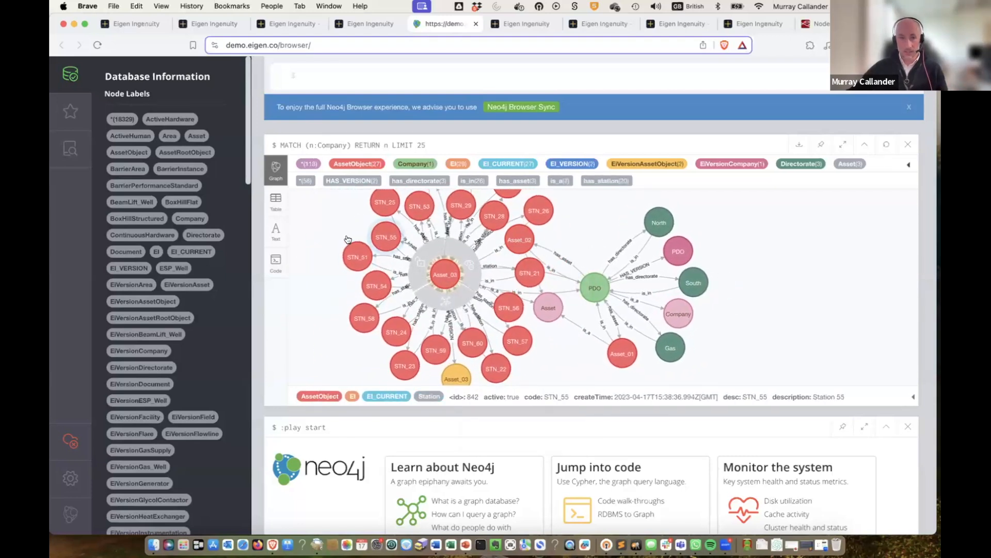
pyautogui.click(444, 274)
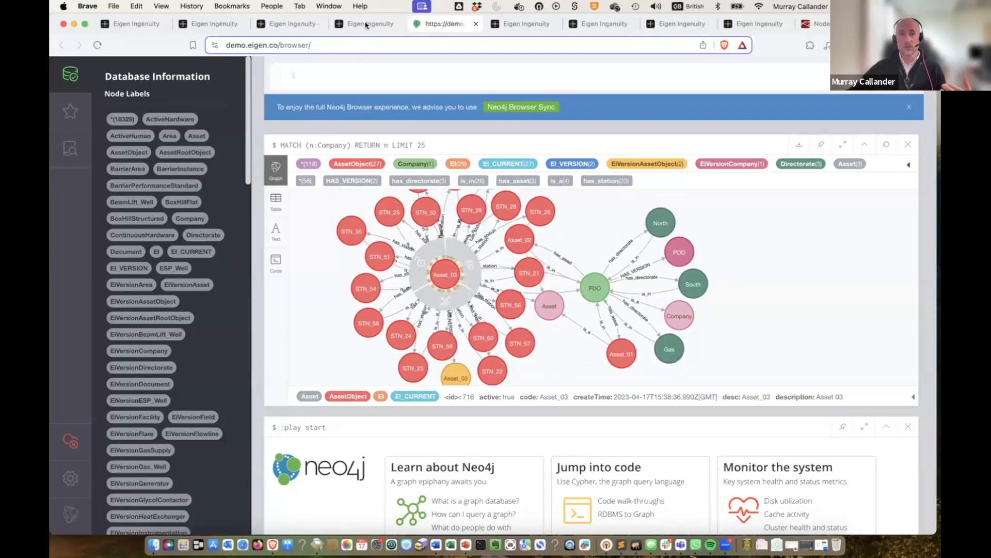
# - In the Asset Model, search STN_ and load STN_01 to show Station 01's relationships and properties
pyautogui.click(367, 24)
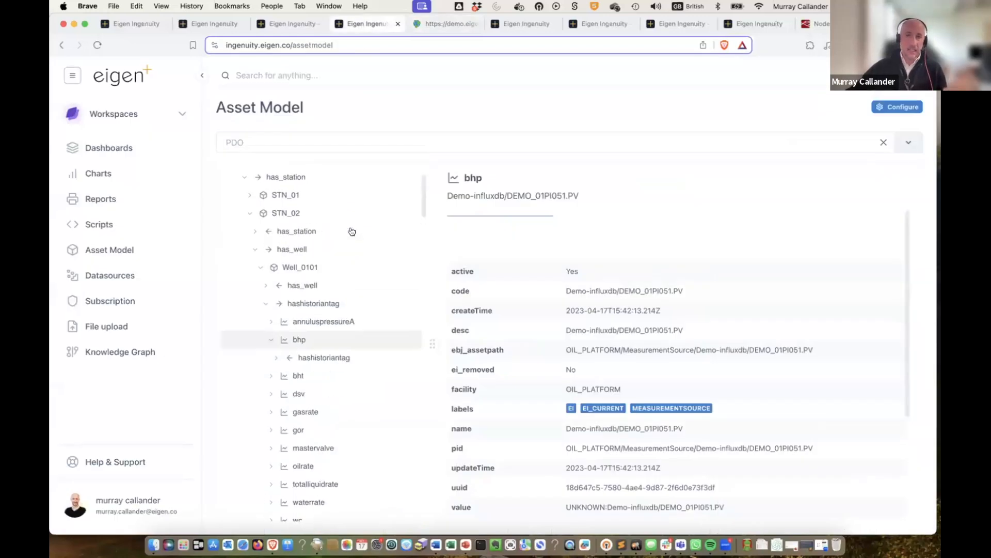
pyautogui.scroll(3)
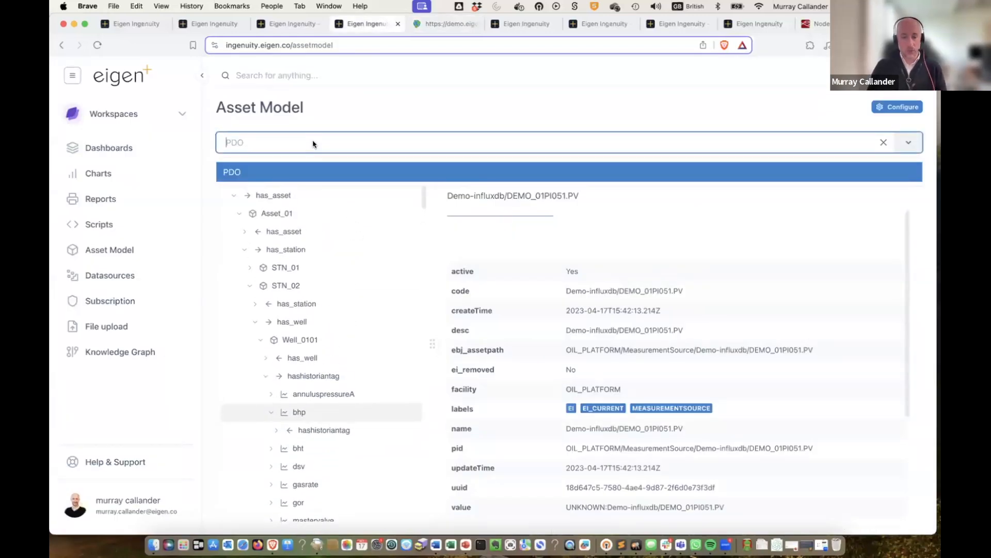
pyautogui.write('ATN_')
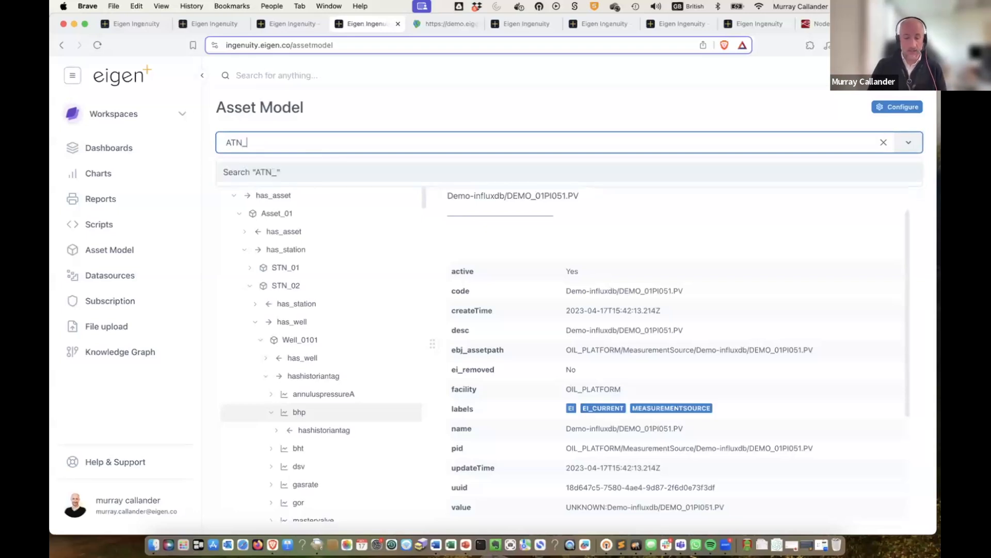
pyautogui.press('Backspace')
pyautogui.write('S')
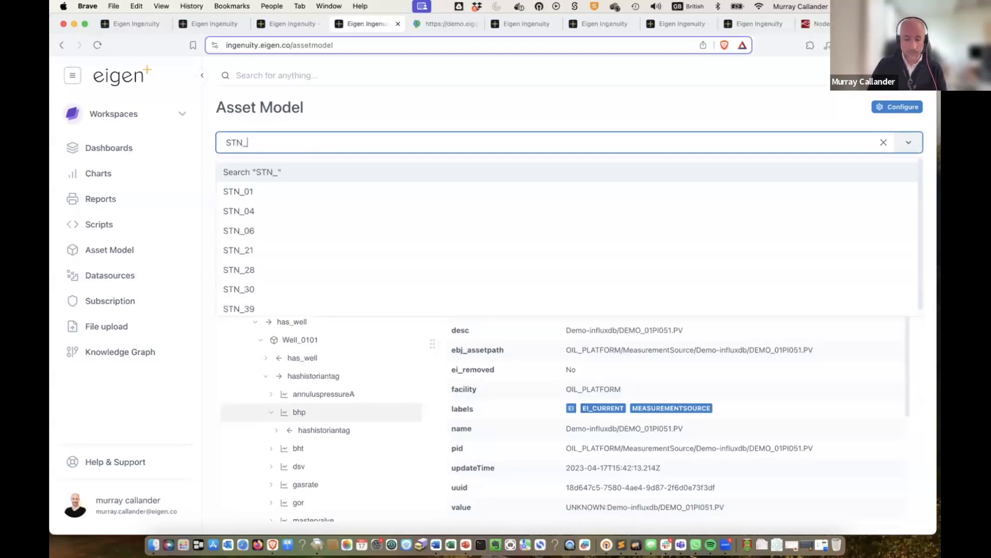
pyautogui.click(239, 191)
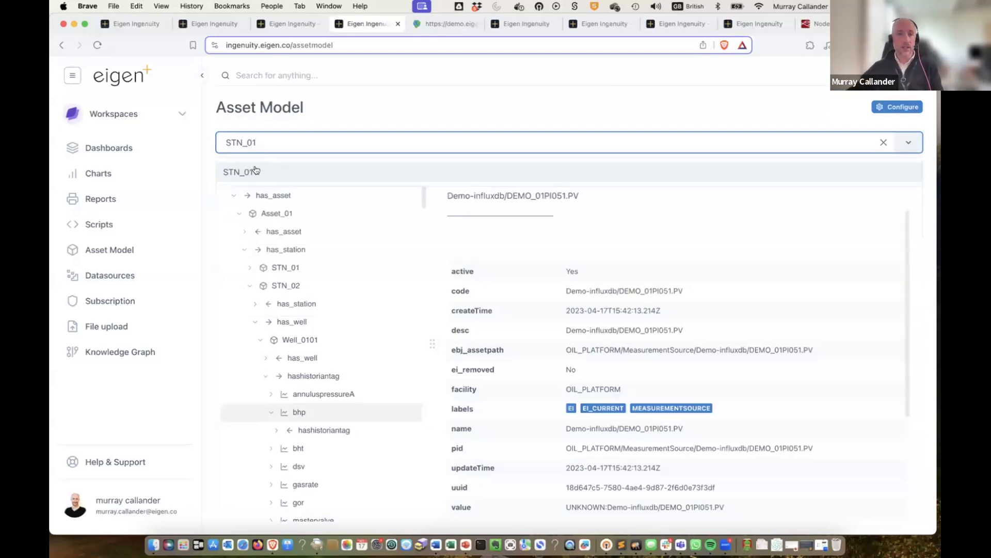
pyautogui.click(242, 171)
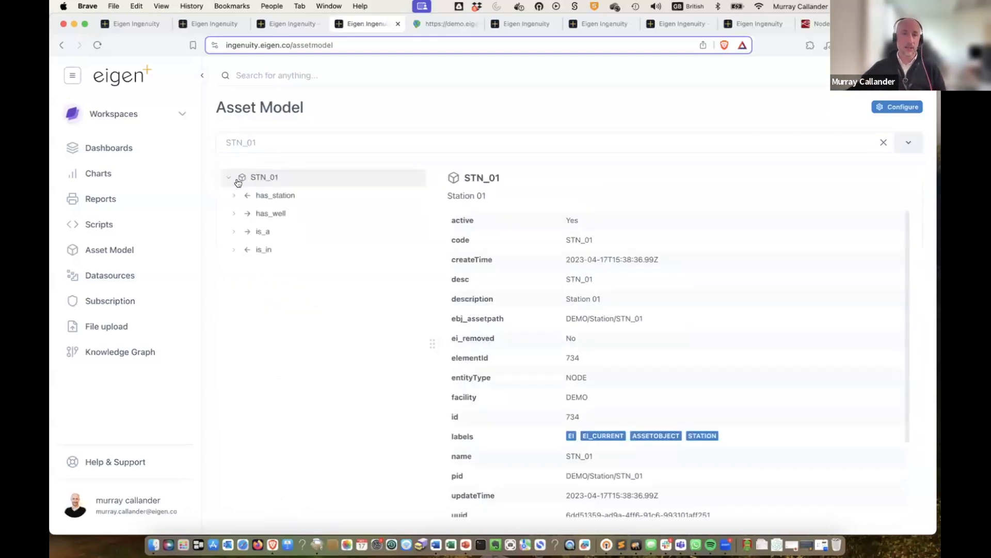
pyautogui.moveTo(292, 97)
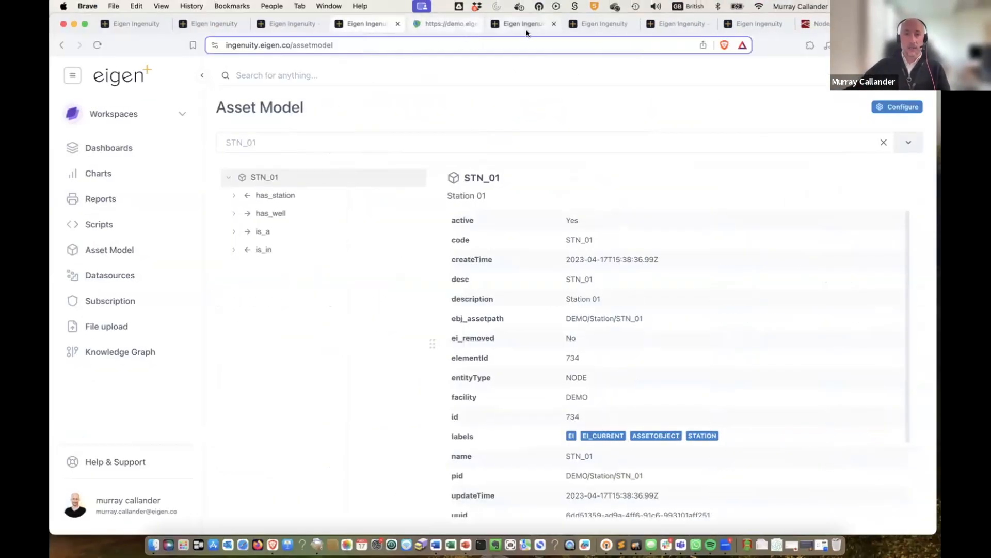
# - Show the Datasources catalogue and browse its list of installed connectors
pyautogui.click(110, 275)
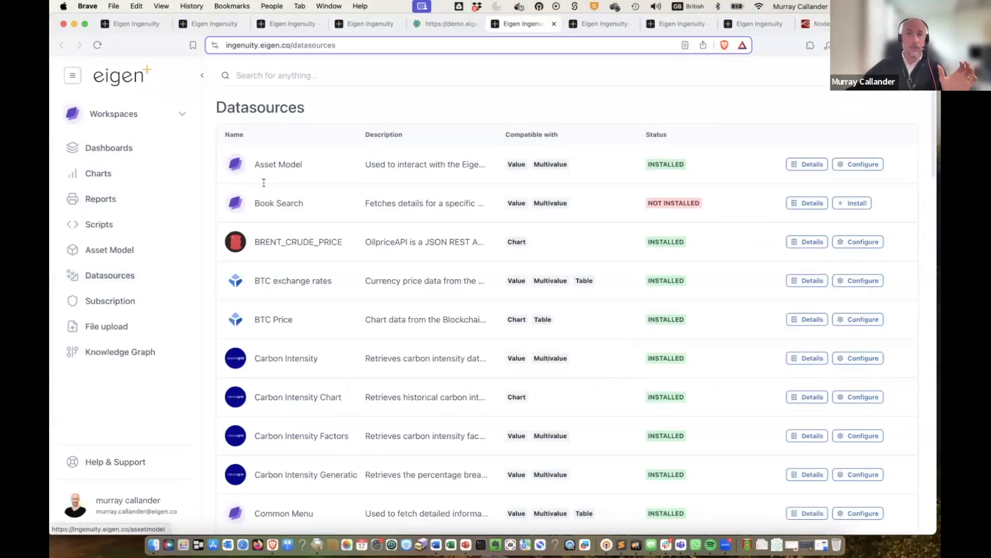
pyautogui.scroll(-3)
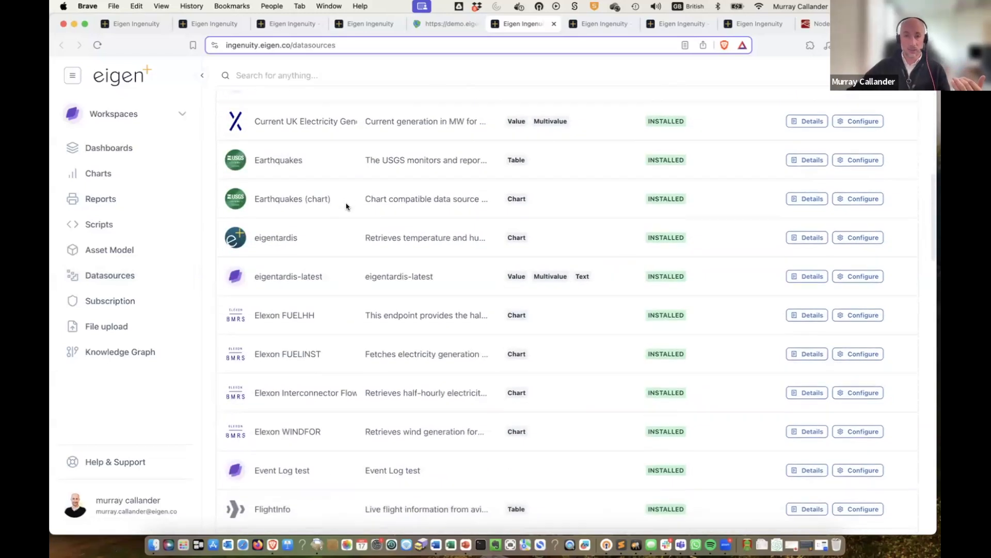
pyautogui.scroll(3)
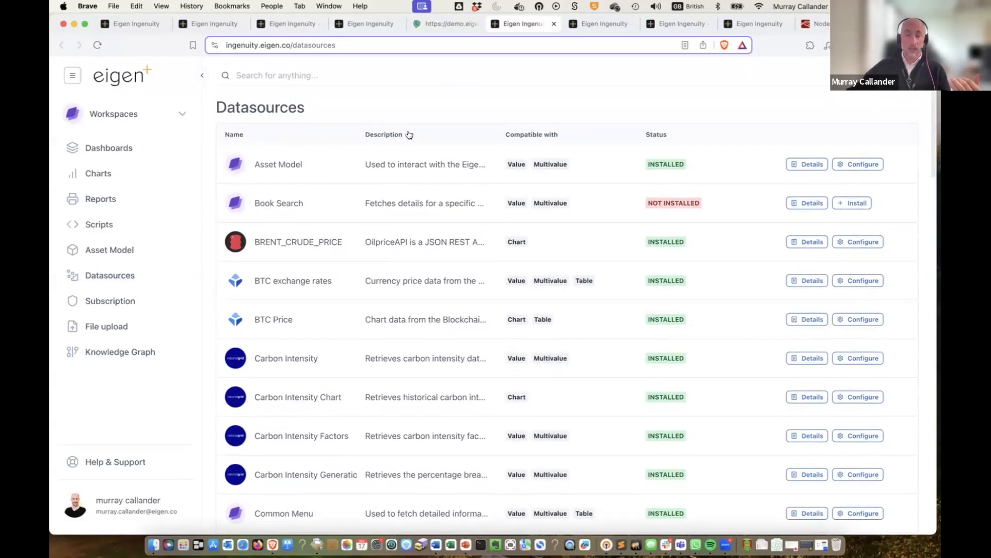
pyautogui.moveTo(512, 160)
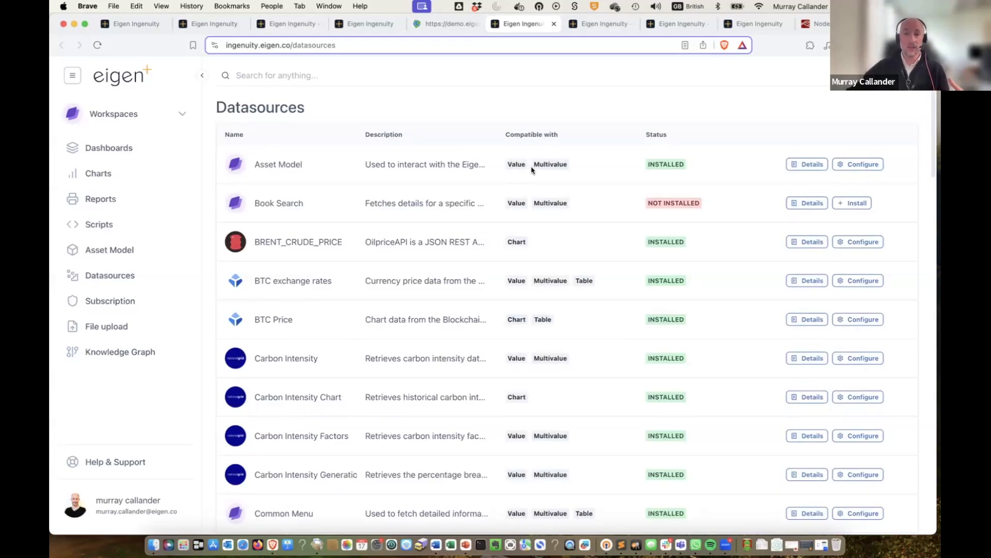
pyautogui.moveTo(524, 230)
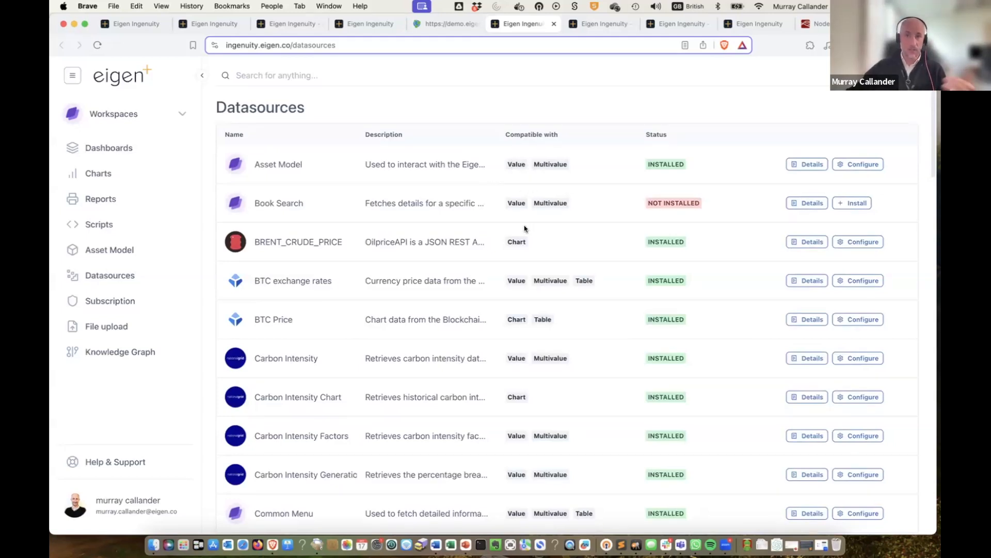
pyautogui.moveTo(740, 386)
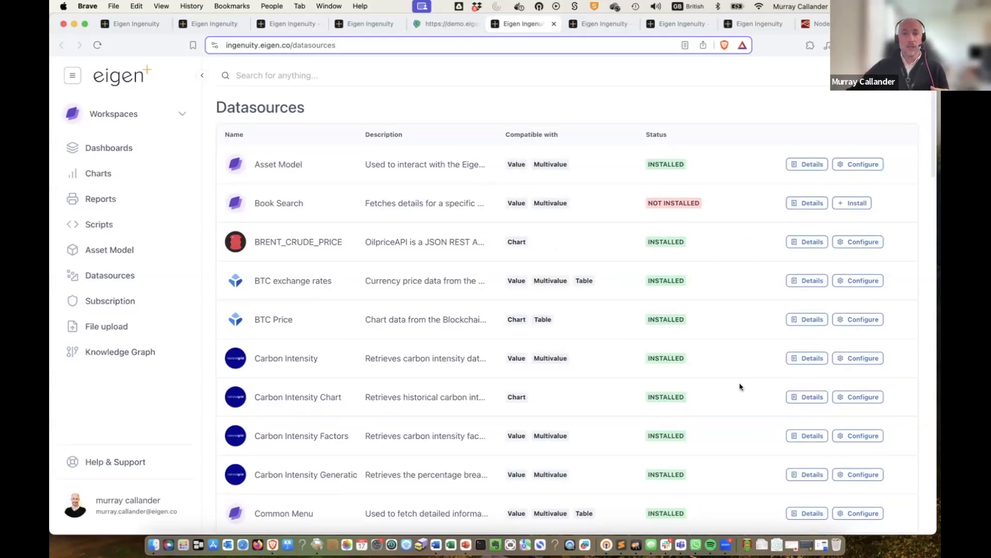
# - Test-run the Earthquakes datasource to preview quake titles, then close its details
pyautogui.scroll(-3)
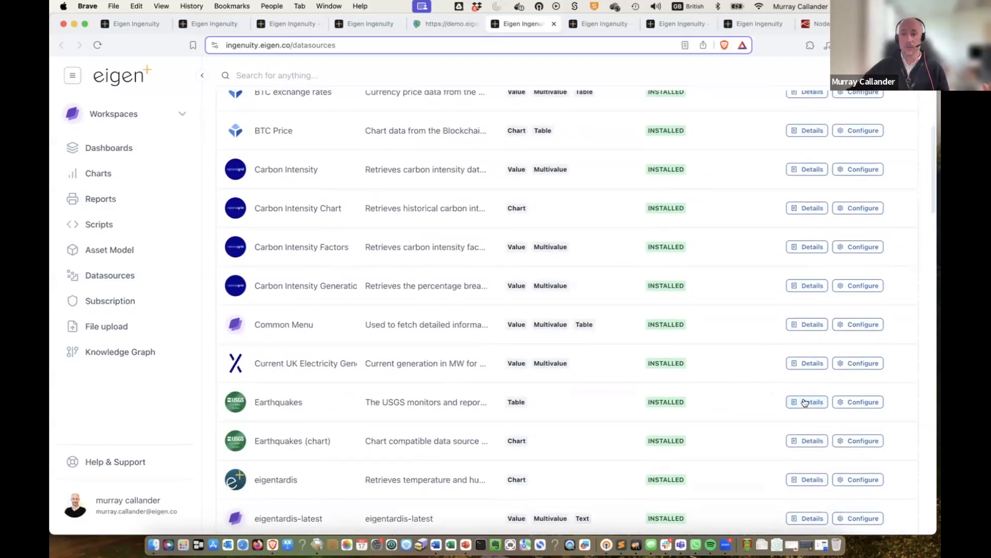
pyautogui.click(810, 401)
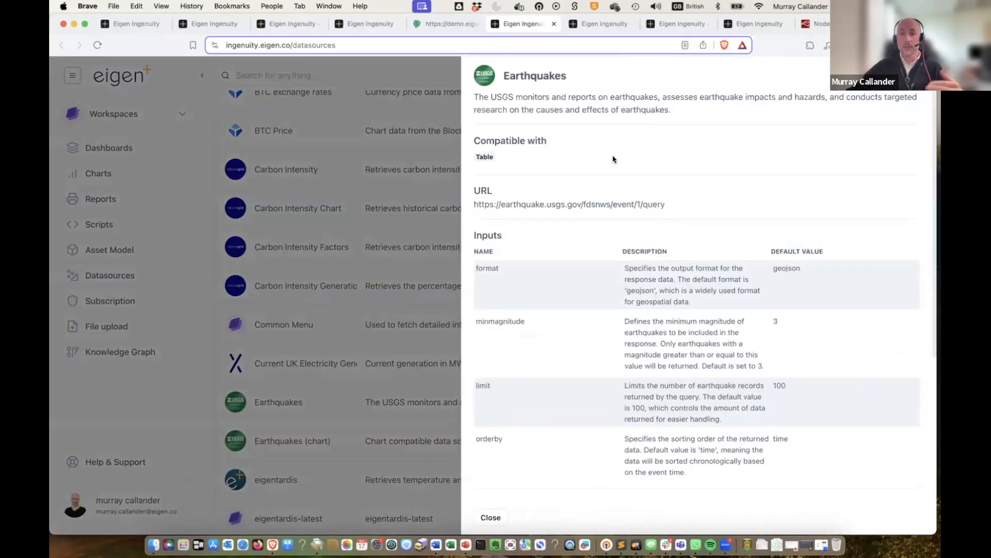
pyautogui.moveTo(531, 203)
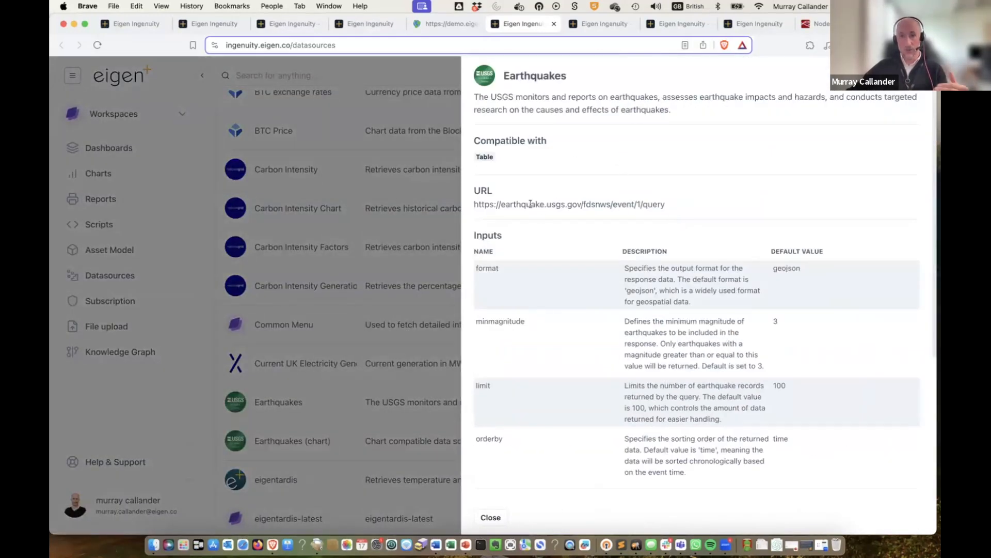
pyautogui.moveTo(664, 286)
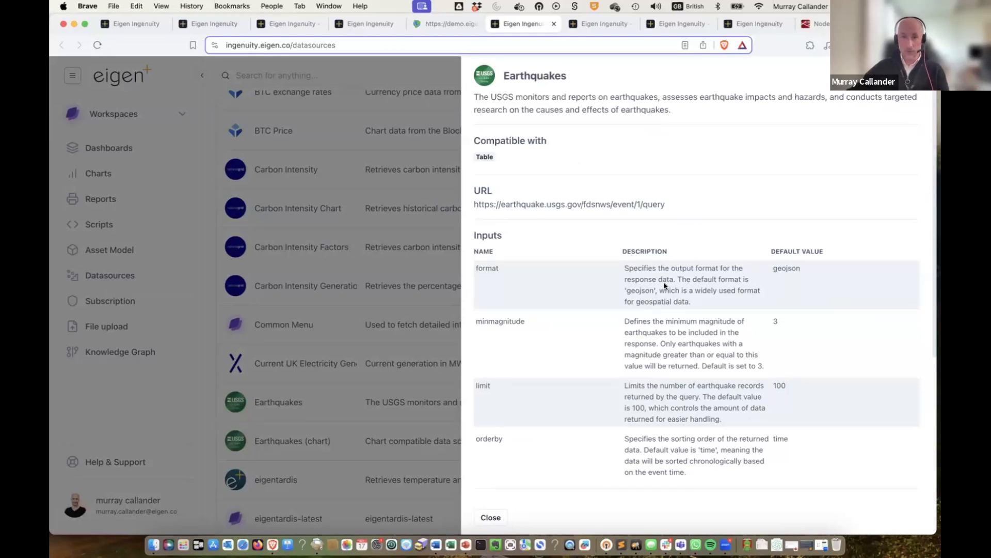
pyautogui.scroll(-3)
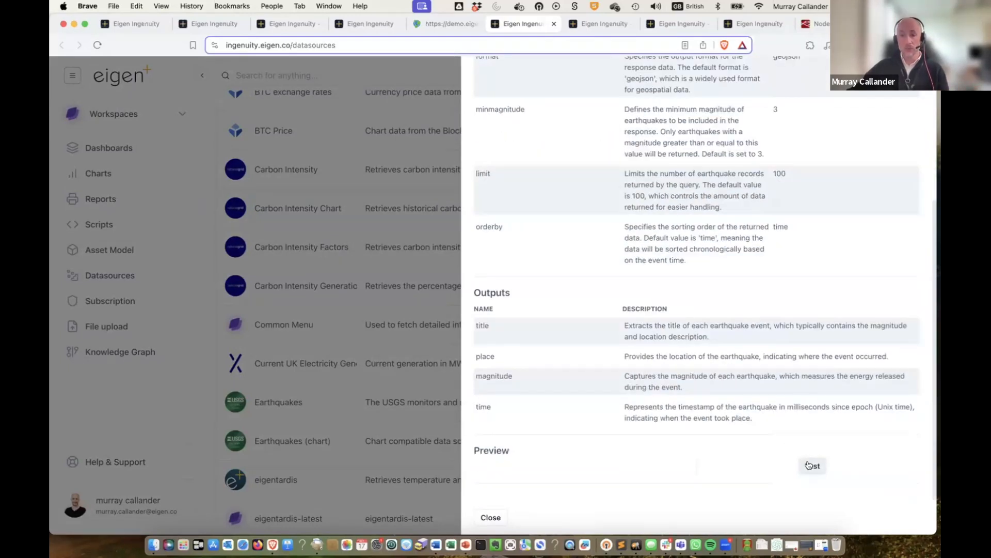
pyautogui.click(812, 466)
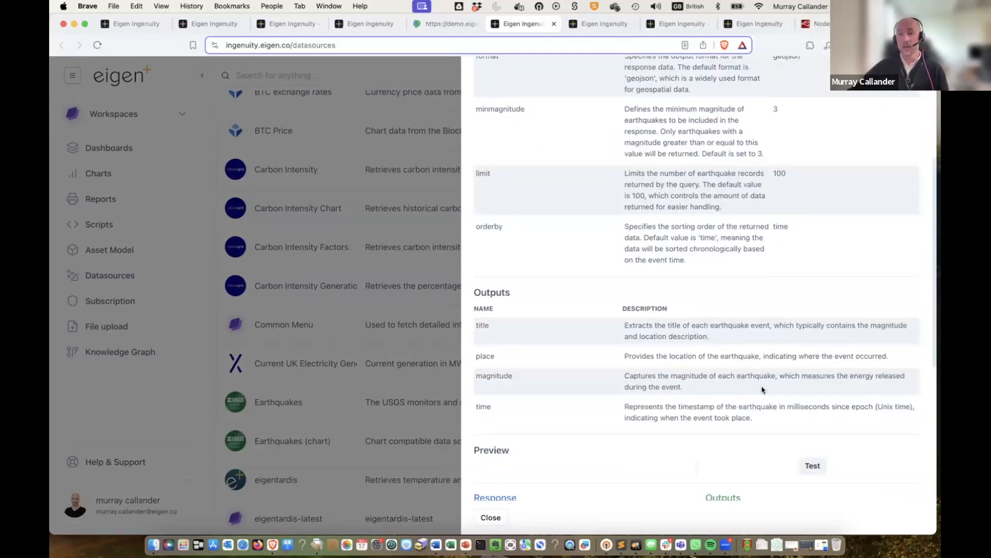
pyautogui.click(813, 466)
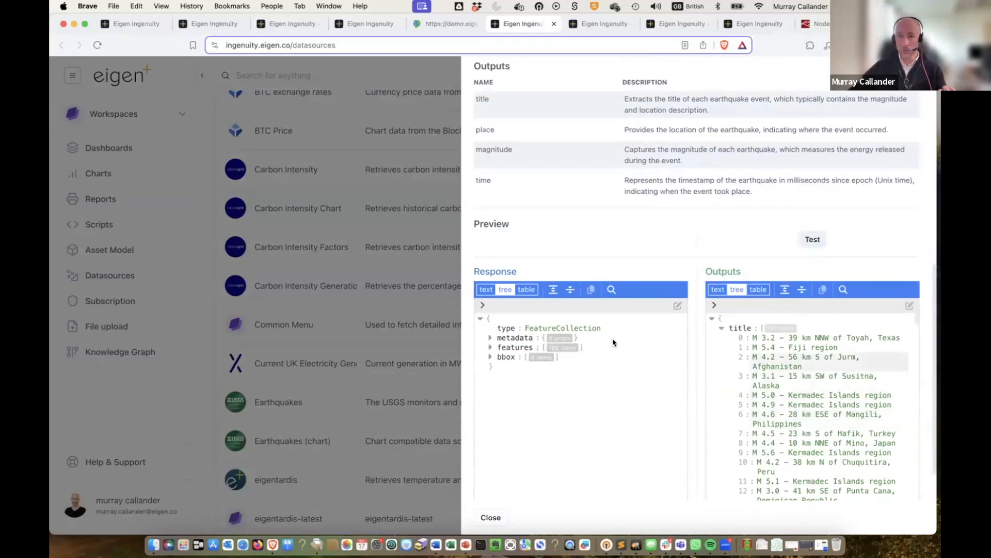
pyautogui.click(491, 517)
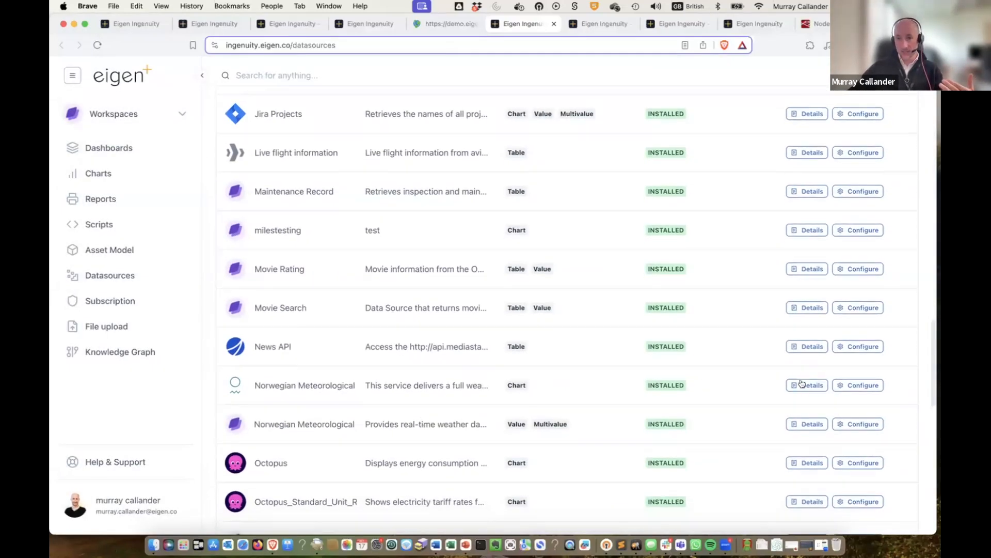
# - Test-run the met.no weather source, expand its air pressure, wind speed and wind direction outputs, then close
pyautogui.click(807, 386)
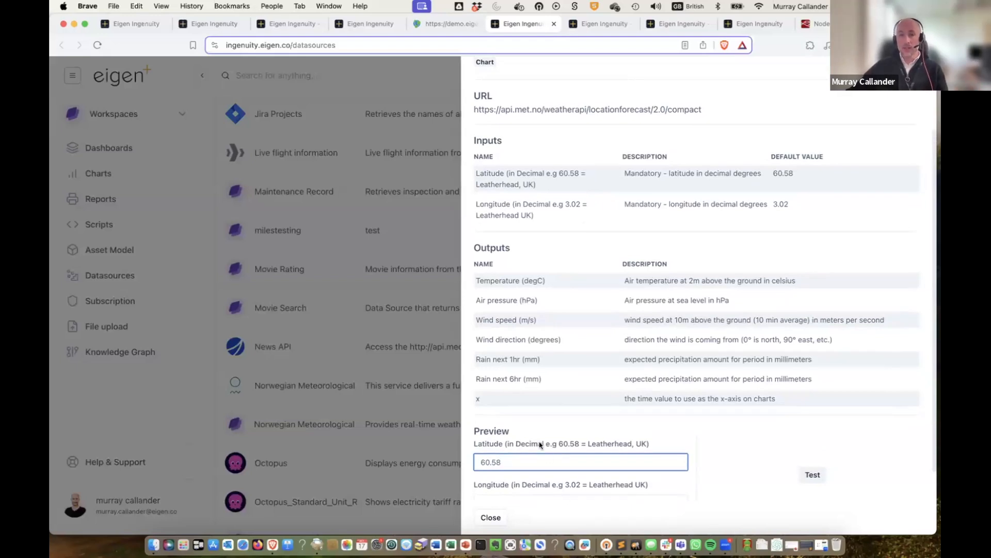
pyautogui.scroll(3)
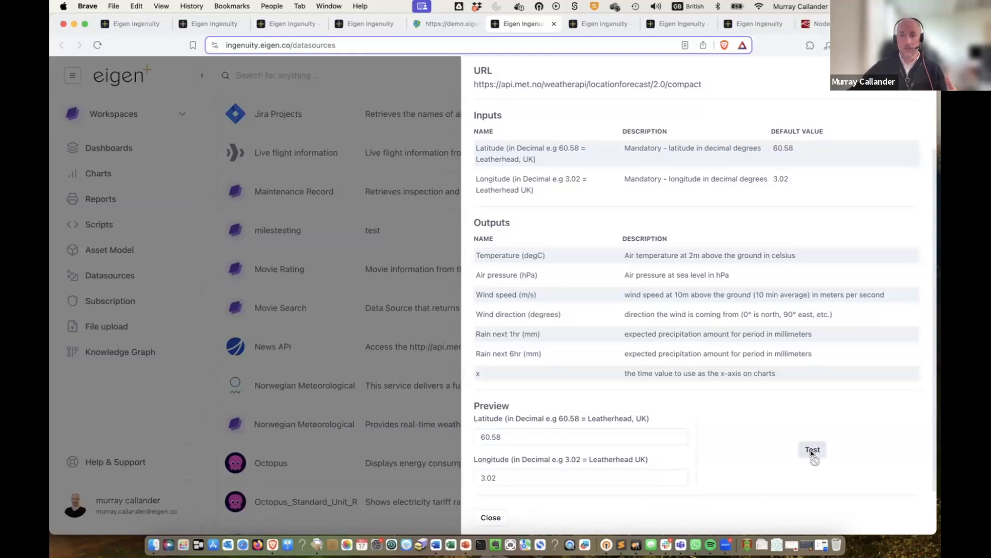
pyautogui.click(813, 449)
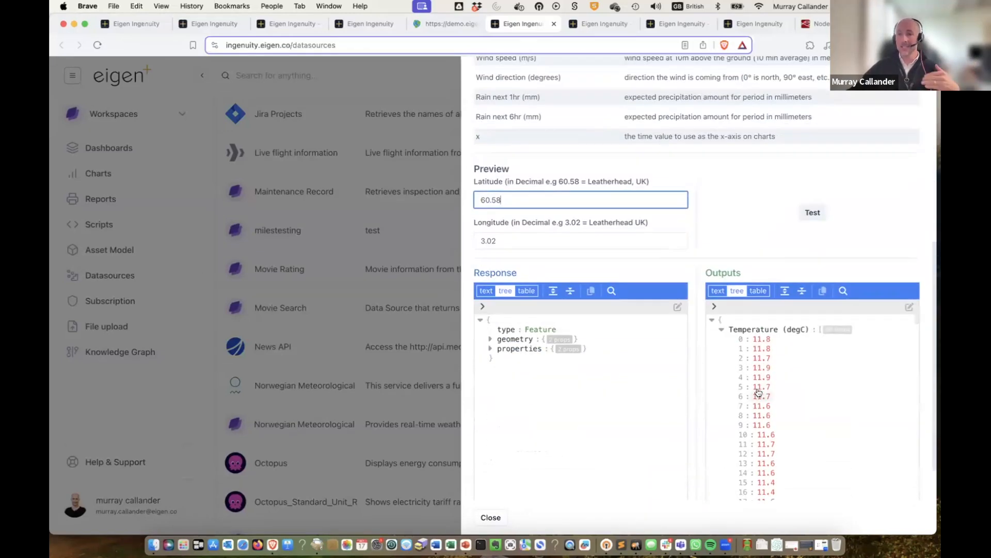
pyautogui.click(721, 329)
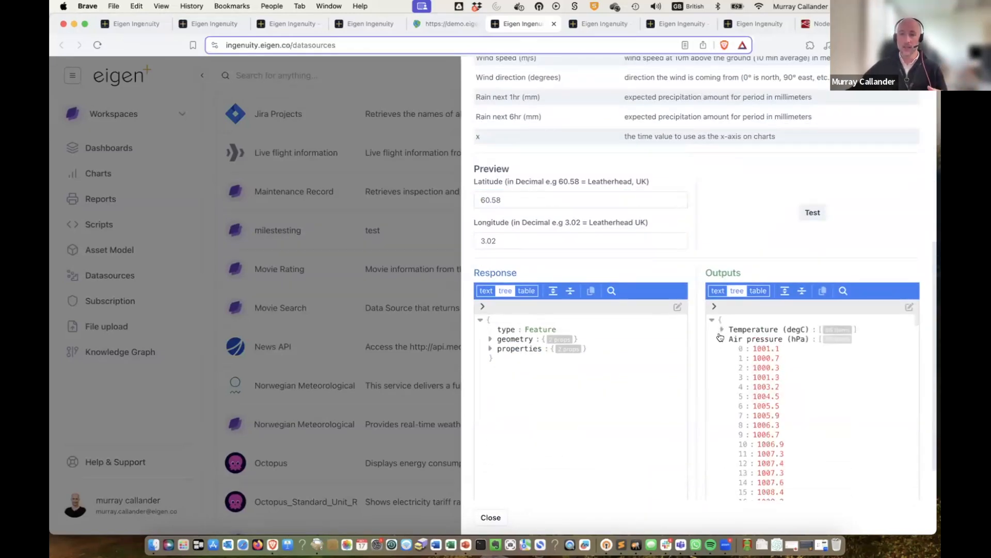
pyautogui.click(722, 348)
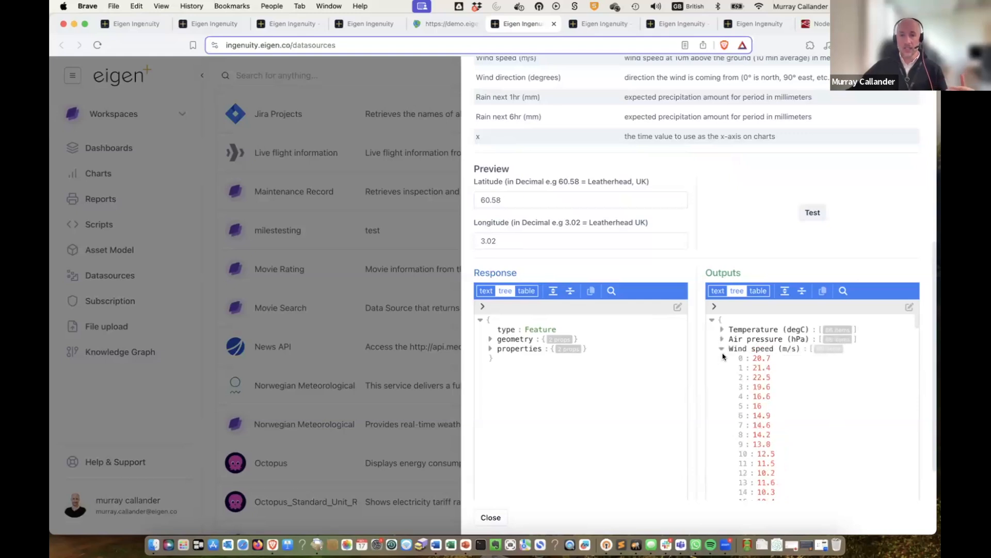
pyautogui.click(722, 348)
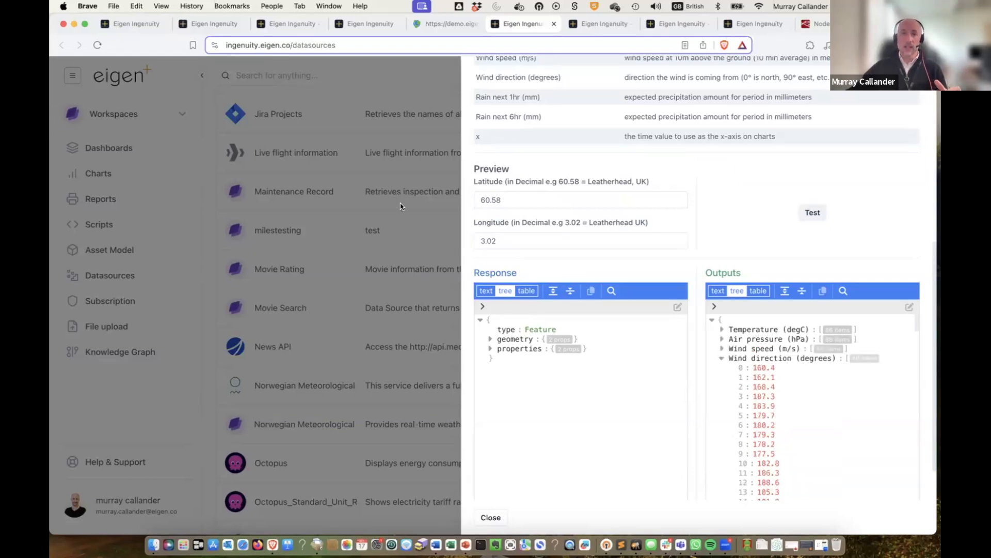
pyautogui.click(491, 518)
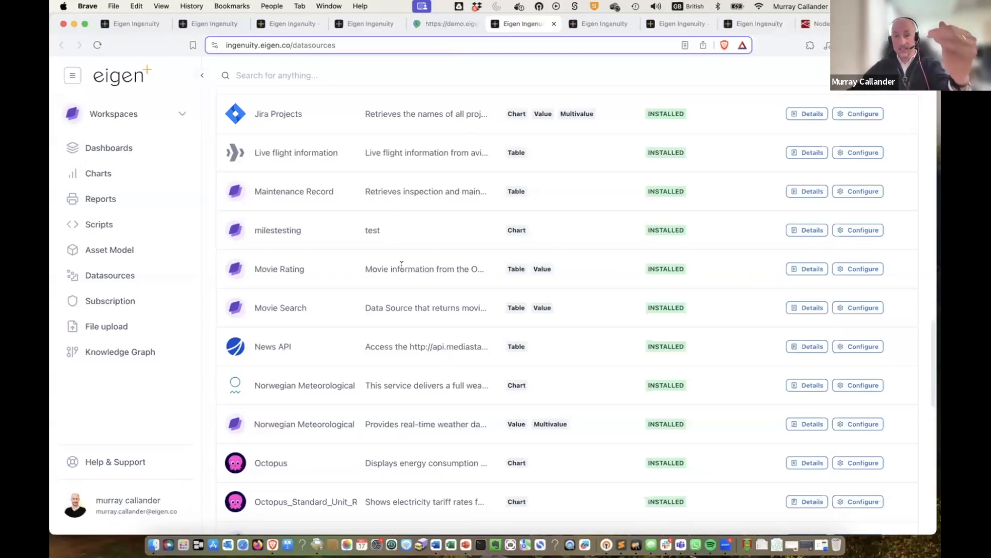
pyautogui.moveTo(539, 319)
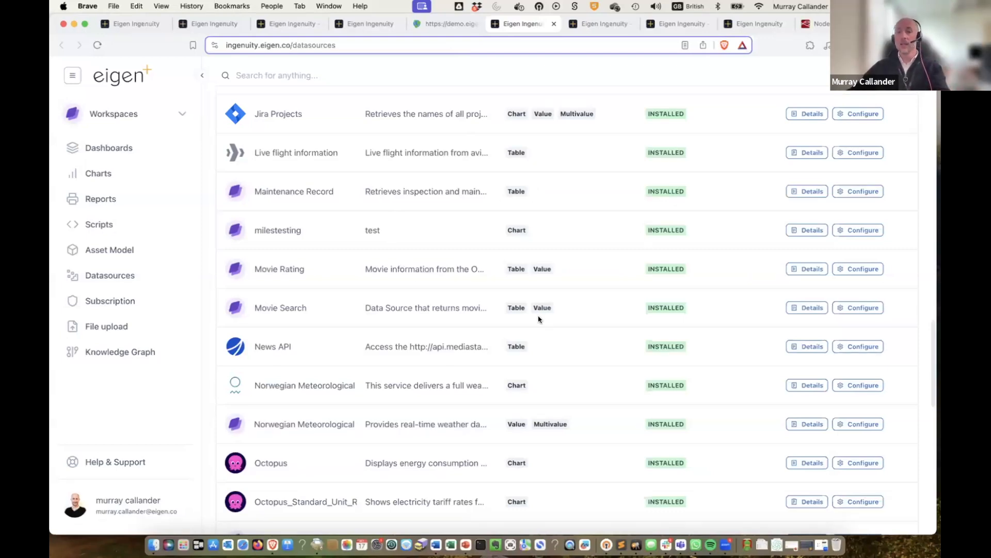
pyautogui.moveTo(706, 163)
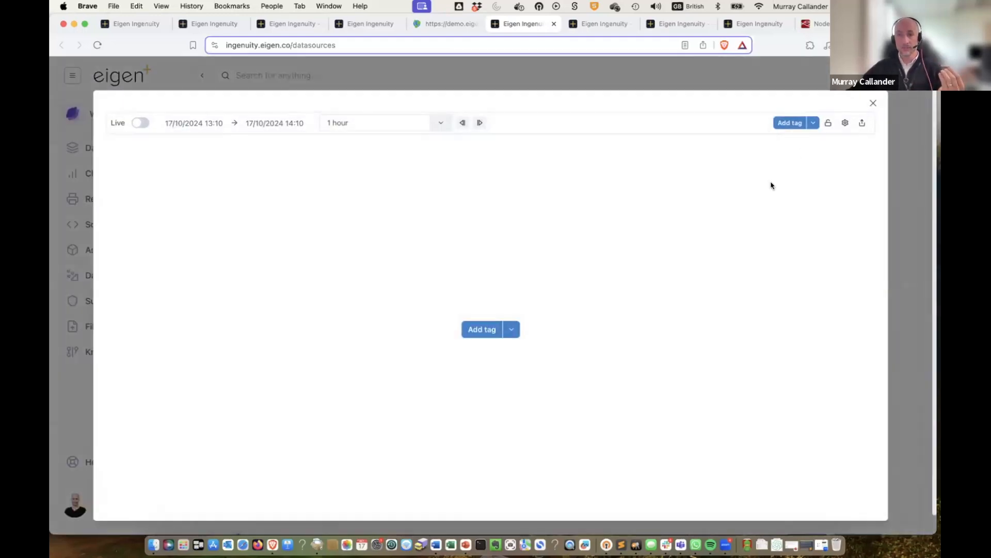
# - Show the trend's available tag list, including BRENT_CRUDE_PRICE, BTC Price and Carbon Intensity Chart
pyautogui.click(511, 329)
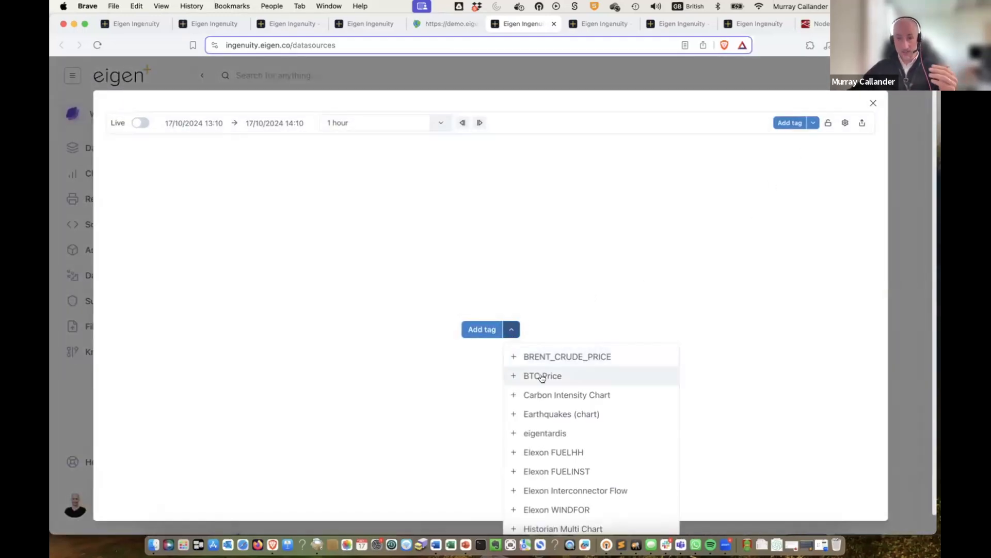
pyautogui.moveTo(546, 417)
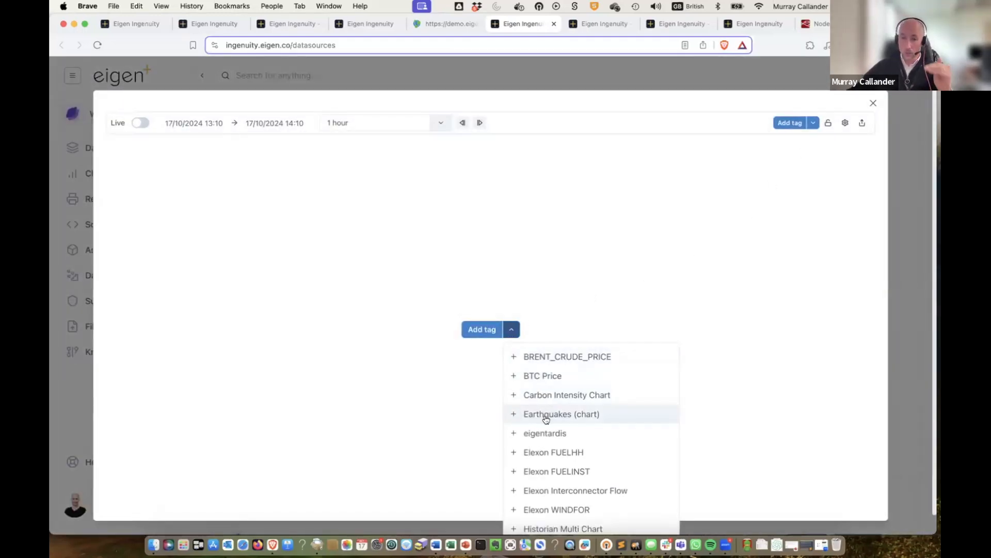
pyautogui.moveTo(538, 413)
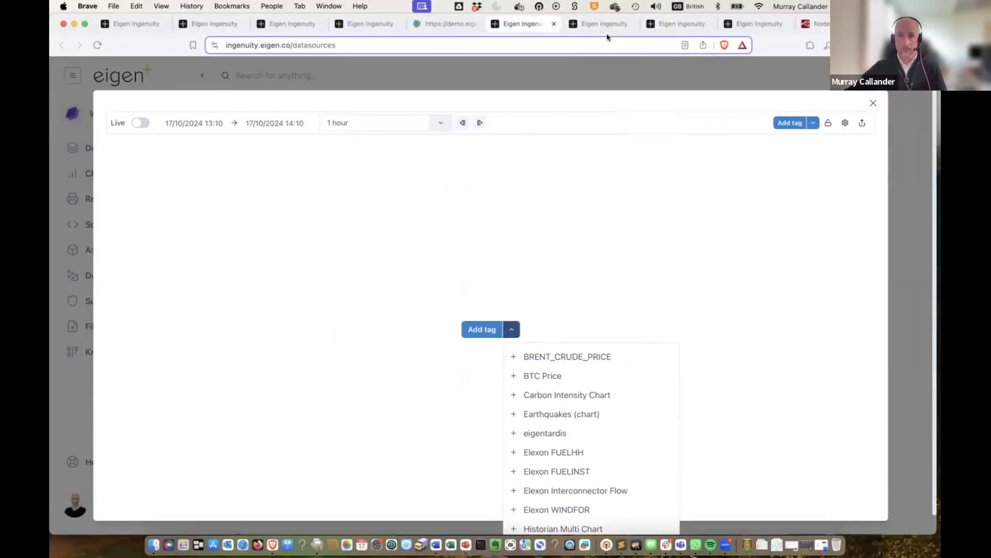
# - Bring up the Working with Dates documentation page
pyautogui.click(601, 24)
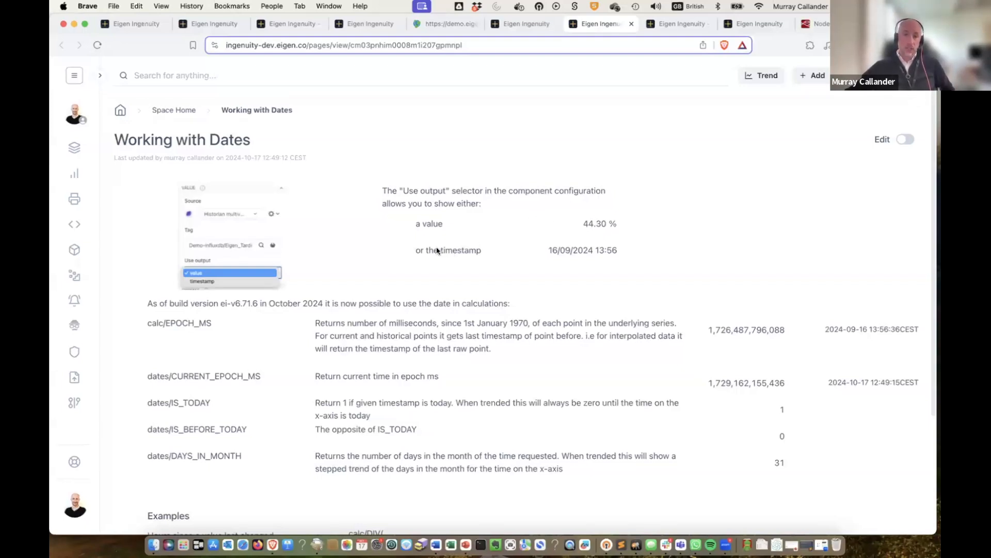
pyautogui.moveTo(513, 262)
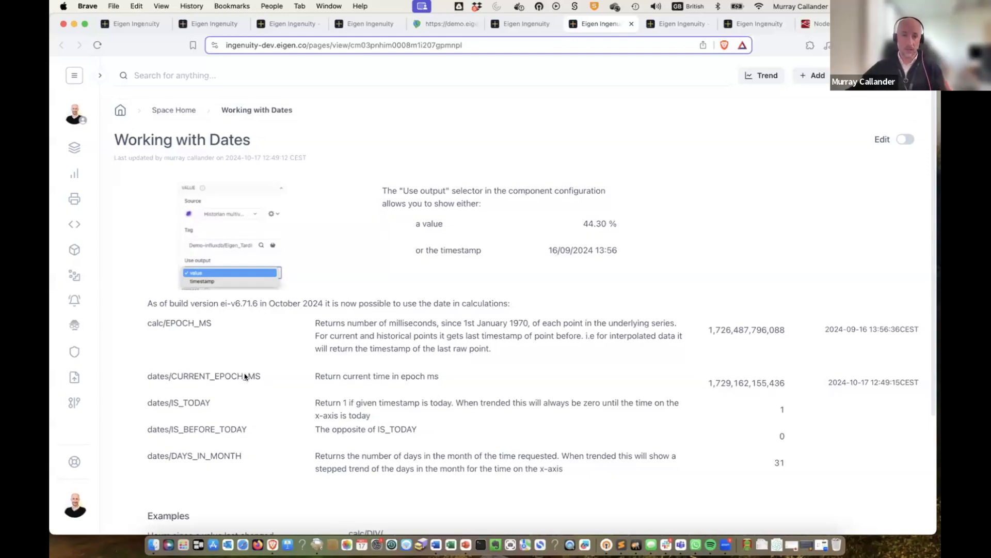
pyautogui.moveTo(182, 327)
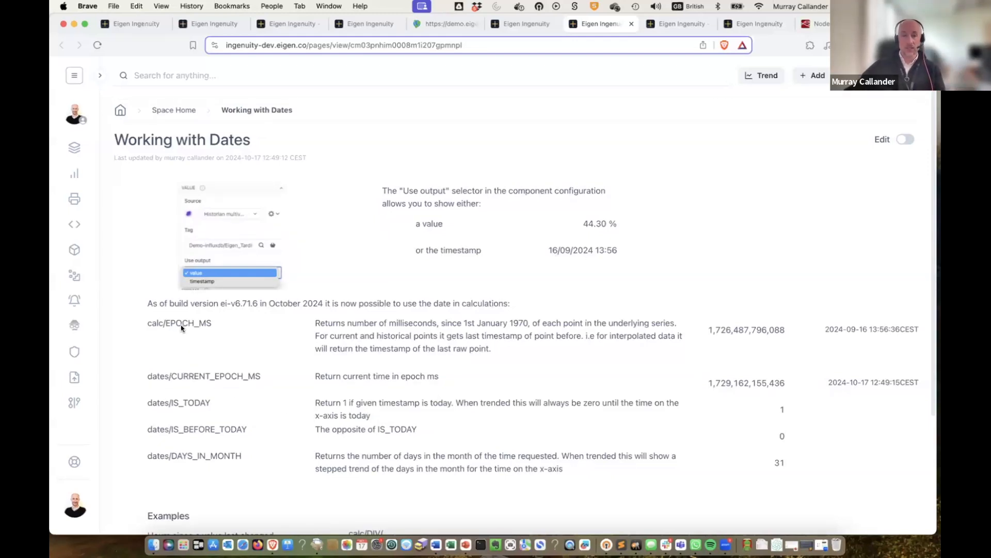
pyautogui.moveTo(512, 334)
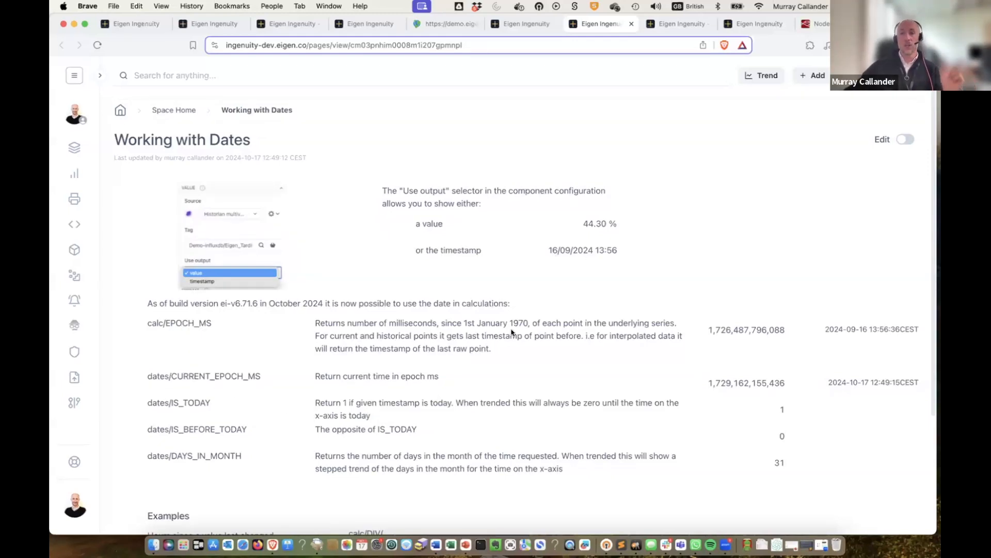
pyautogui.moveTo(710, 332)
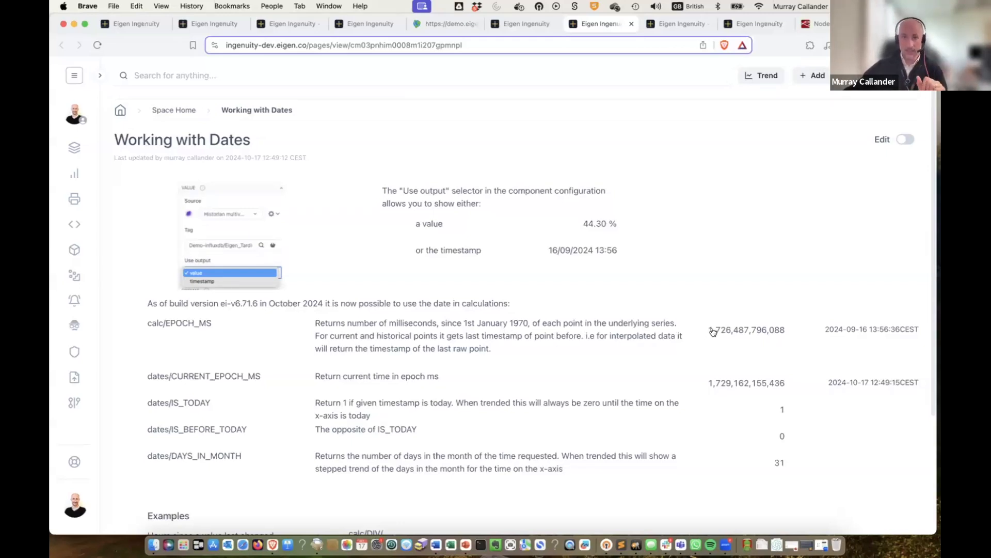
pyautogui.moveTo(379, 332)
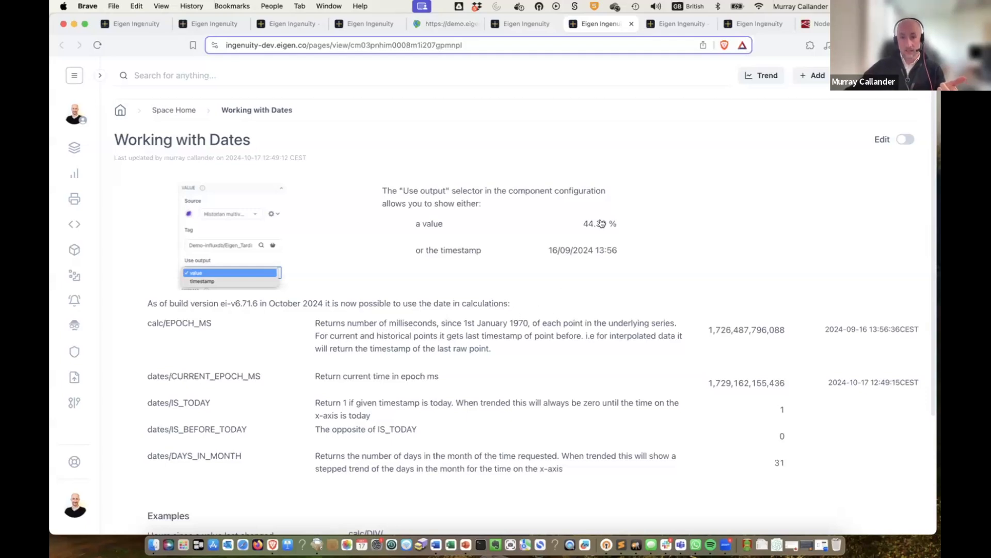
pyautogui.moveTo(742, 334)
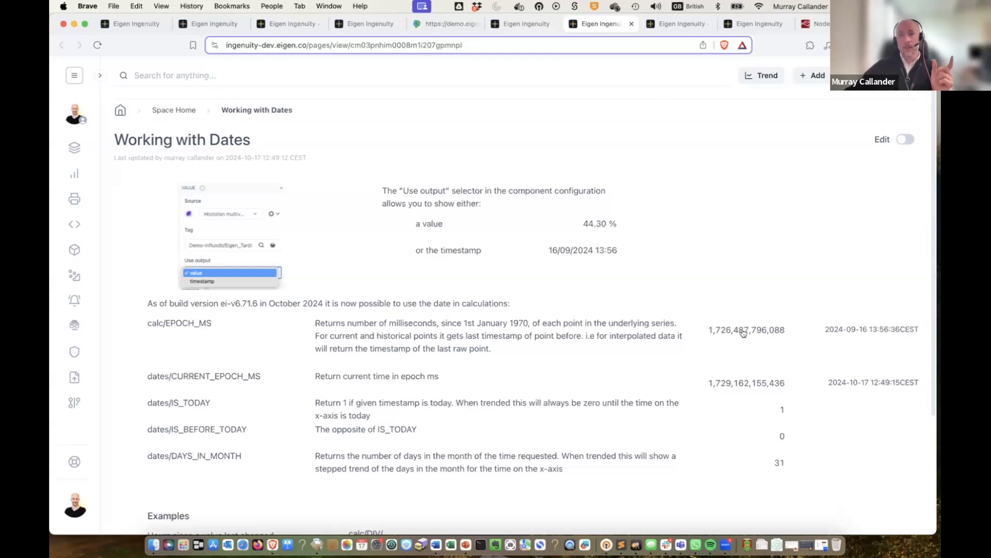
pyautogui.moveTo(741, 335)
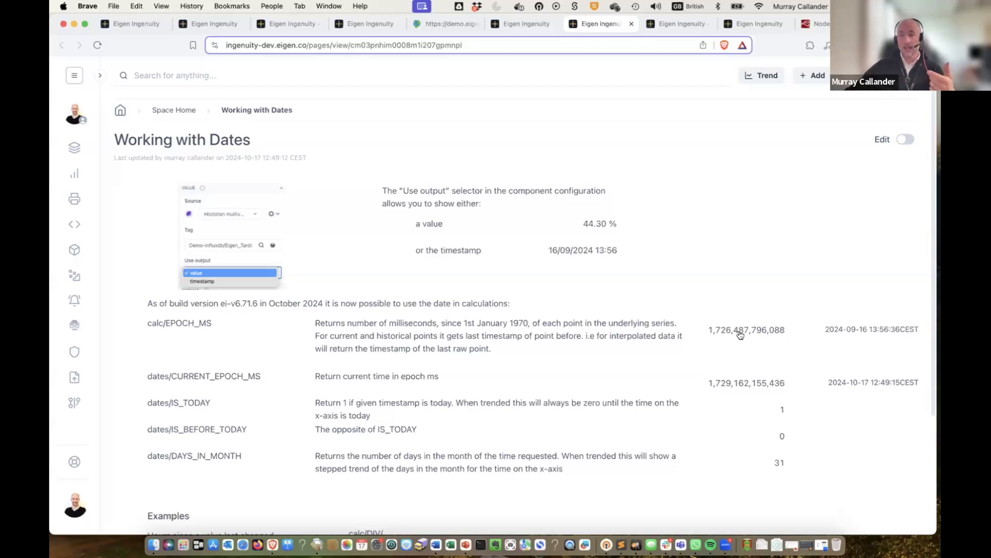
pyautogui.moveTo(873, 335)
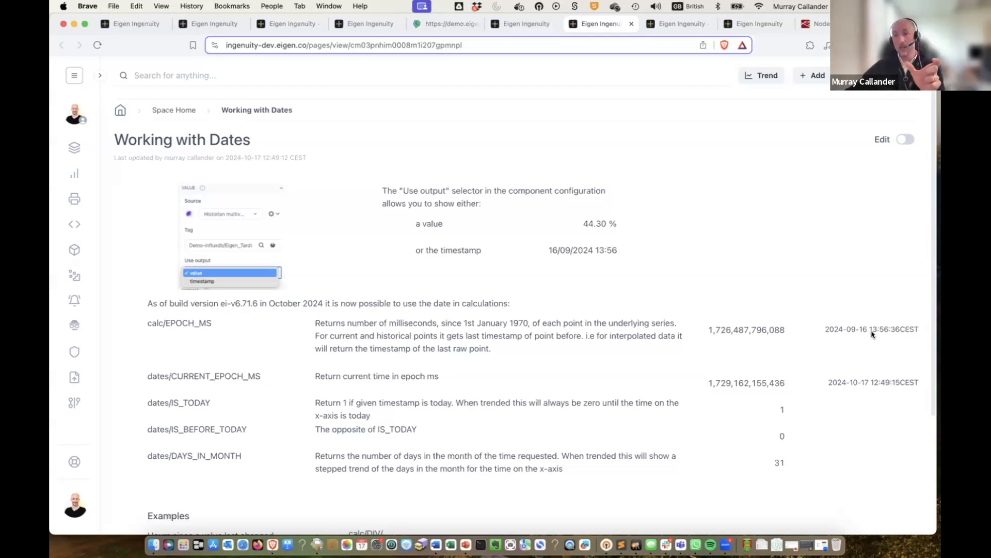
pyautogui.moveTo(861, 332)
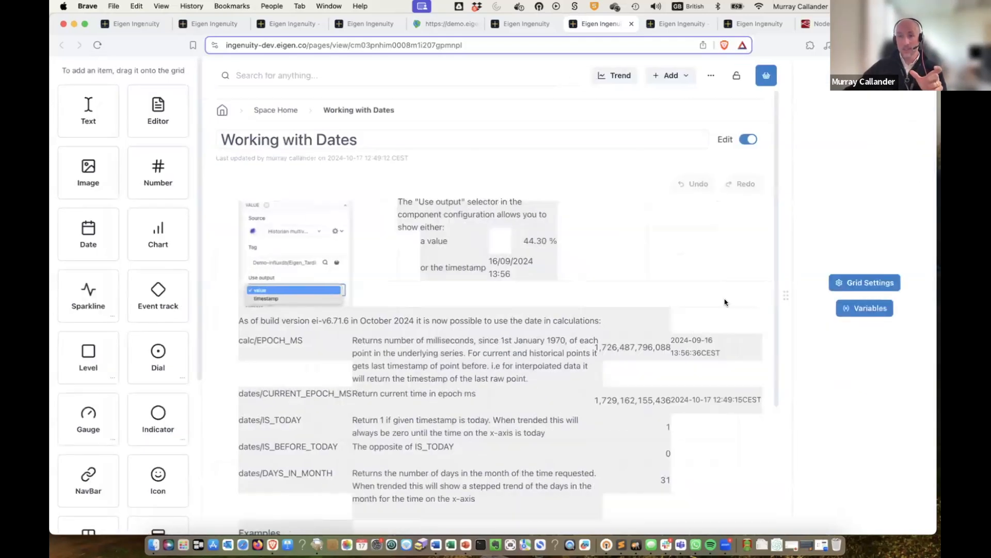
# - Inspect the epoch-milliseconds and last-timestamp components, then return to view mode showing 743 hours since last change
pyautogui.click(635, 352)
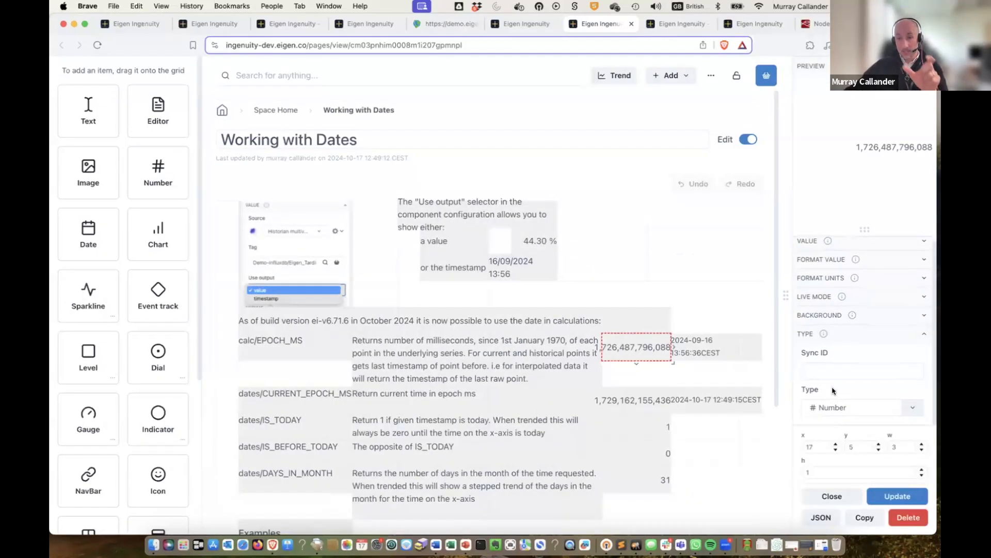
pyautogui.moveTo(684, 367)
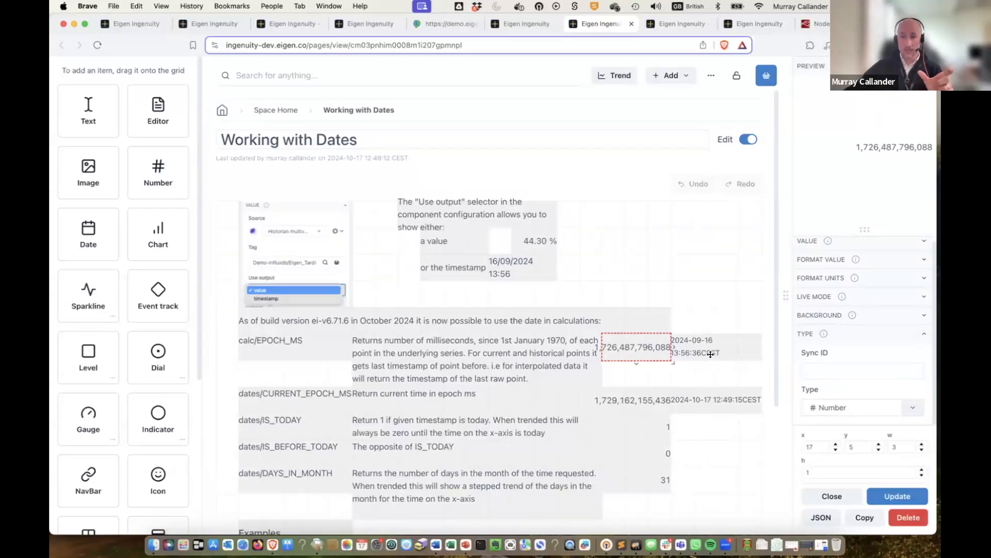
pyautogui.click(860, 407)
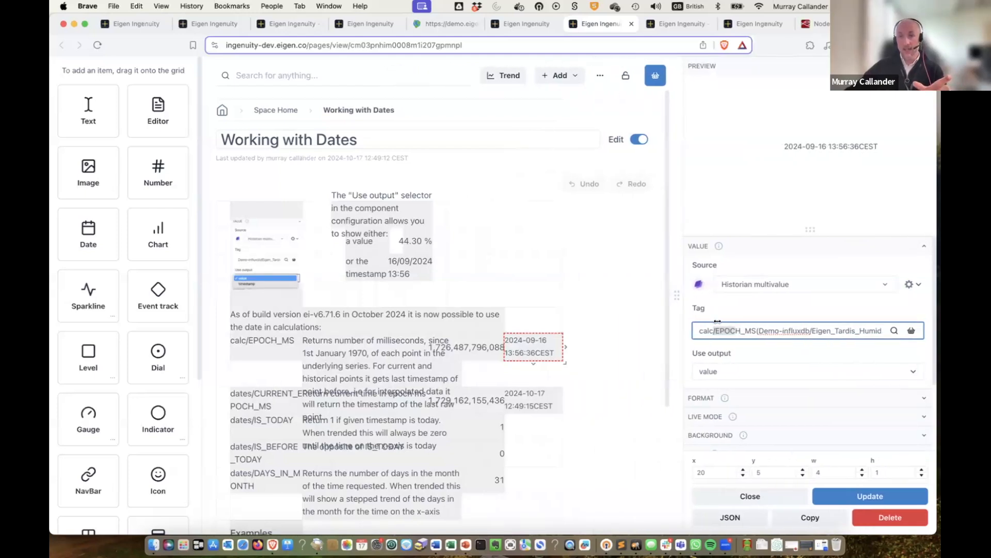
pyautogui.scroll(-3)
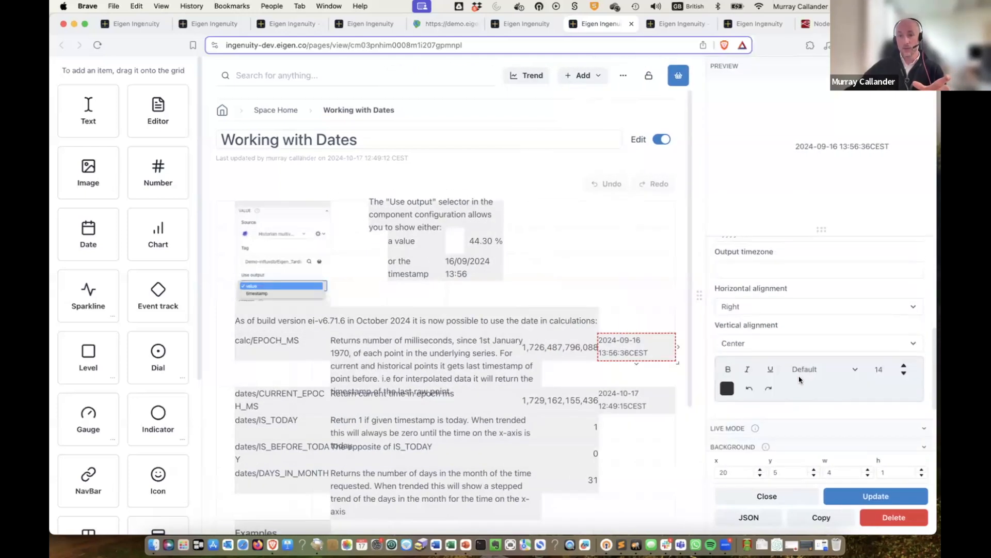
pyautogui.scroll(3)
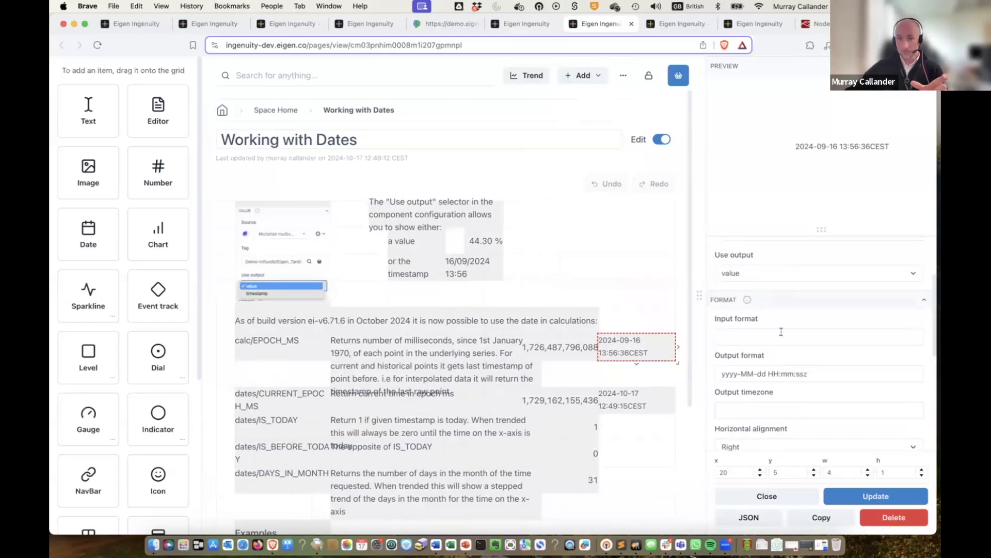
pyautogui.click(818, 373)
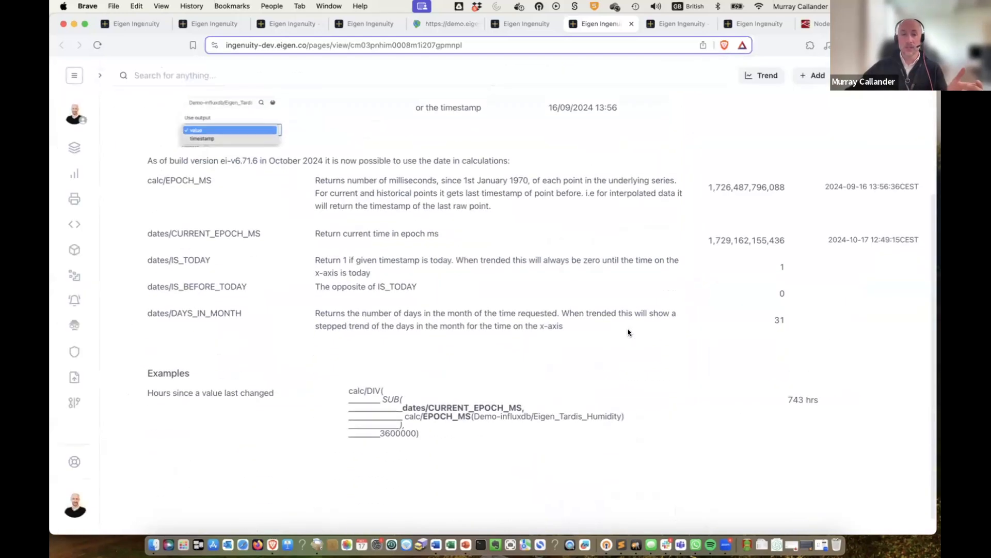
pyautogui.scroll(3)
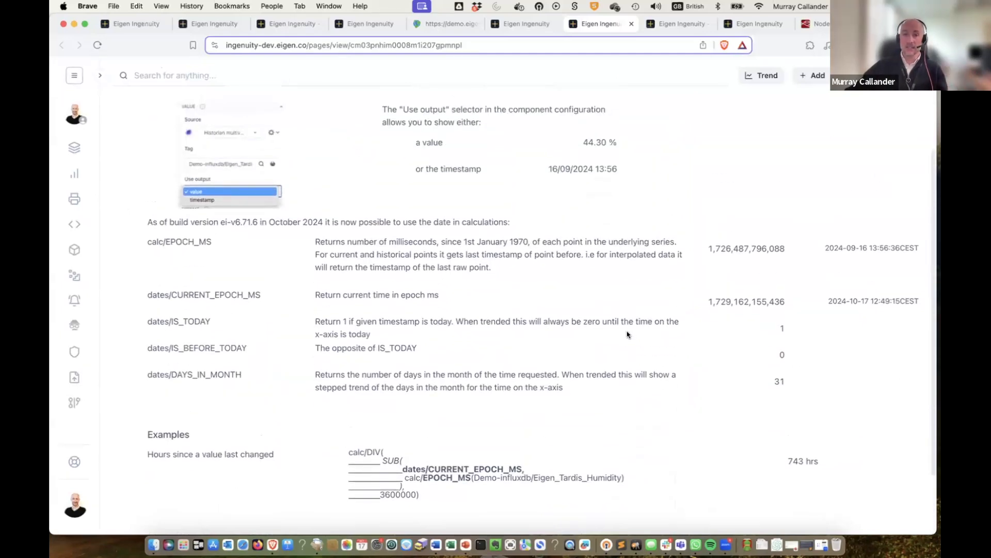
pyautogui.moveTo(728, 395)
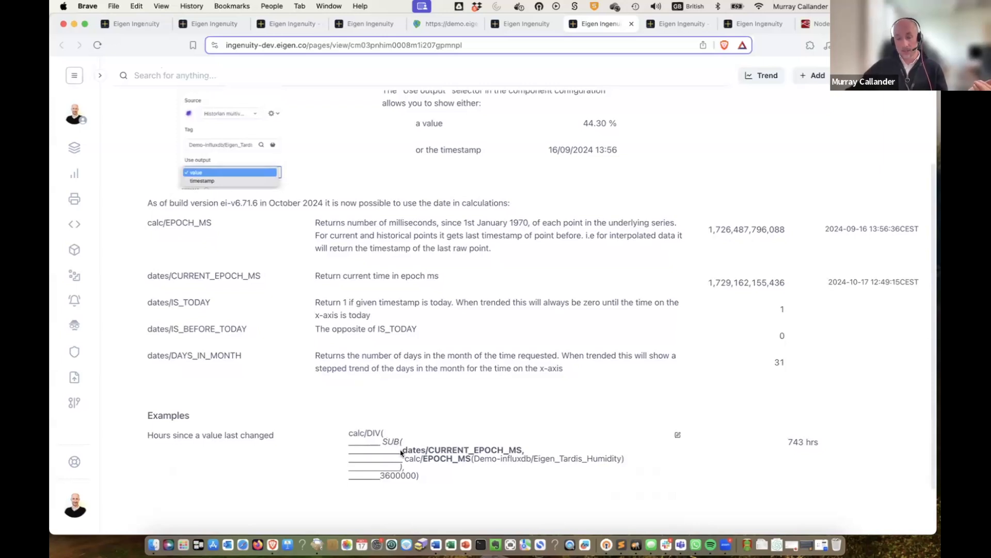
pyautogui.moveTo(487, 446)
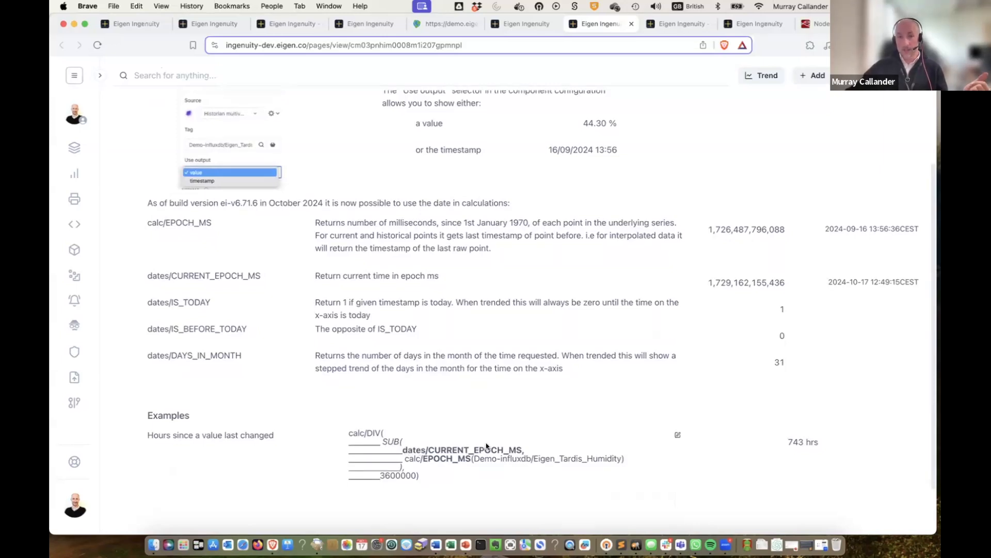
pyautogui.moveTo(469, 394)
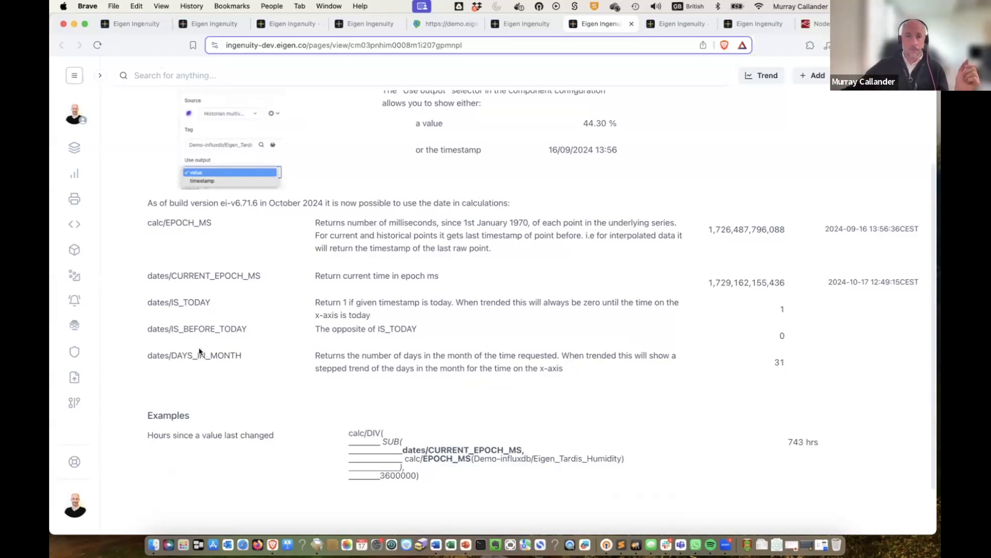
pyautogui.moveTo(185, 277)
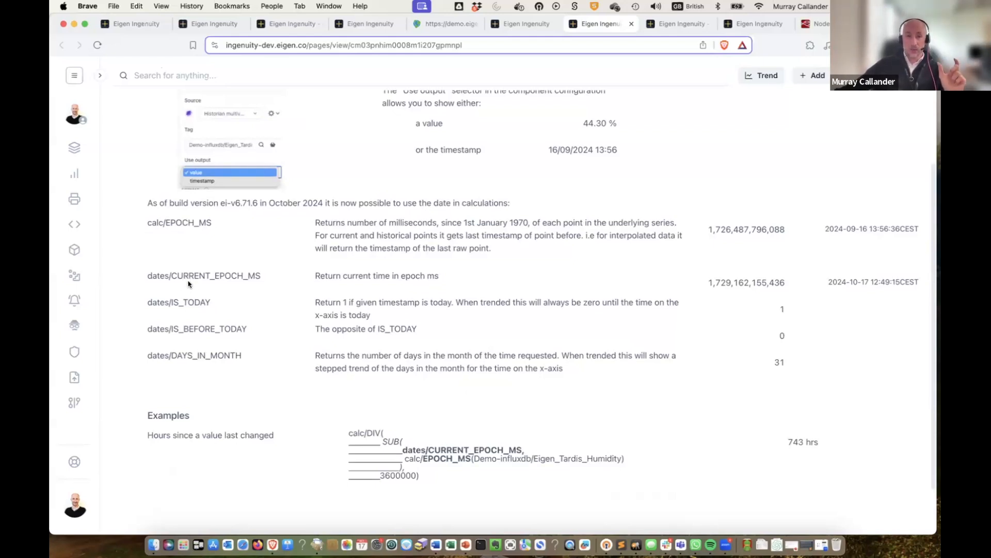
pyautogui.moveTo(185, 286)
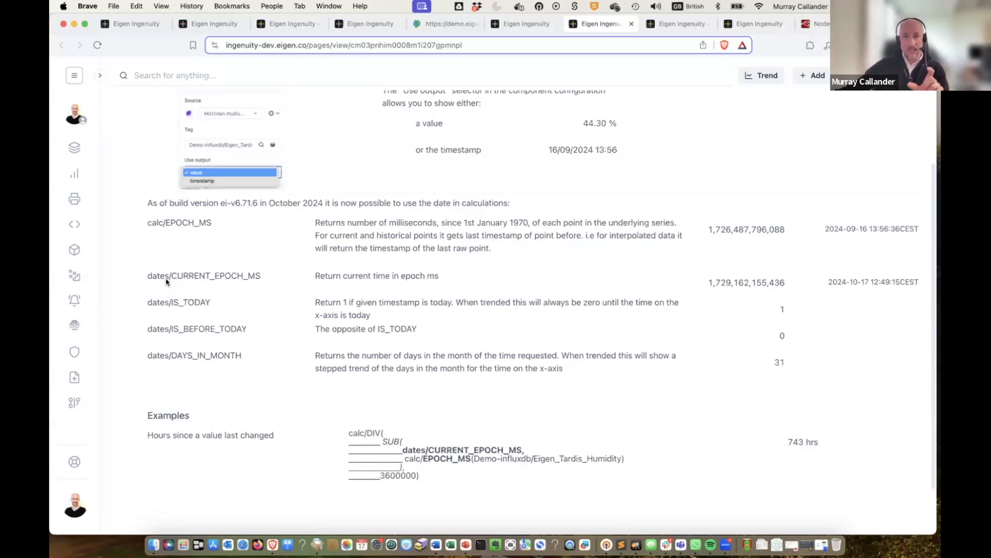
pyautogui.moveTo(739, 292)
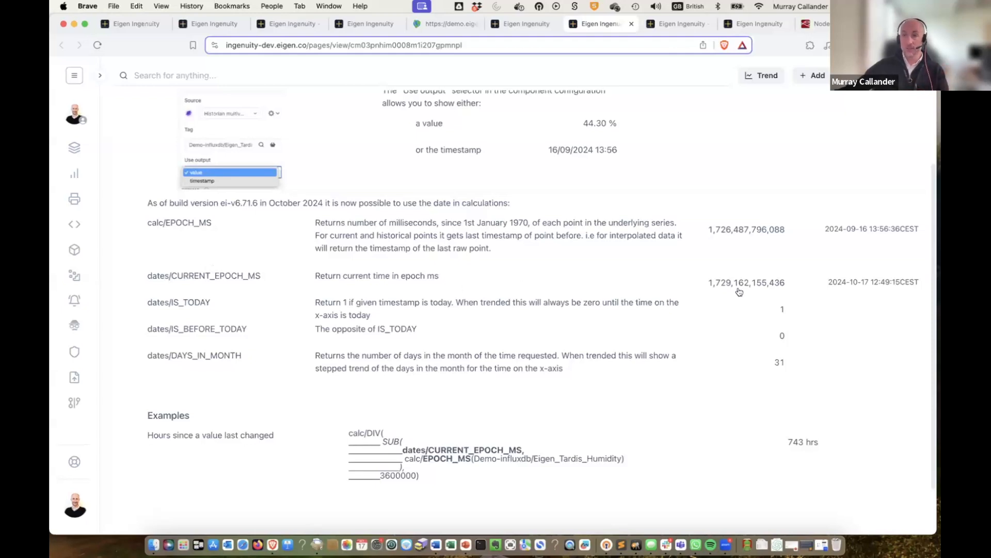
pyautogui.moveTo(878, 283)
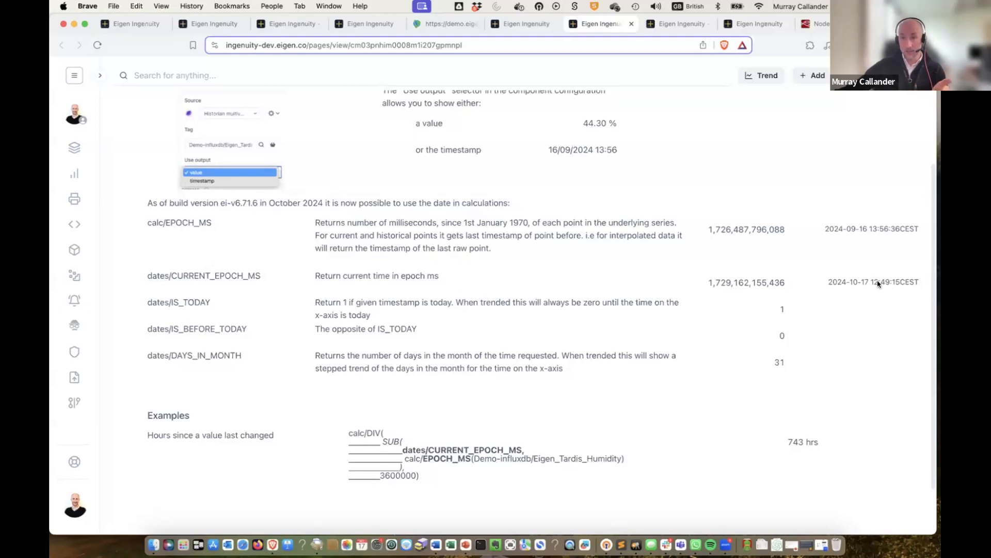
pyautogui.moveTo(872, 286)
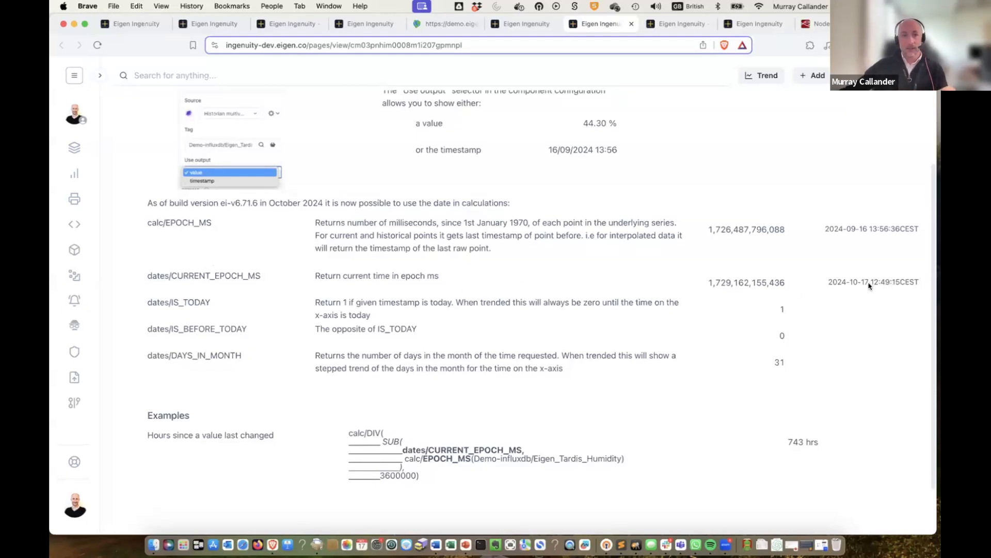
pyautogui.moveTo(286, 268)
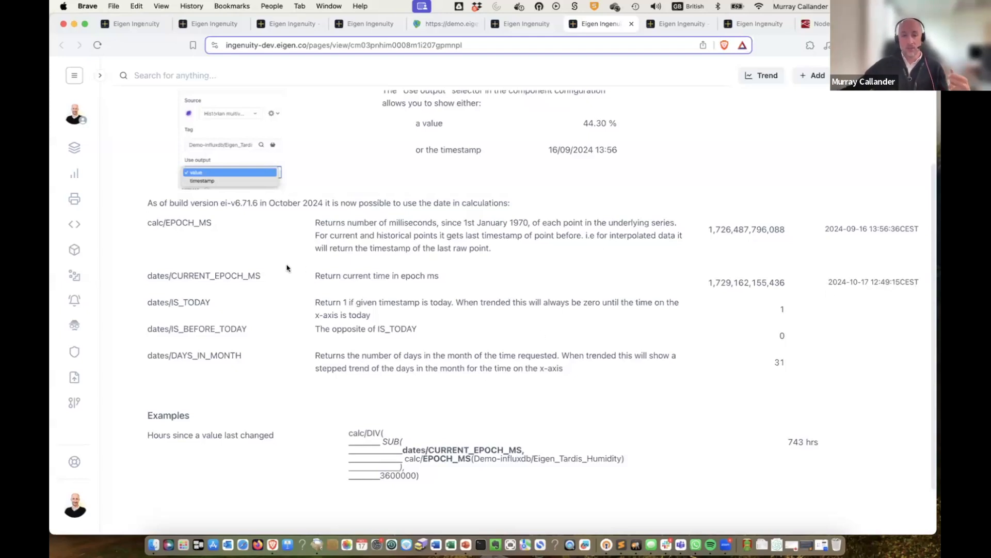
pyautogui.moveTo(187, 302)
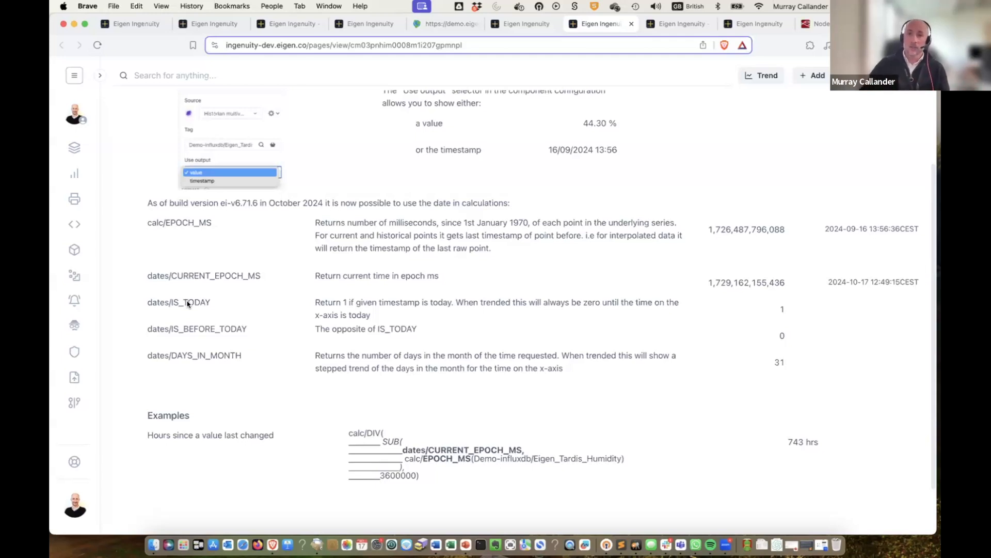
pyautogui.moveTo(347, 194)
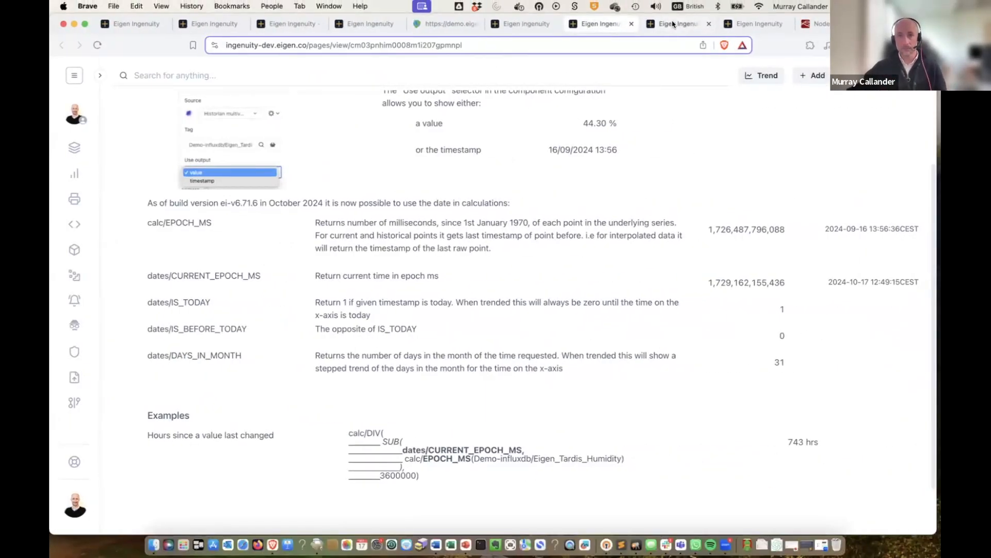
# - Review the End date selector's settings on the Gradient Traverse (new) page
pyautogui.click(677, 24)
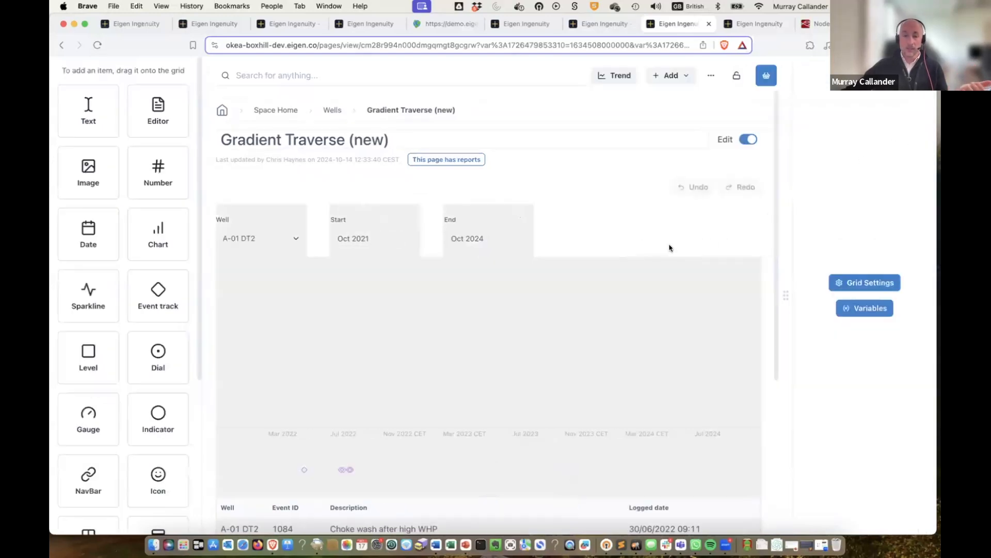
pyautogui.click(488, 229)
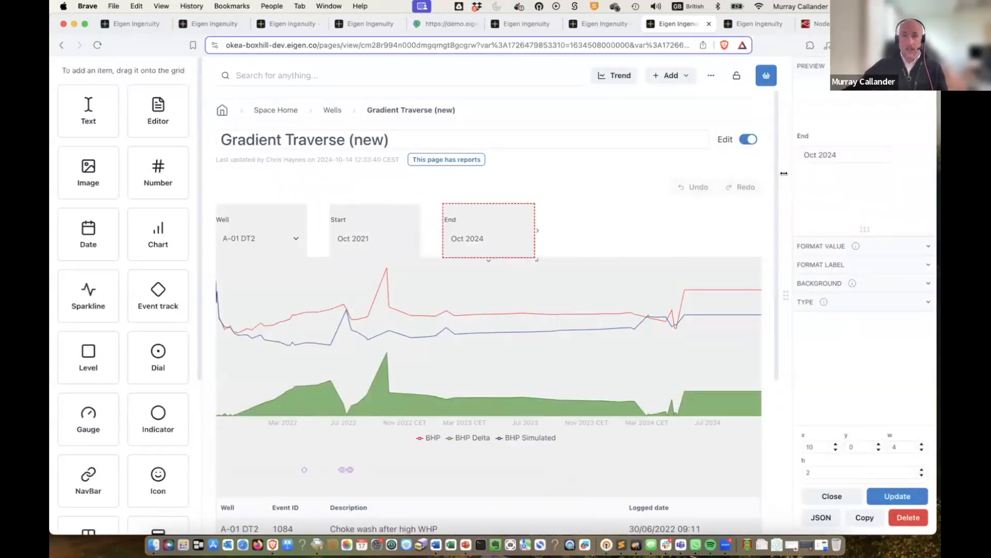
pyautogui.click(831, 495)
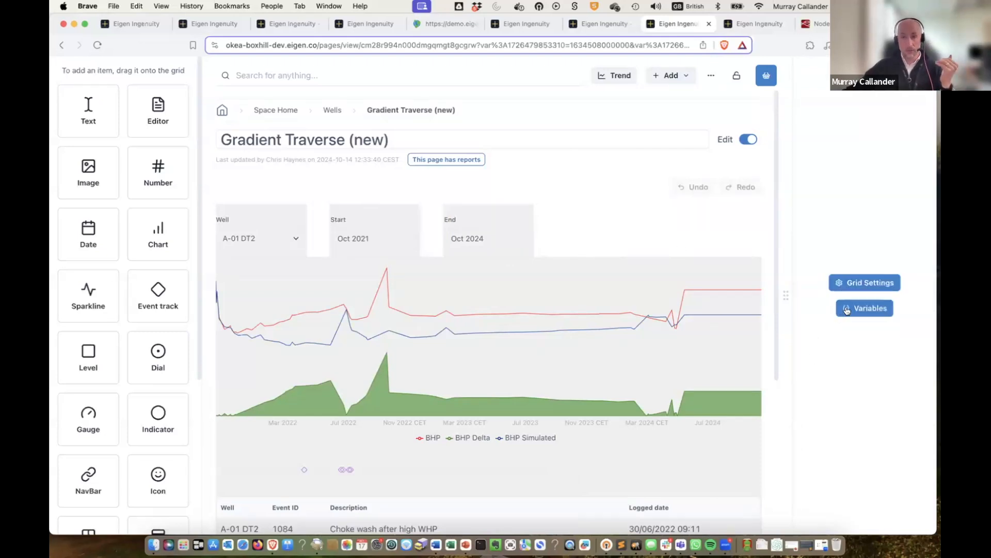
# - Review the page's grid variables, then return the page to view mode
pyautogui.click(863, 307)
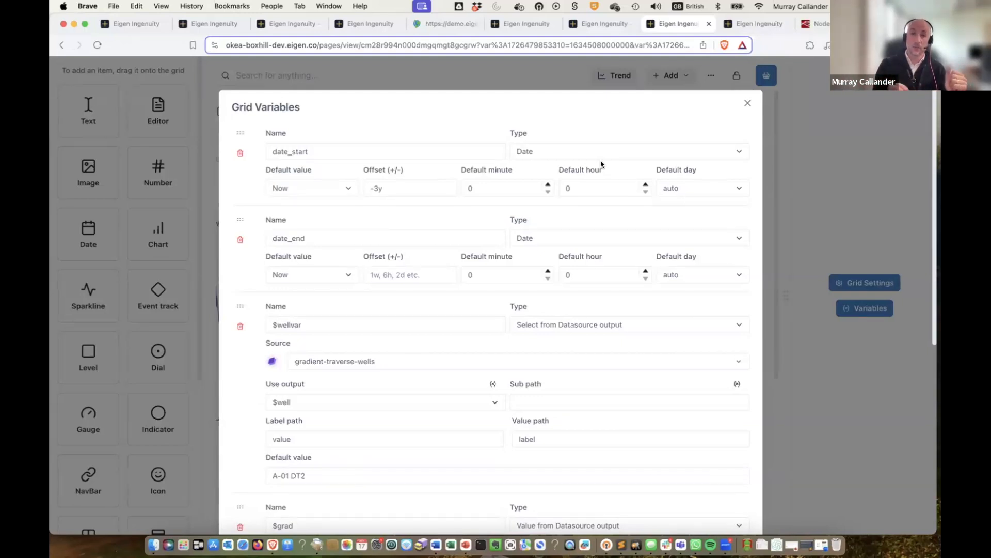
pyautogui.moveTo(444, 6)
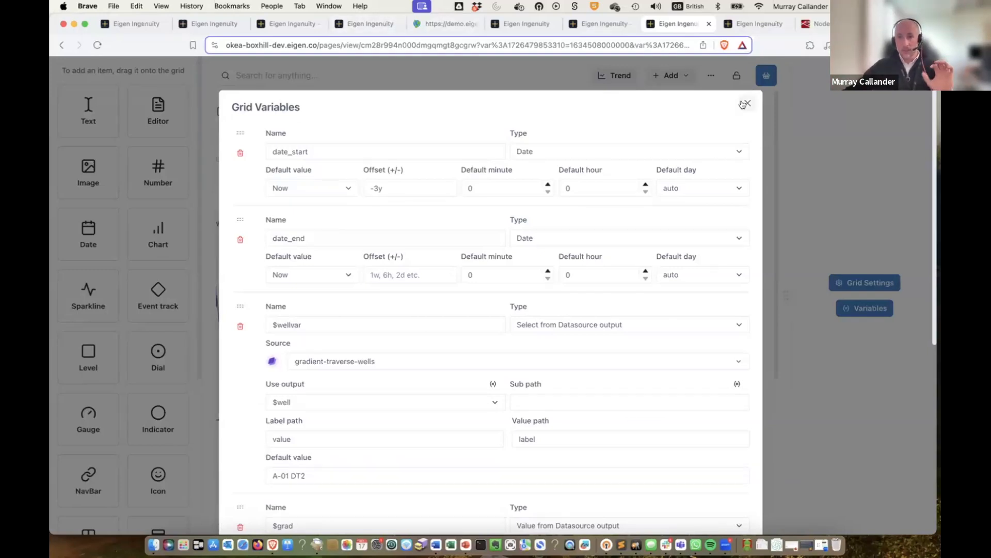
pyautogui.click(746, 103)
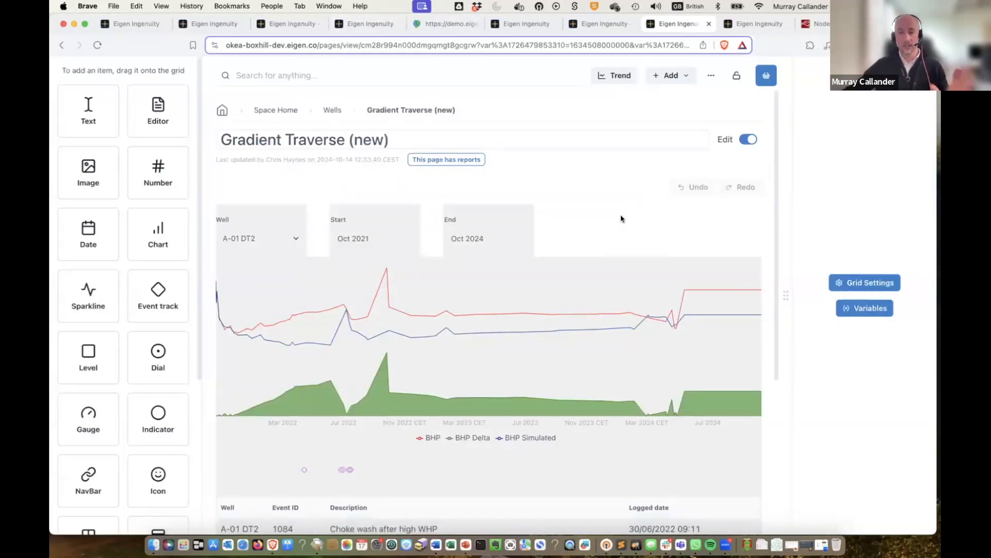
pyautogui.moveTo(491, 246)
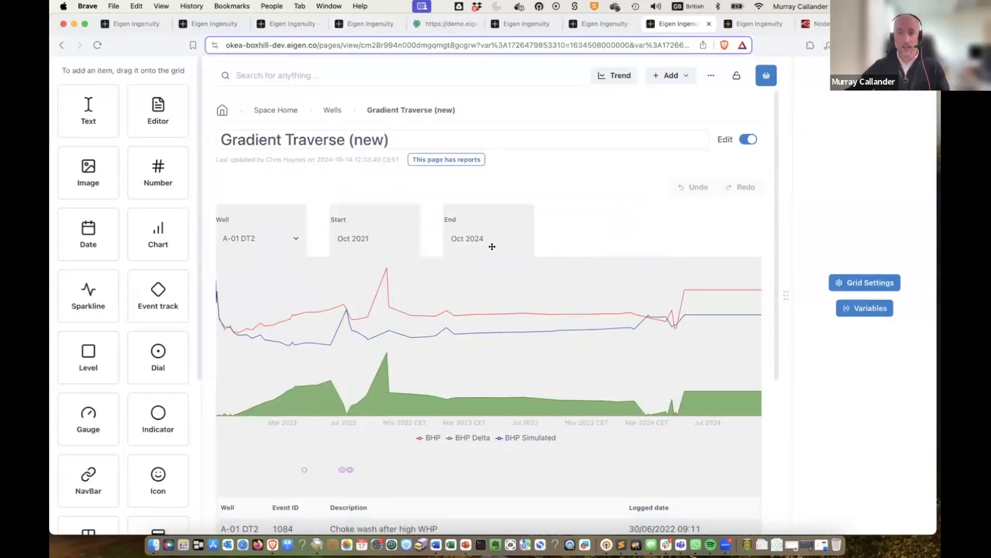
pyautogui.click(747, 140)
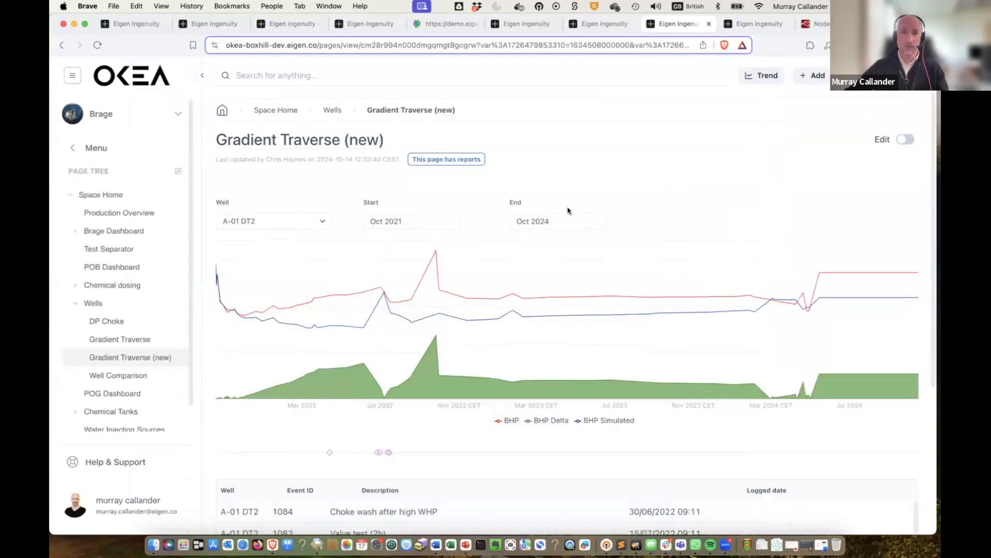
# - Switch the dashboard's well from A-01 DT2 to A-12 C, refreshing the BHP chart and event log
pyautogui.click(273, 221)
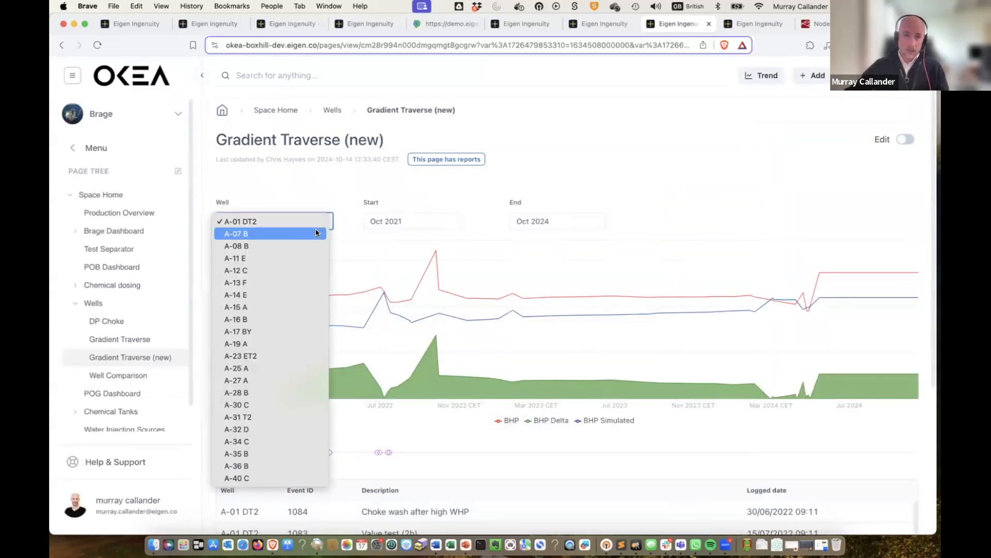
pyautogui.moveTo(363, 229)
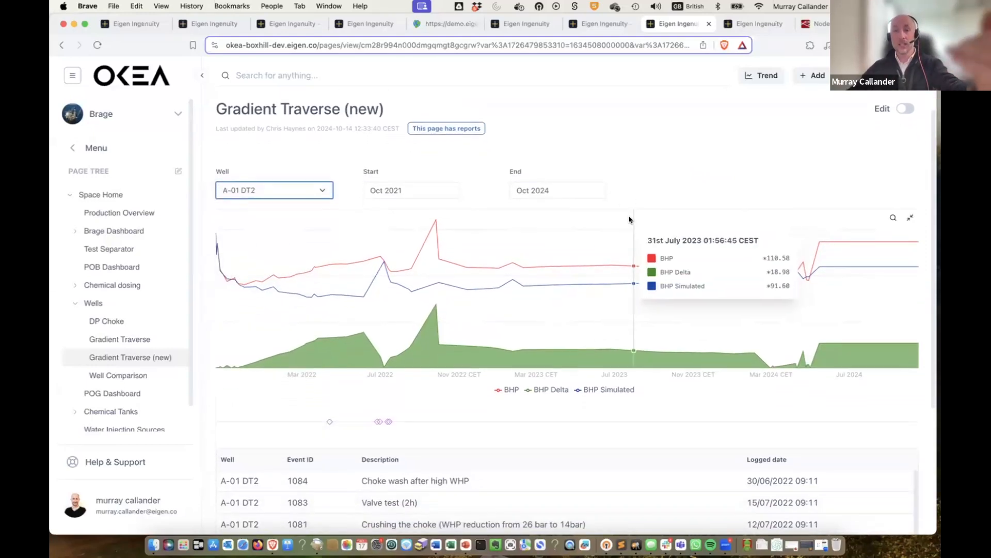
pyautogui.moveTo(601, 262)
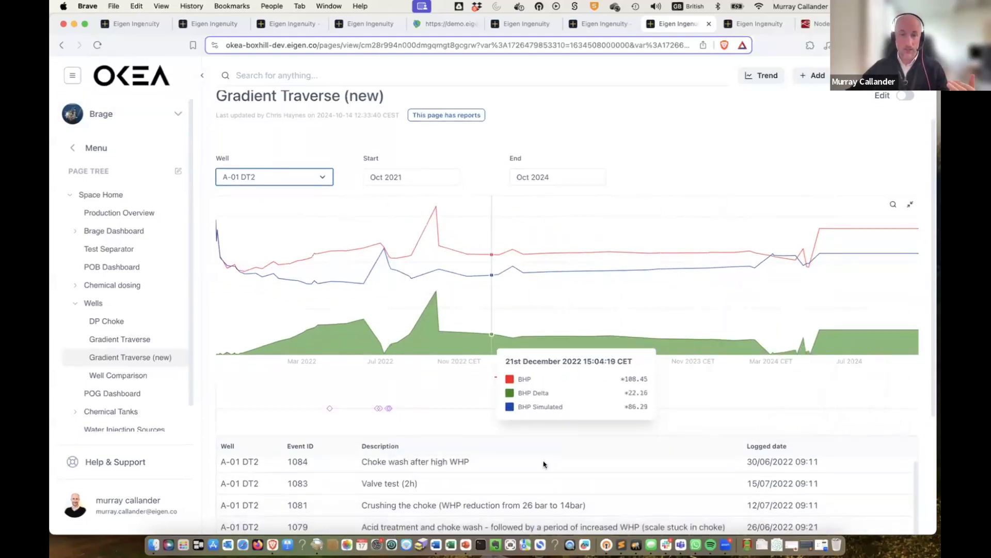
pyautogui.moveTo(468, 288)
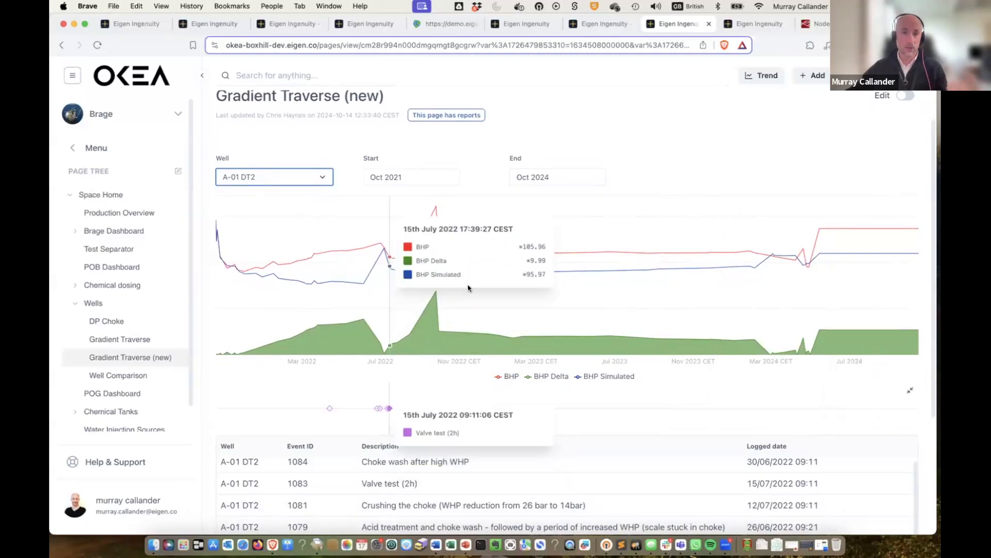
pyautogui.click(274, 177)
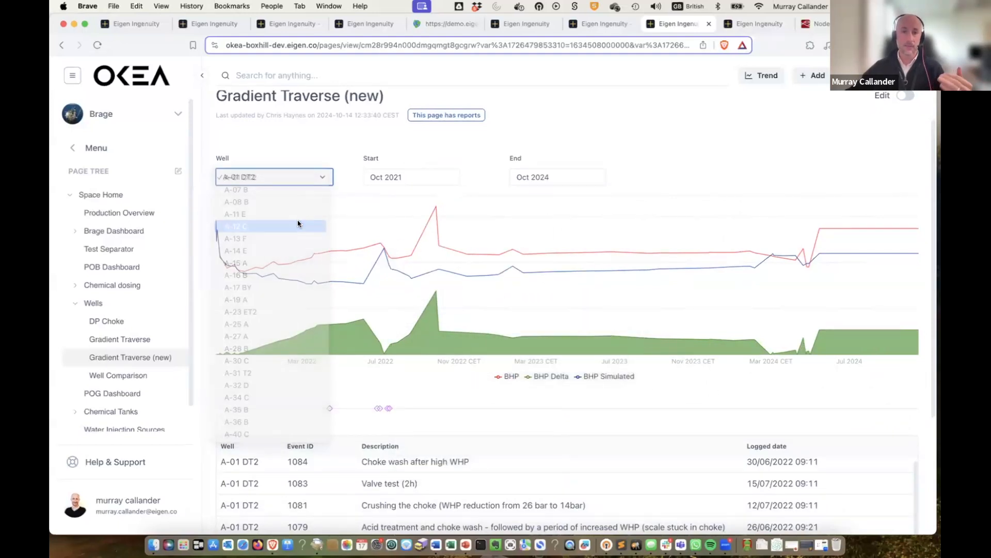
pyautogui.click(235, 226)
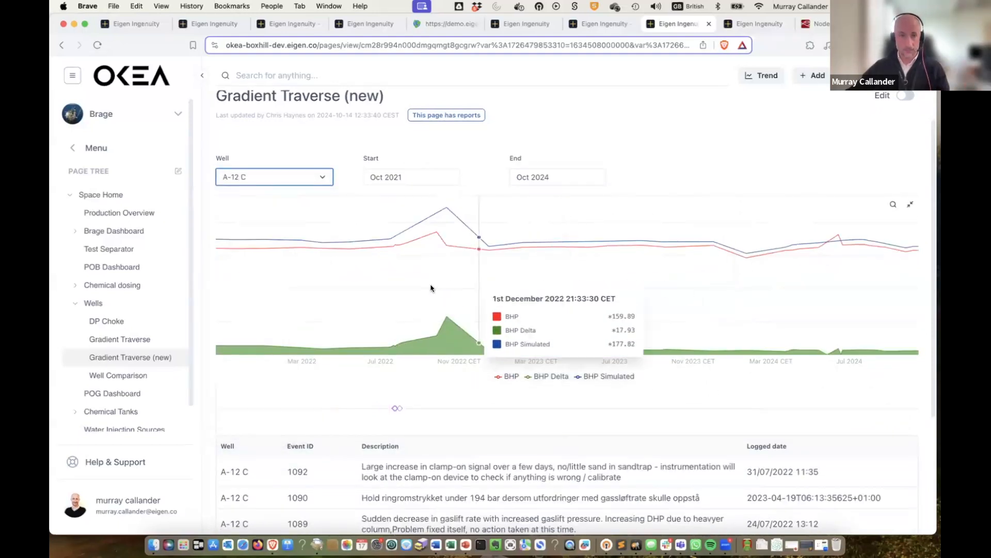
pyautogui.moveTo(417, 328)
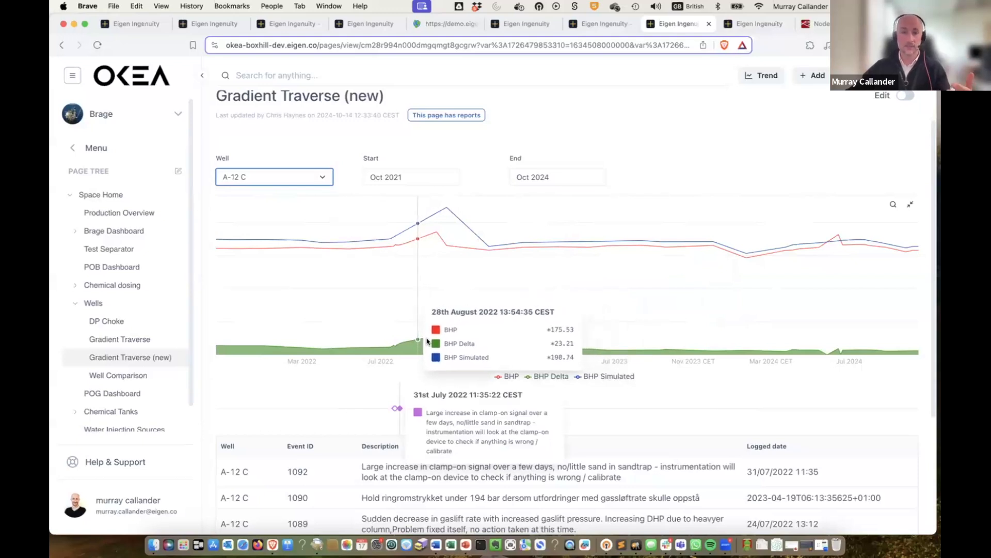
pyautogui.moveTo(365, 324)
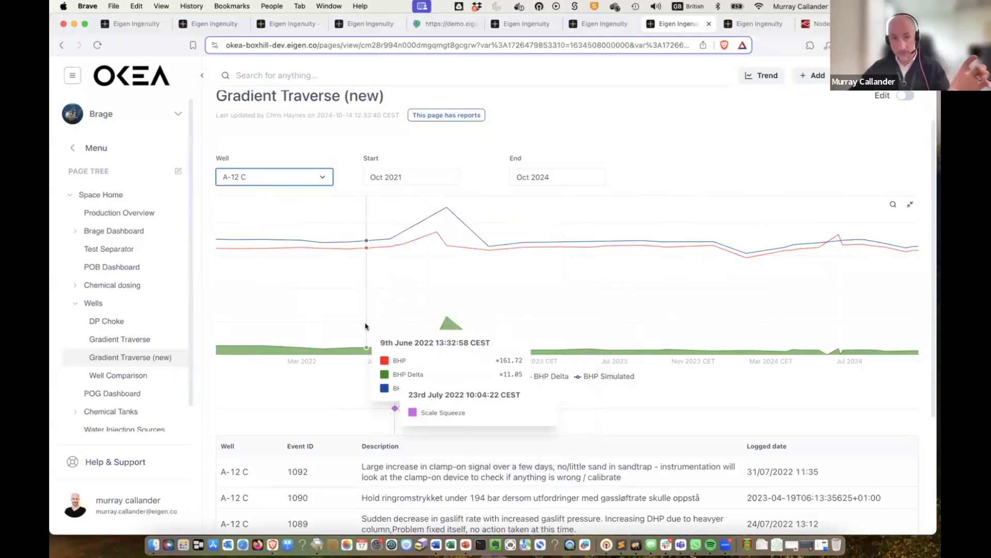
pyautogui.moveTo(450, 333)
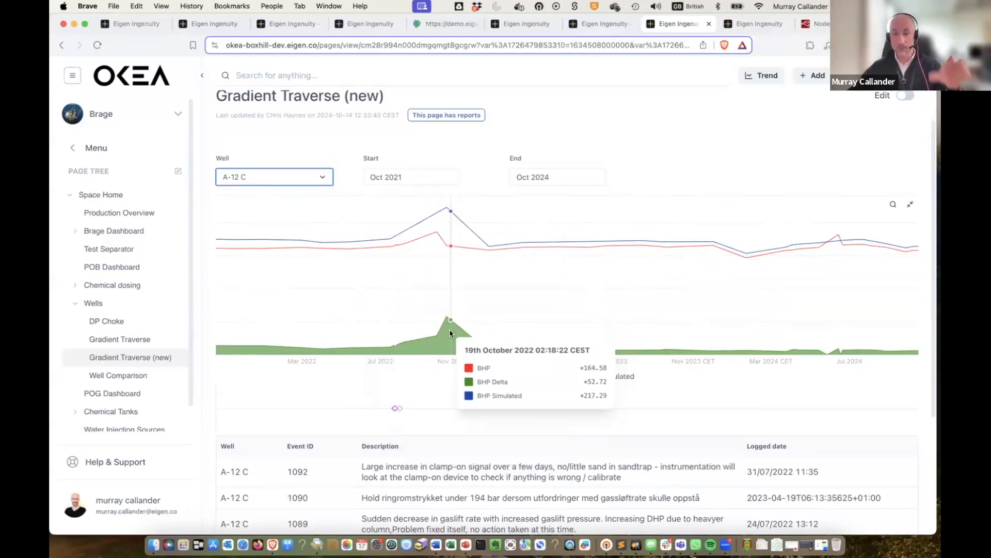
pyautogui.moveTo(397, 436)
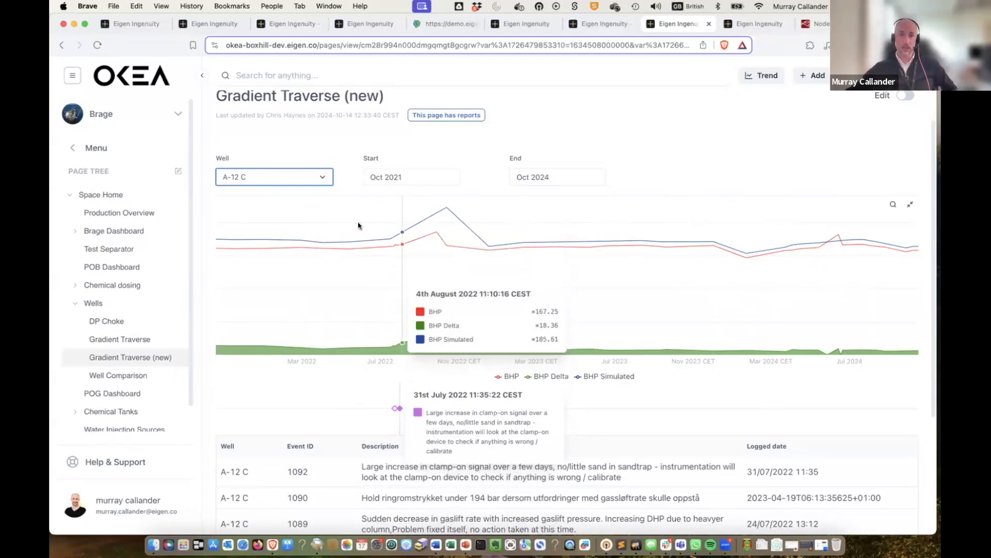
pyautogui.moveTo(792, 215)
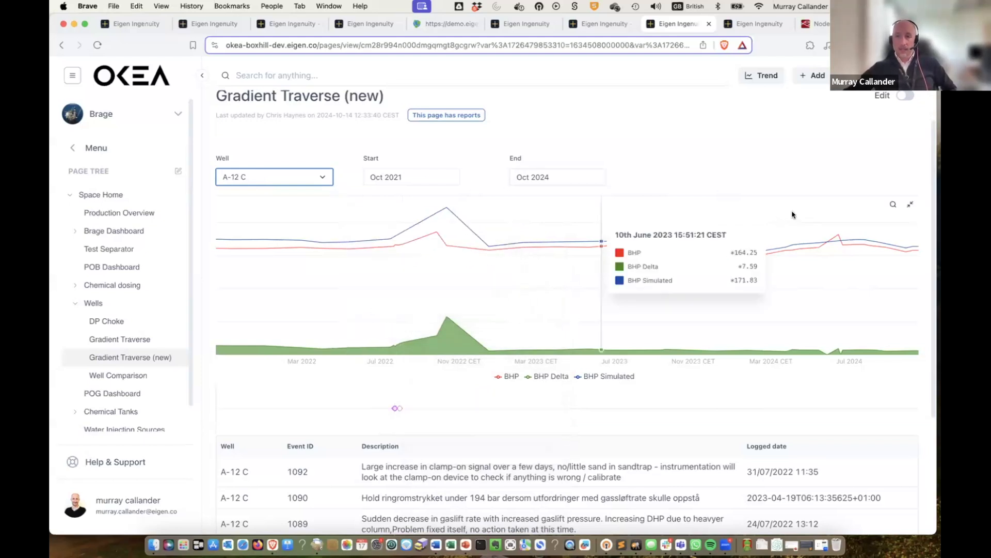
# - Recolour the BHP Delta series purple in the chart's series settings
pyautogui.click(905, 95)
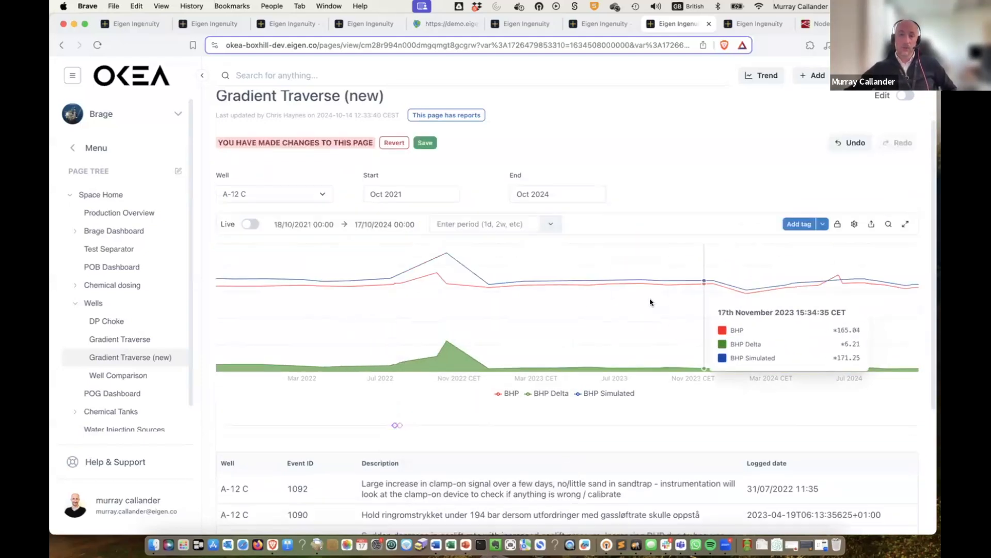
pyautogui.moveTo(745, 281)
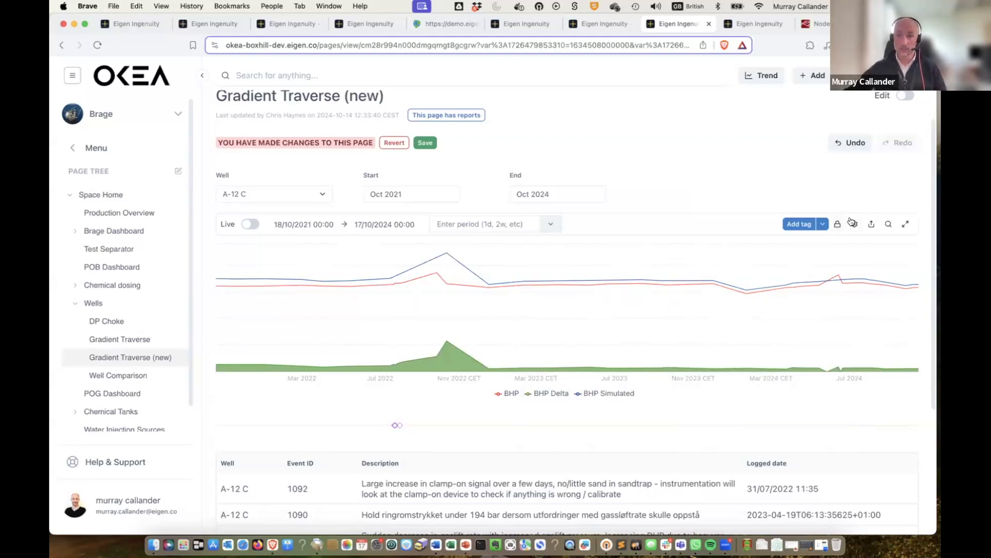
pyautogui.click(854, 223)
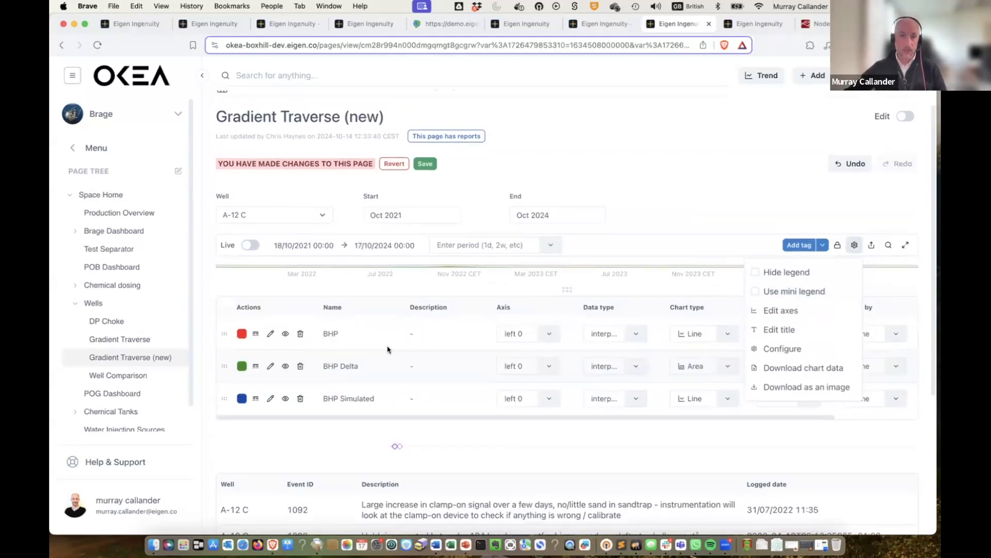
pyautogui.click(242, 334)
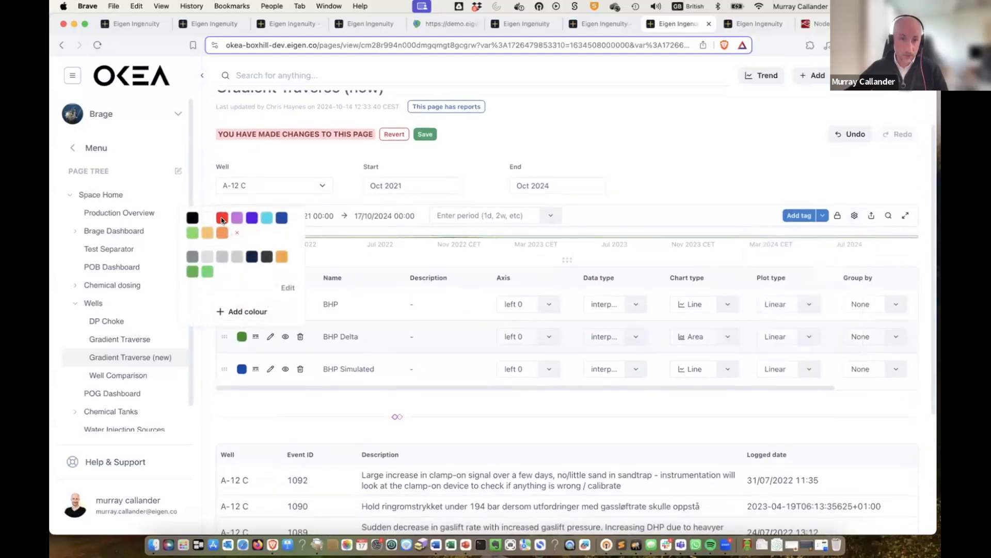
pyautogui.click(222, 218)
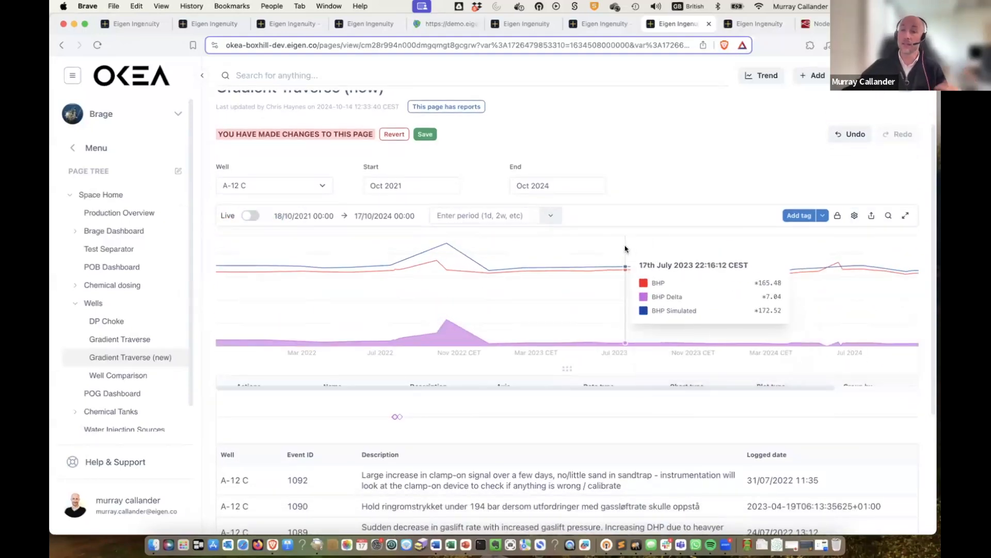
pyautogui.moveTo(591, 262)
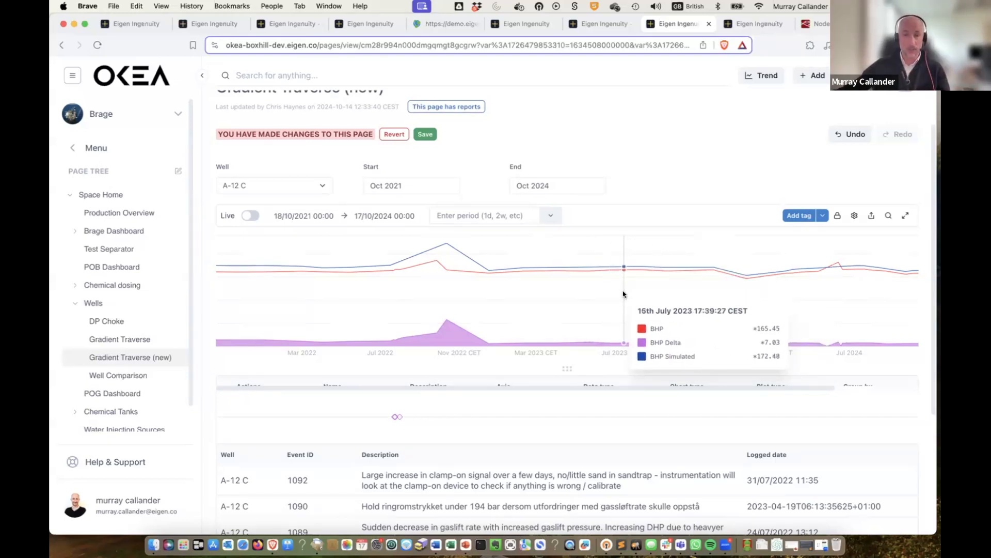
pyautogui.moveTo(619, 331)
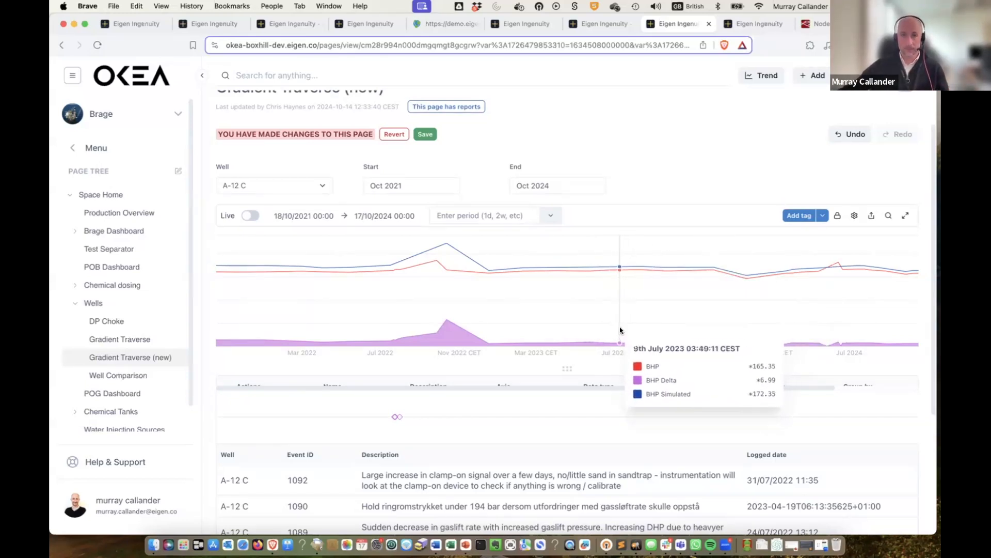
pyautogui.moveTo(934, 156)
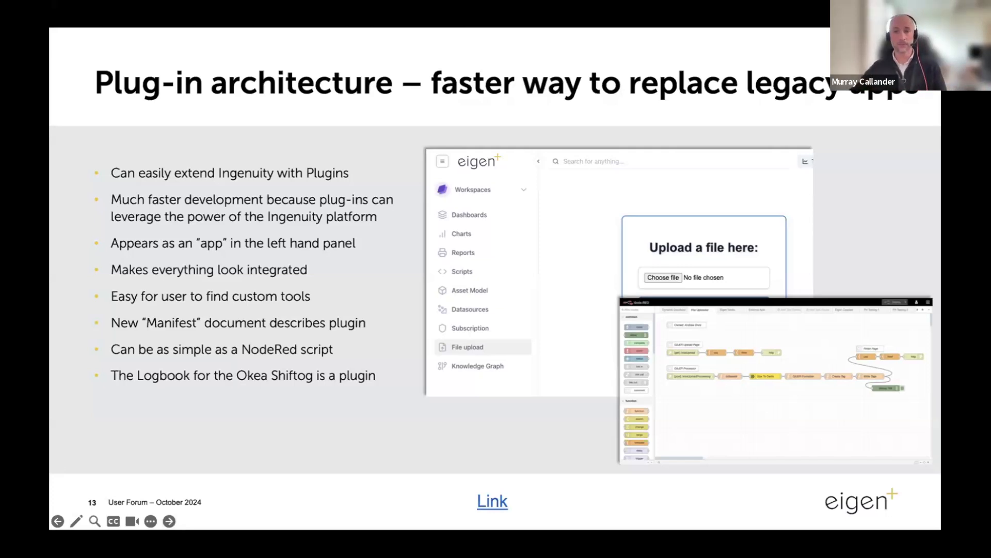
pyautogui.moveTo(436, 268)
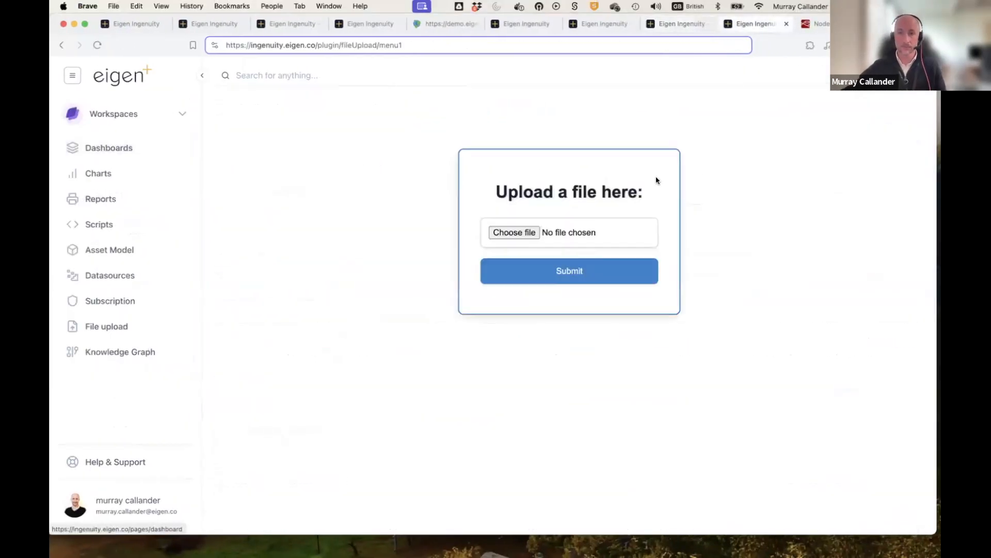
pyautogui.moveTo(146, 318)
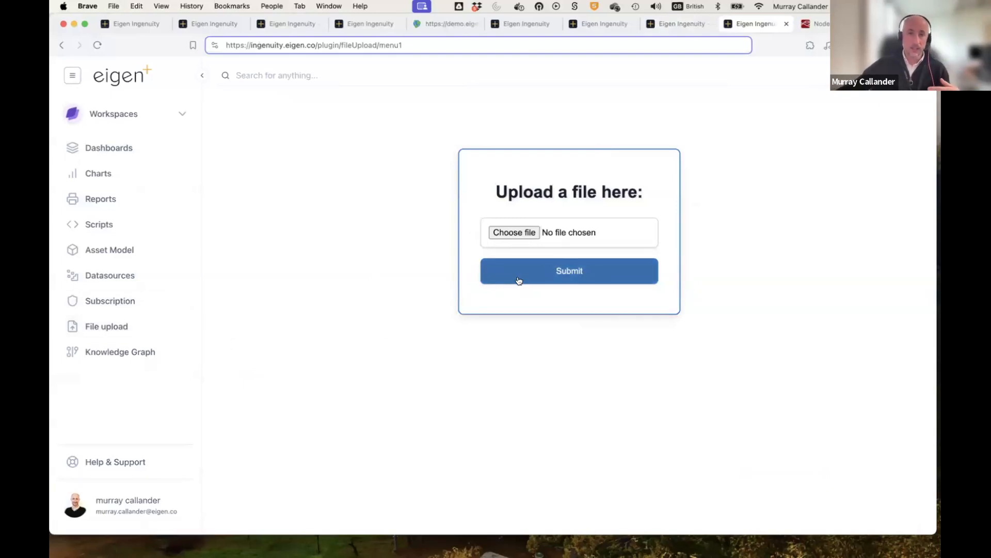
pyautogui.moveTo(544, 226)
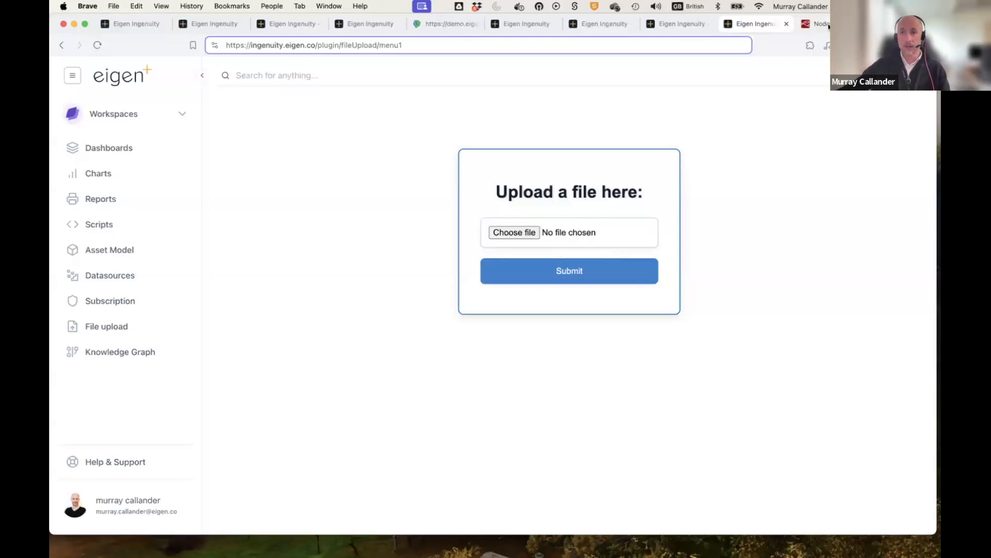
# - Show the File Uploader flow with its upload page, processor and finish page nodes
pyautogui.click(816, 23)
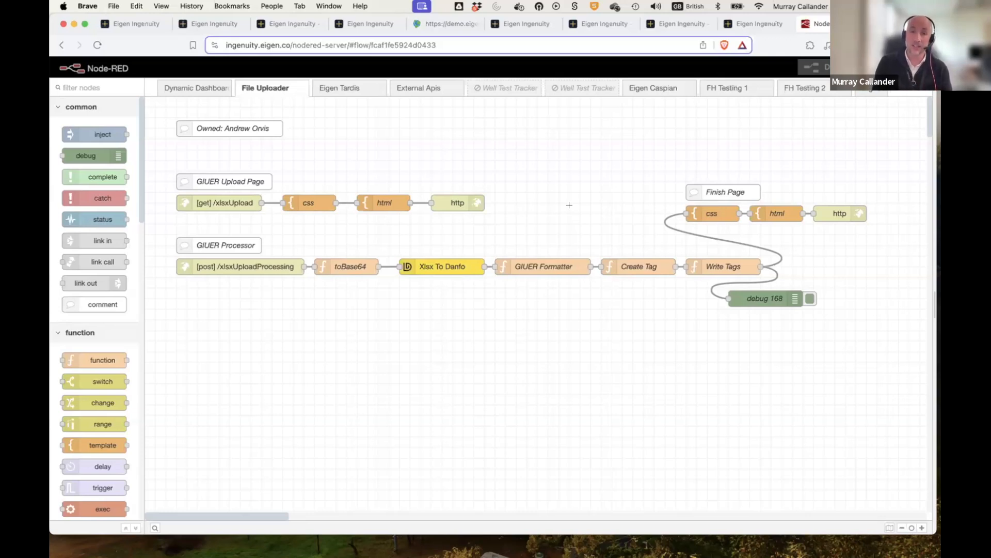
pyautogui.moveTo(478, 218)
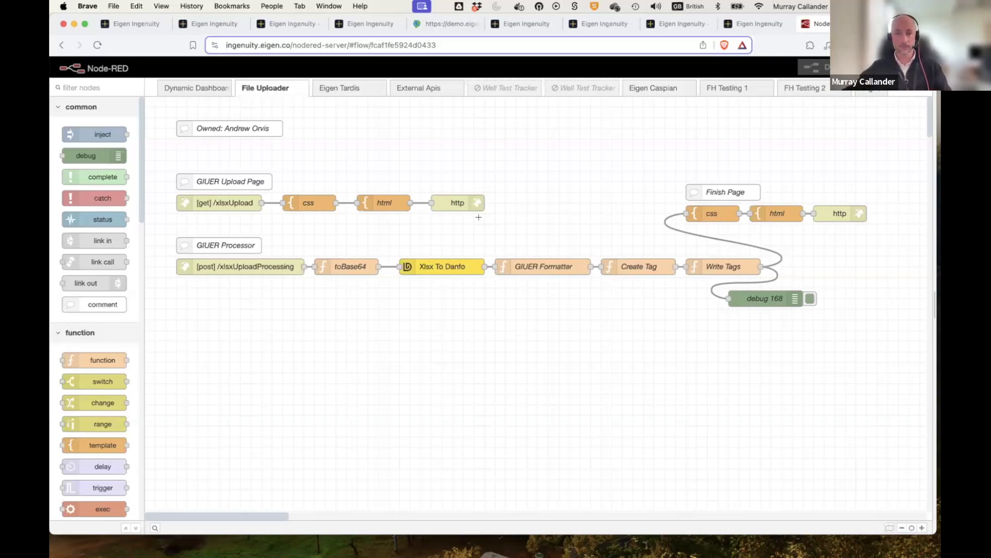